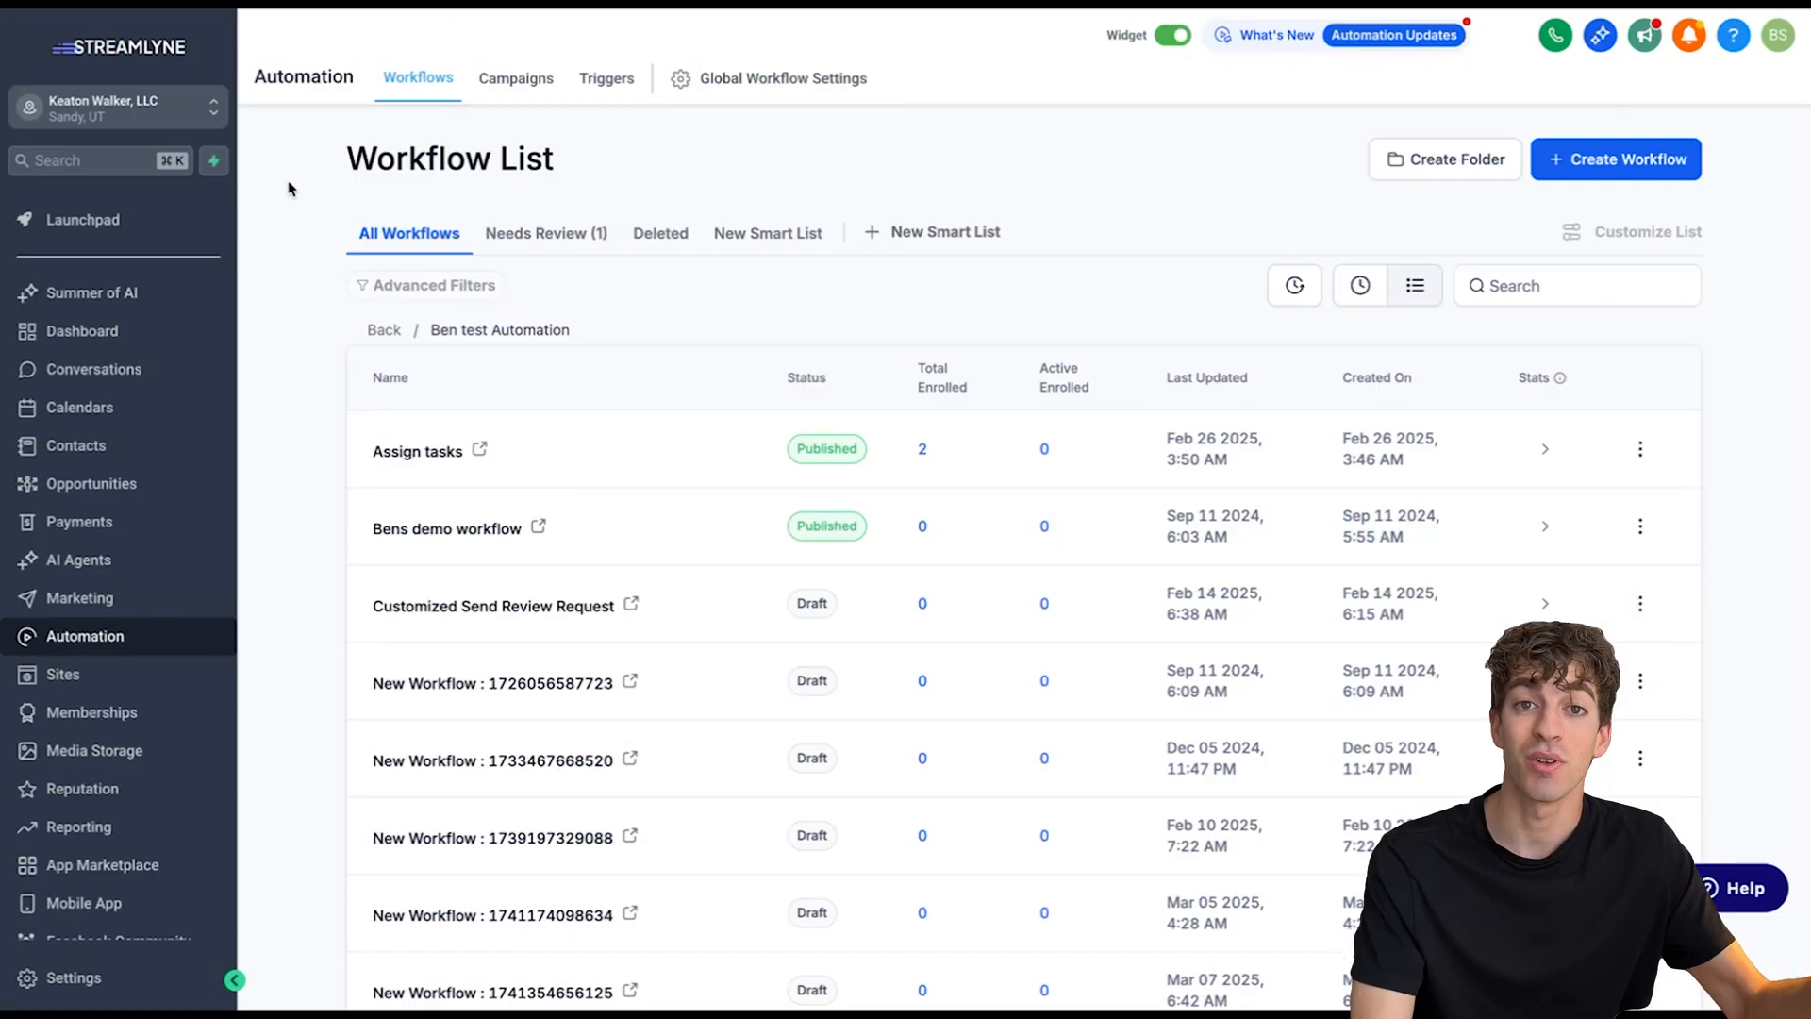
Preview the finished Speed to lead workflow, then go to Sites > Forms and add a new form
left_click(90, 483)
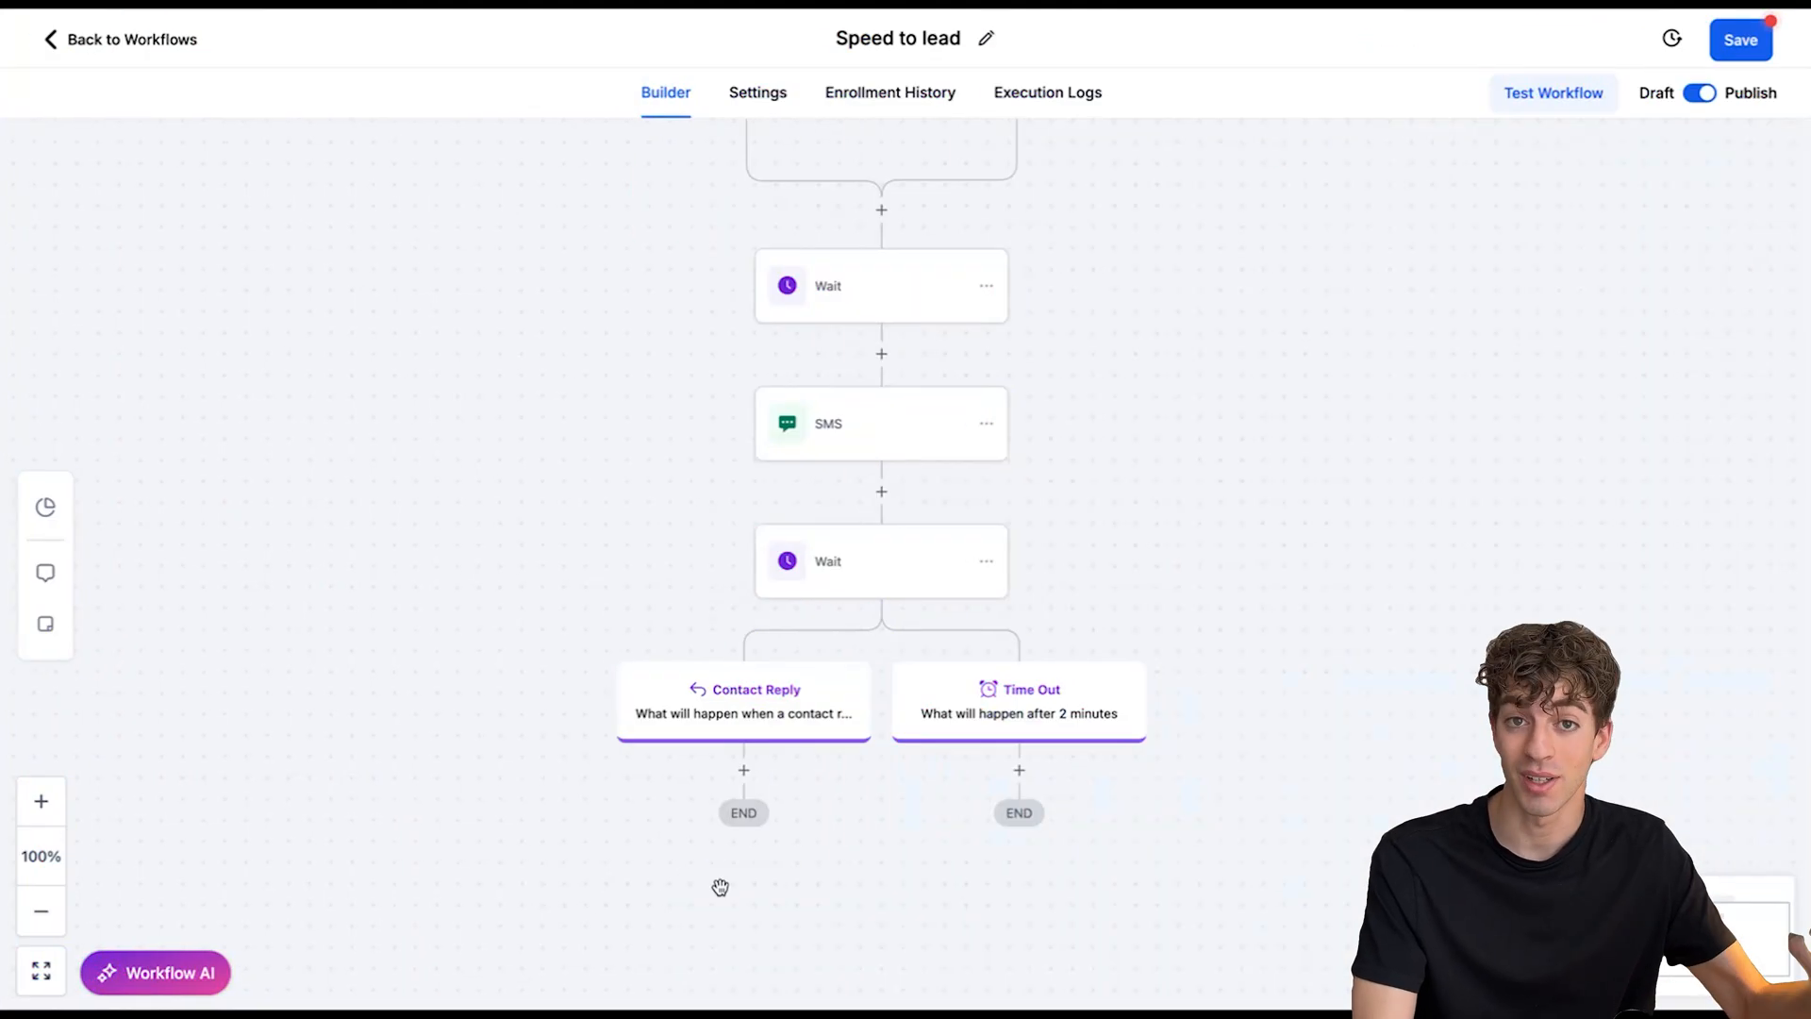
left_click(120, 38)
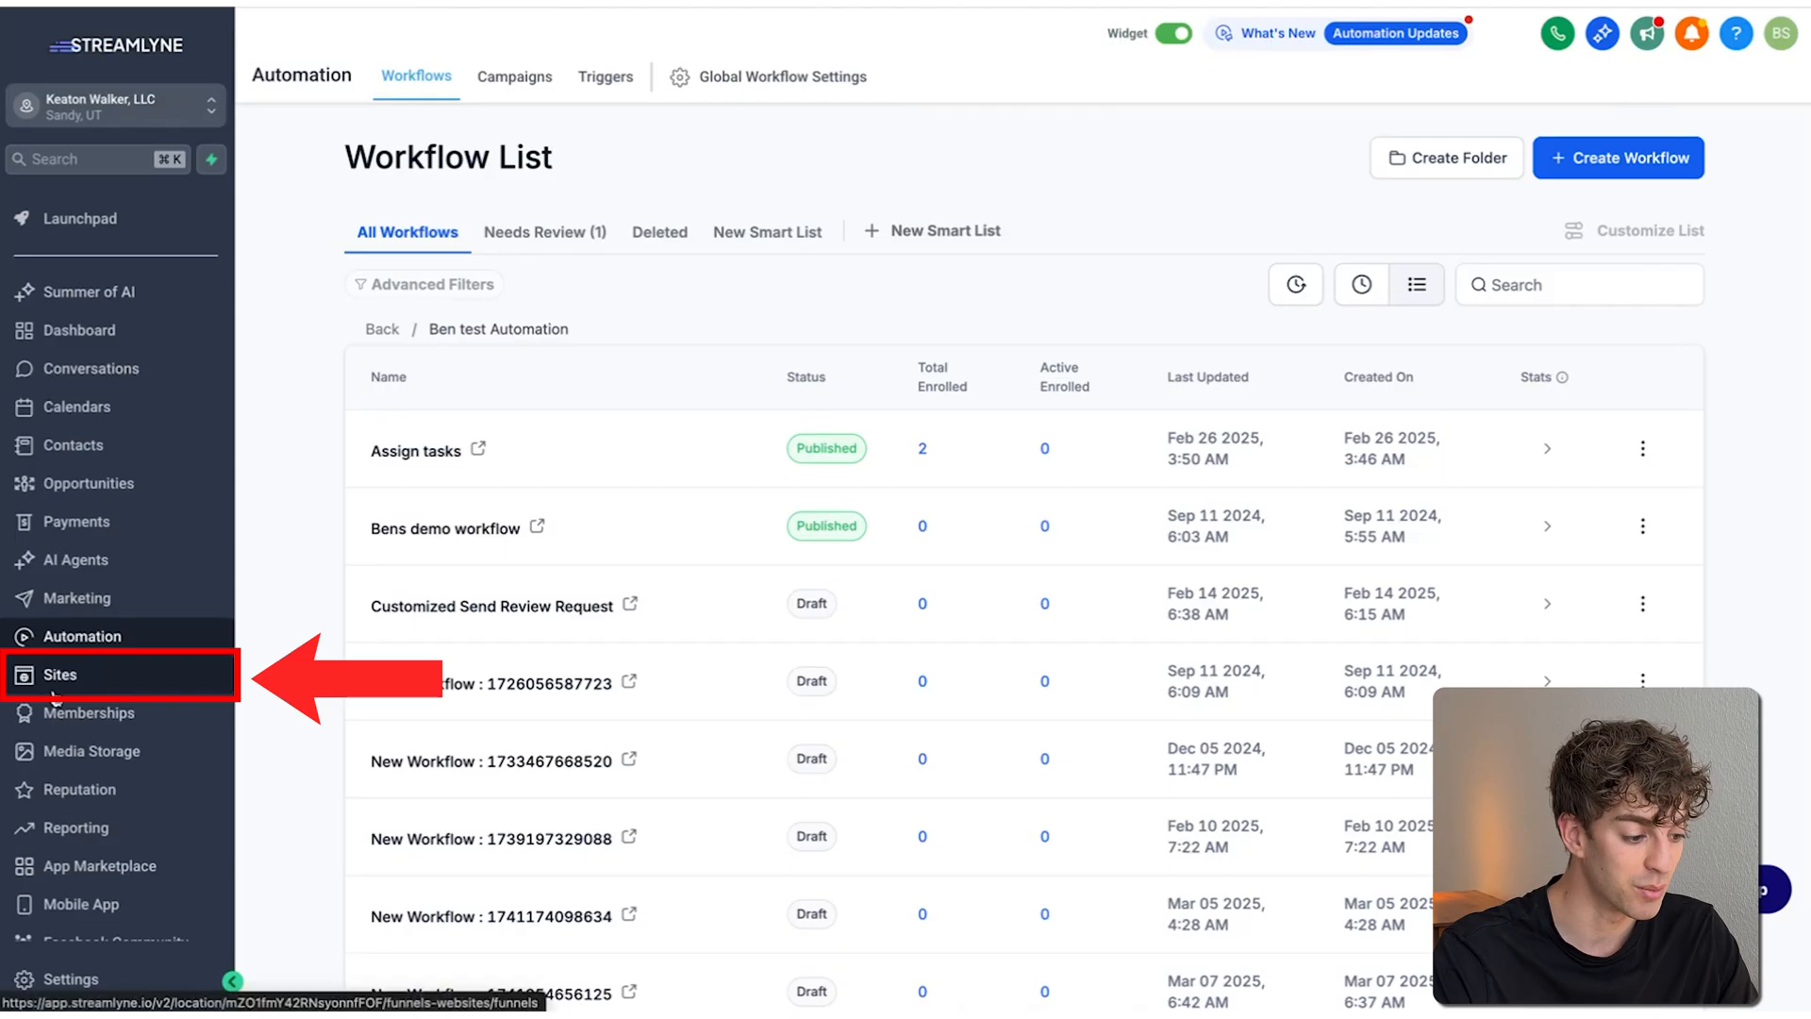
left_click(59, 675)
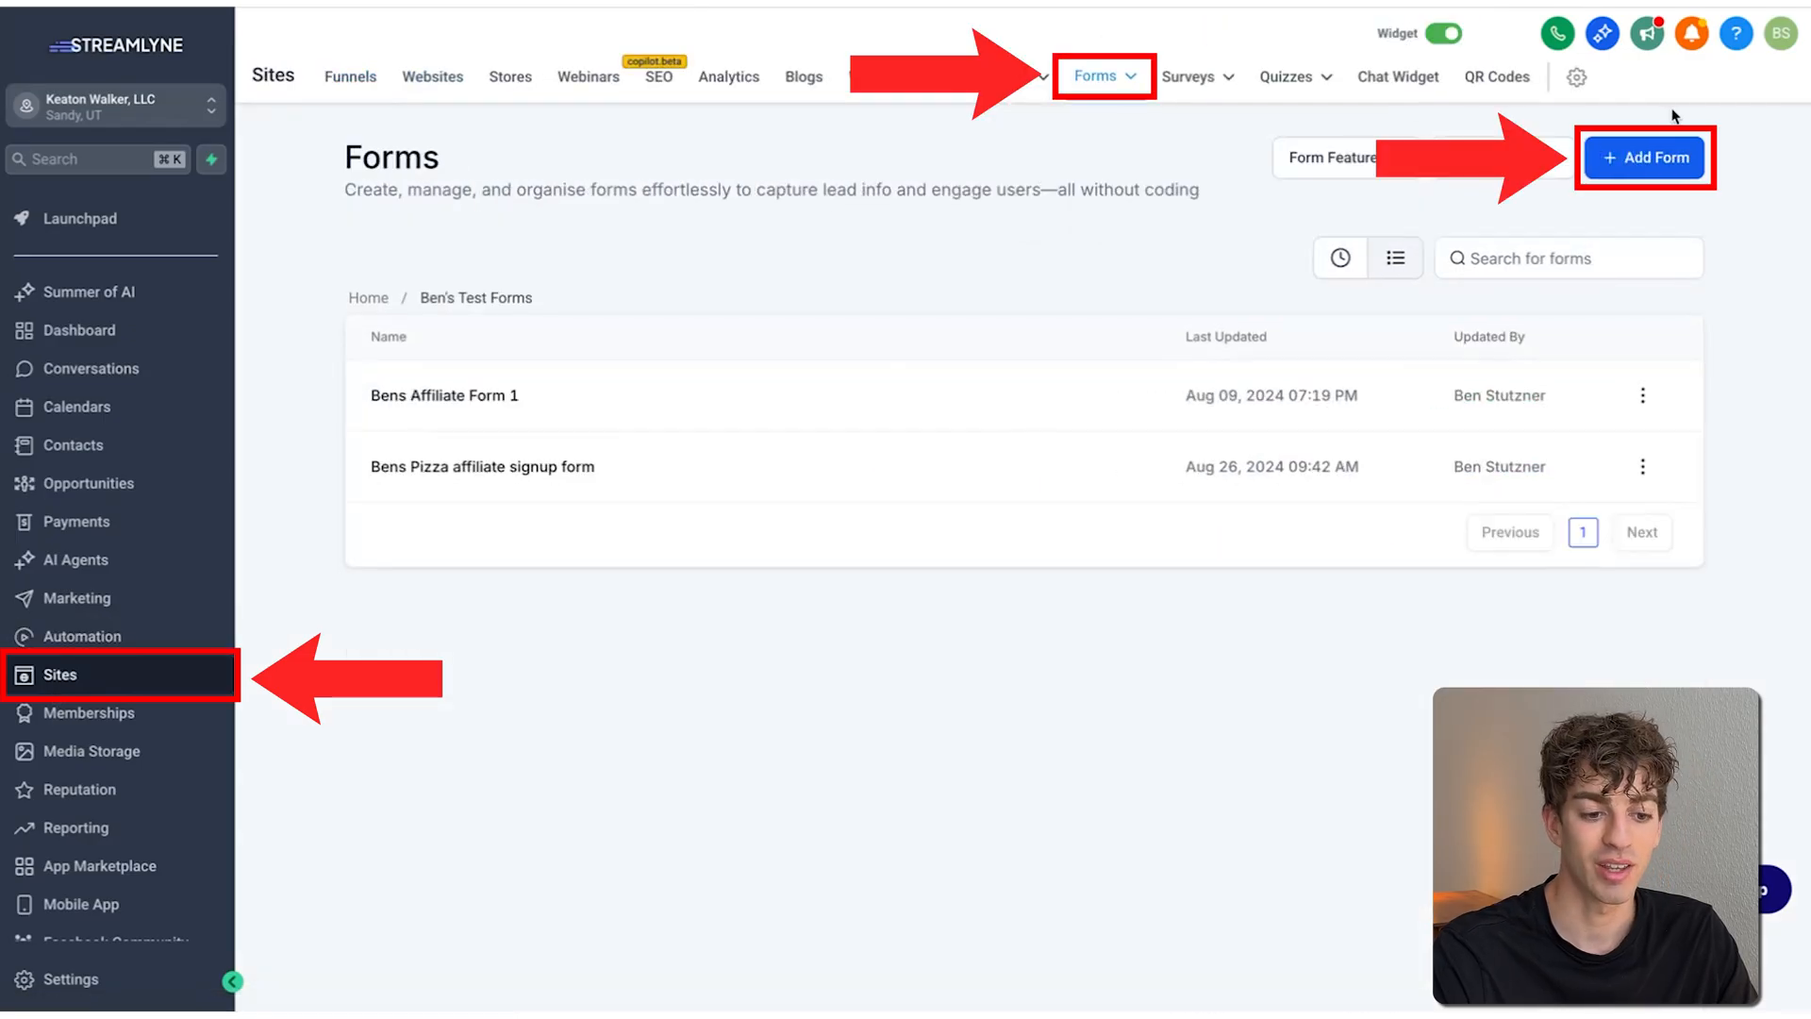
left_click(1643, 157)
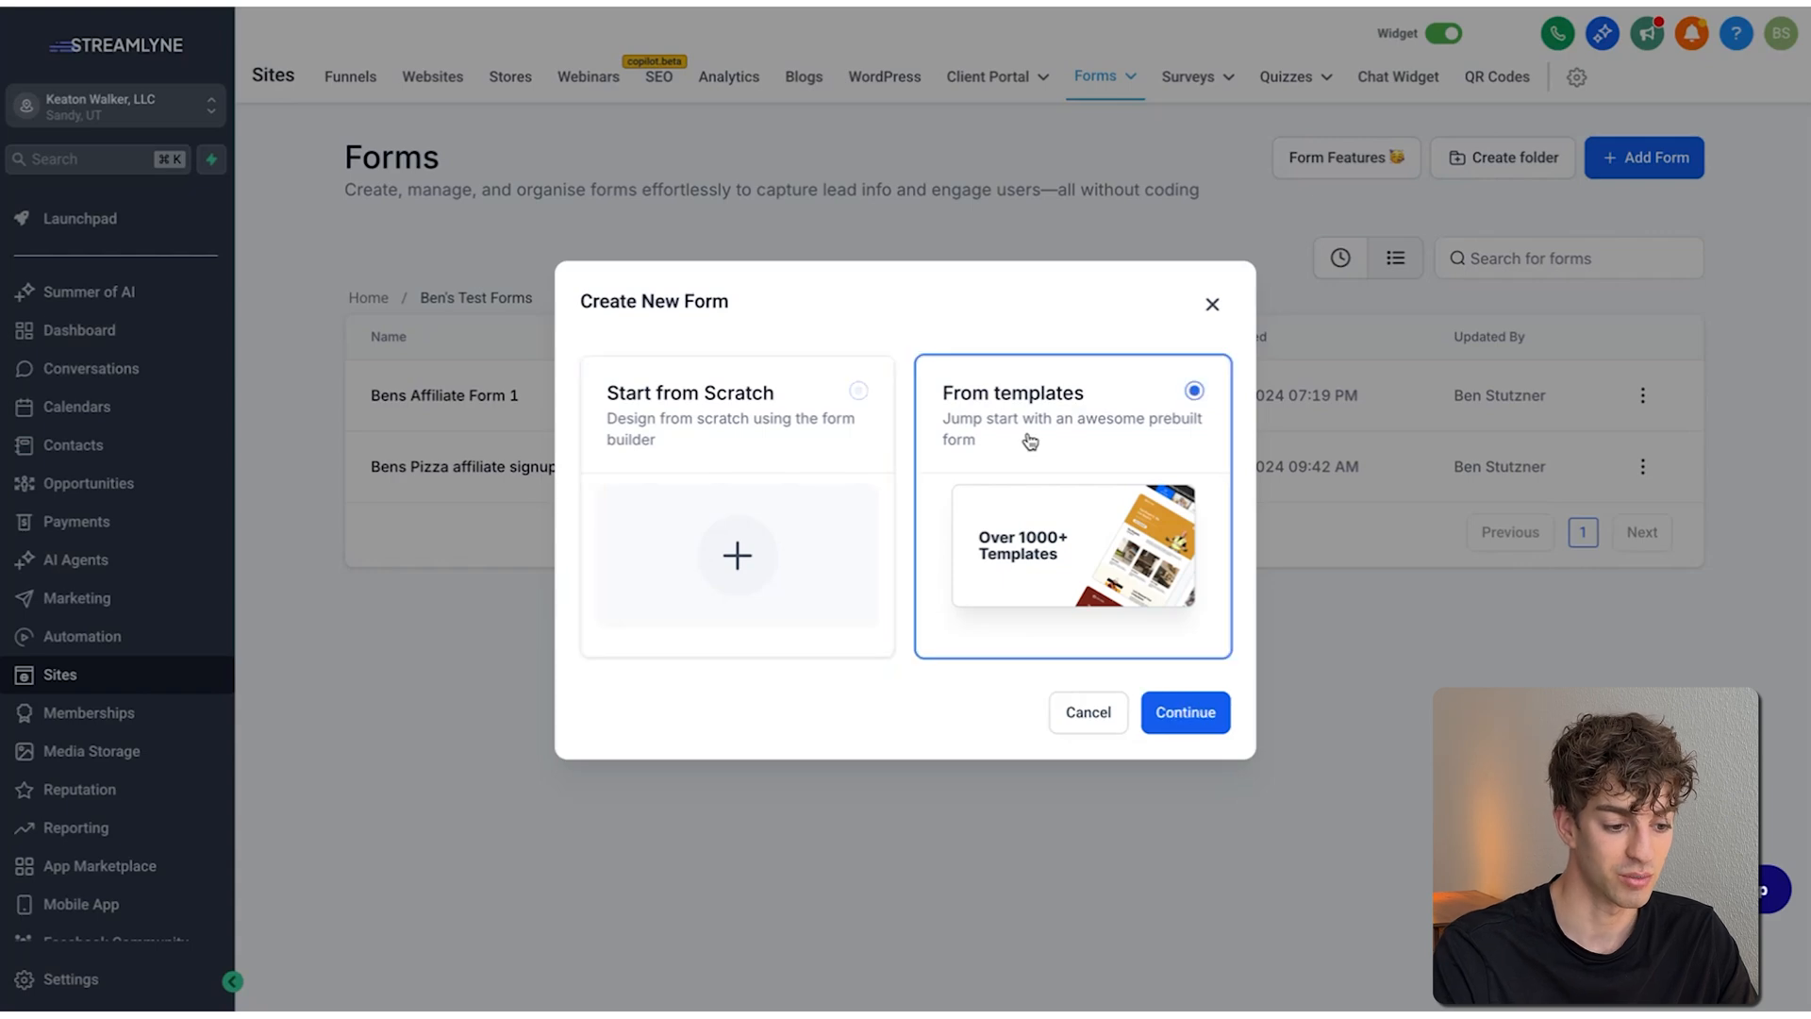
Build the form from the Generic Sign Up template and continue into the builder
left_click(1184, 712)
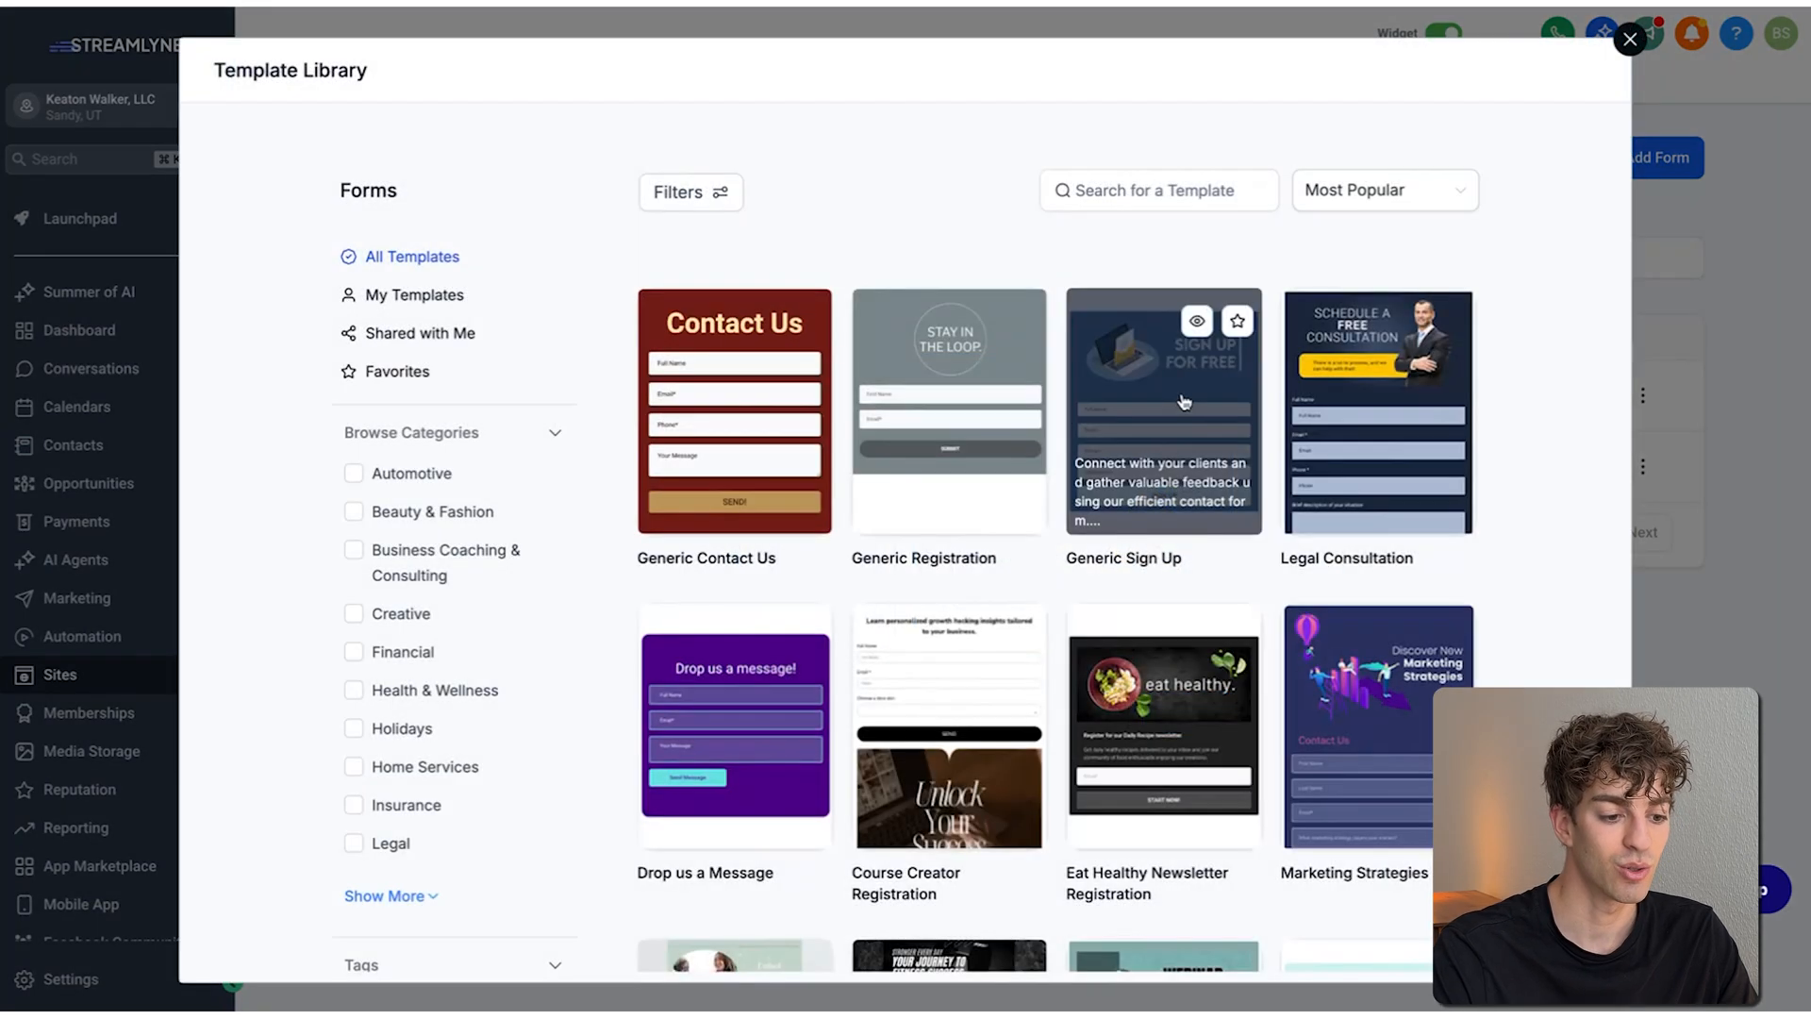
left_click(1164, 411)
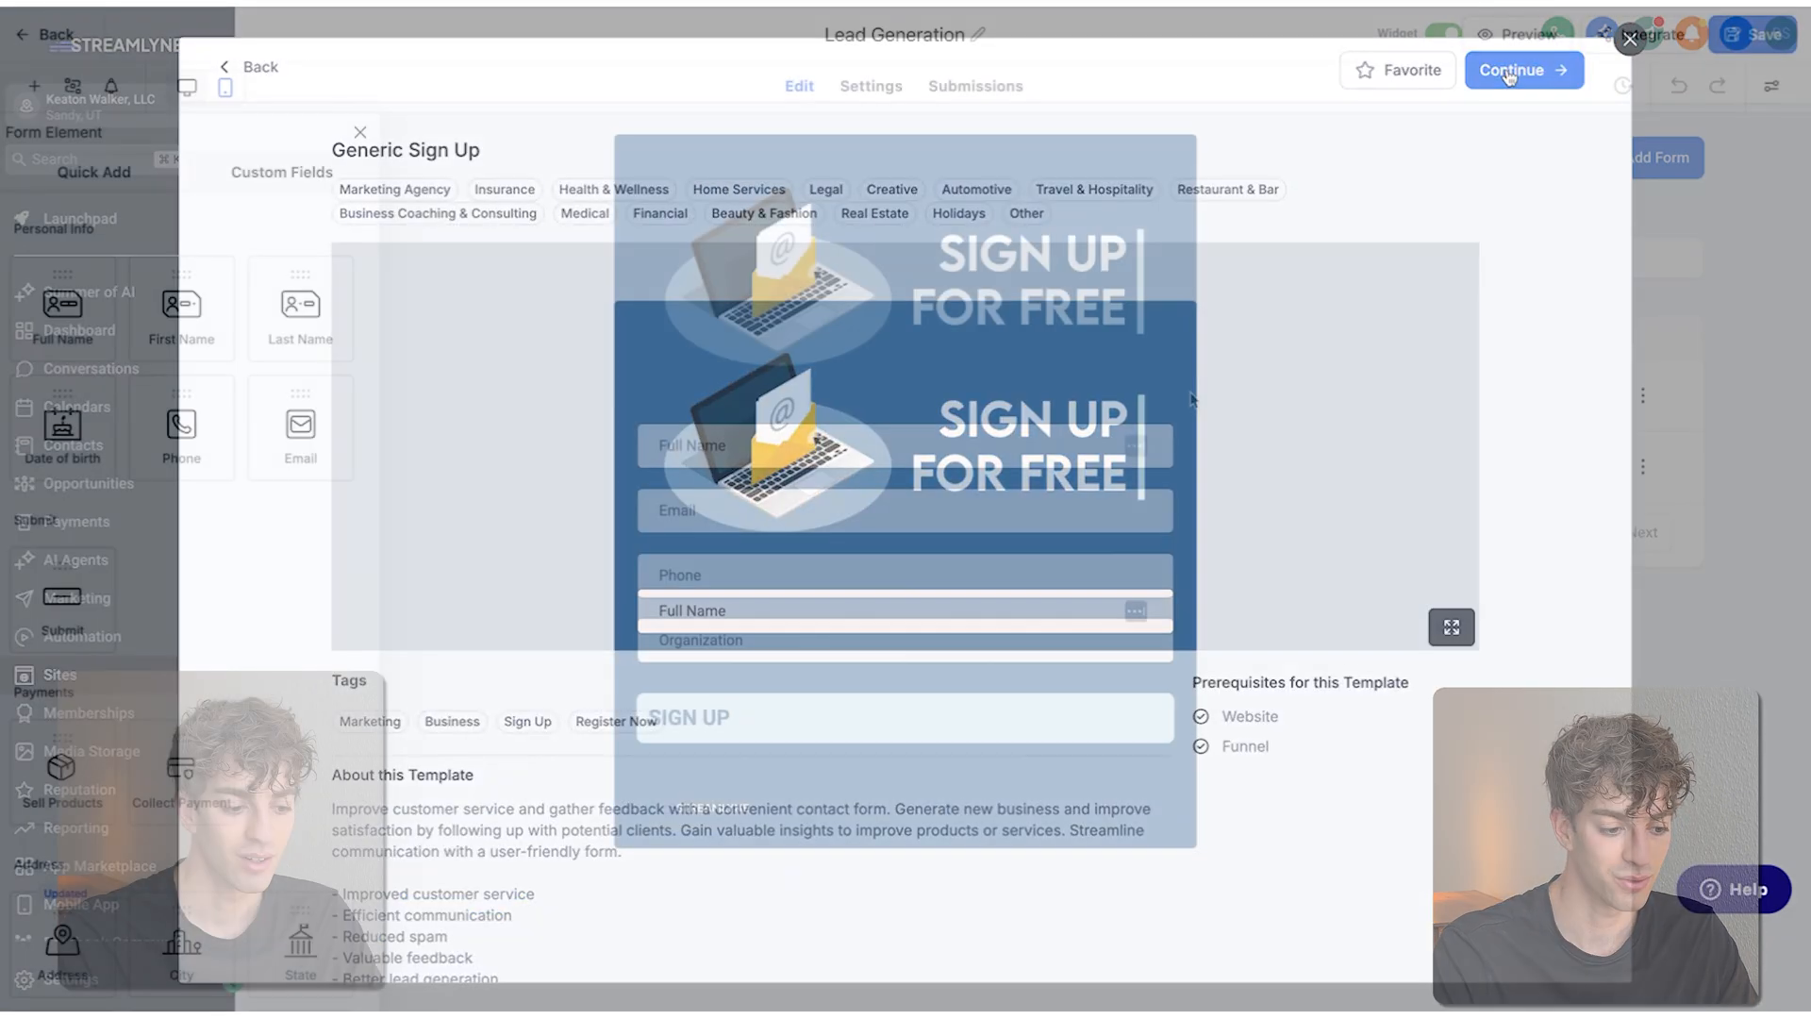
left_click(1523, 70)
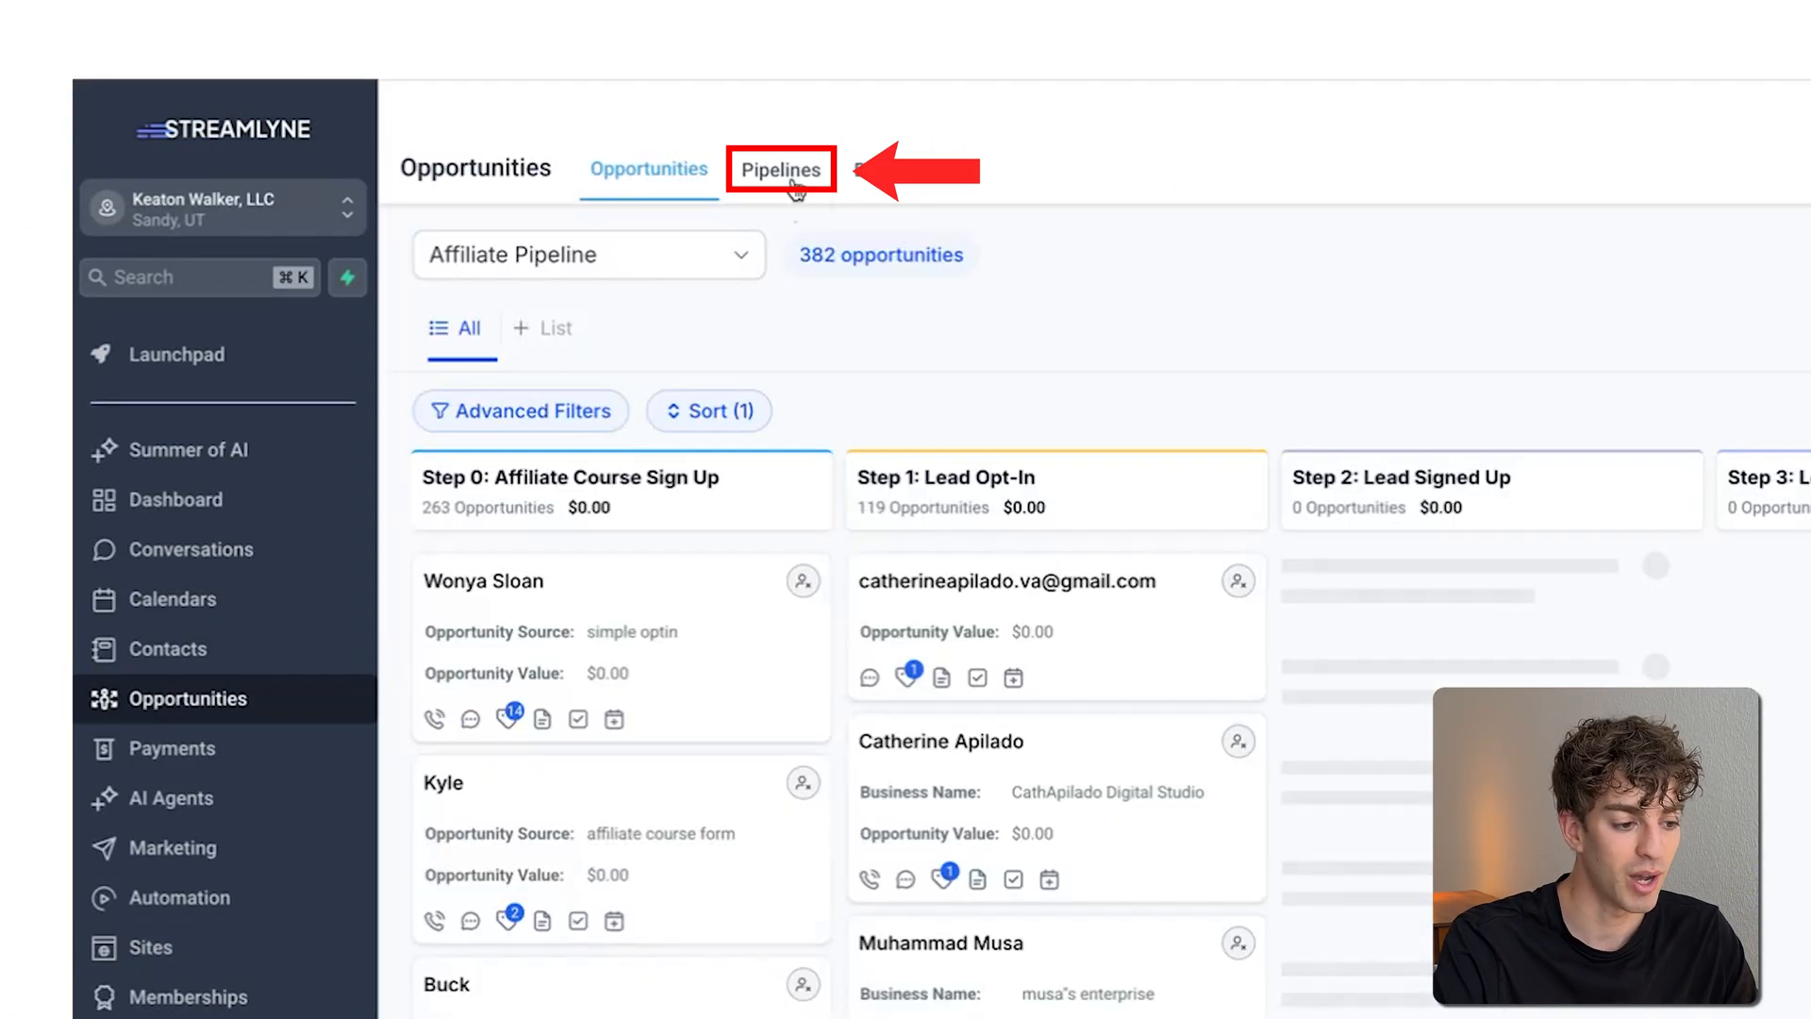
Create Ben Test Pipeline with stages New Lead, Requested a Call, Booked Appointment, Client Won and save it
left_click(781, 168)
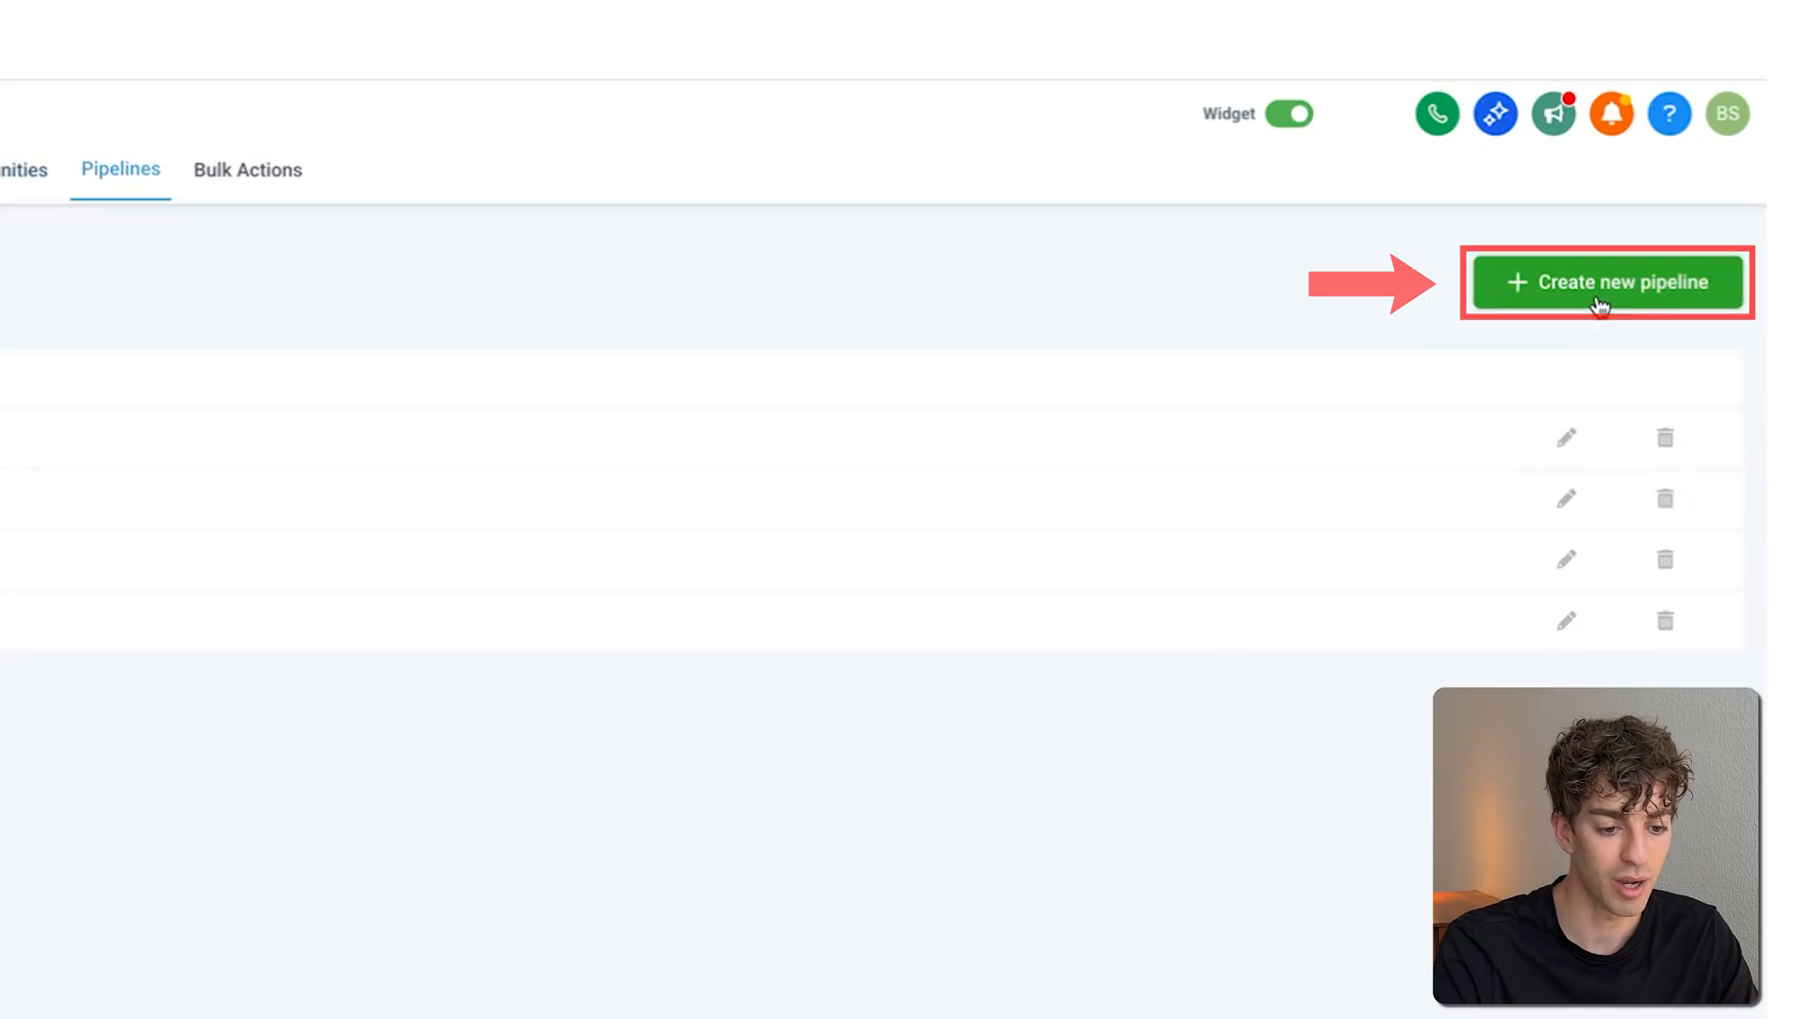
left_click(1603, 281)
type("Ben Test Pipeline")
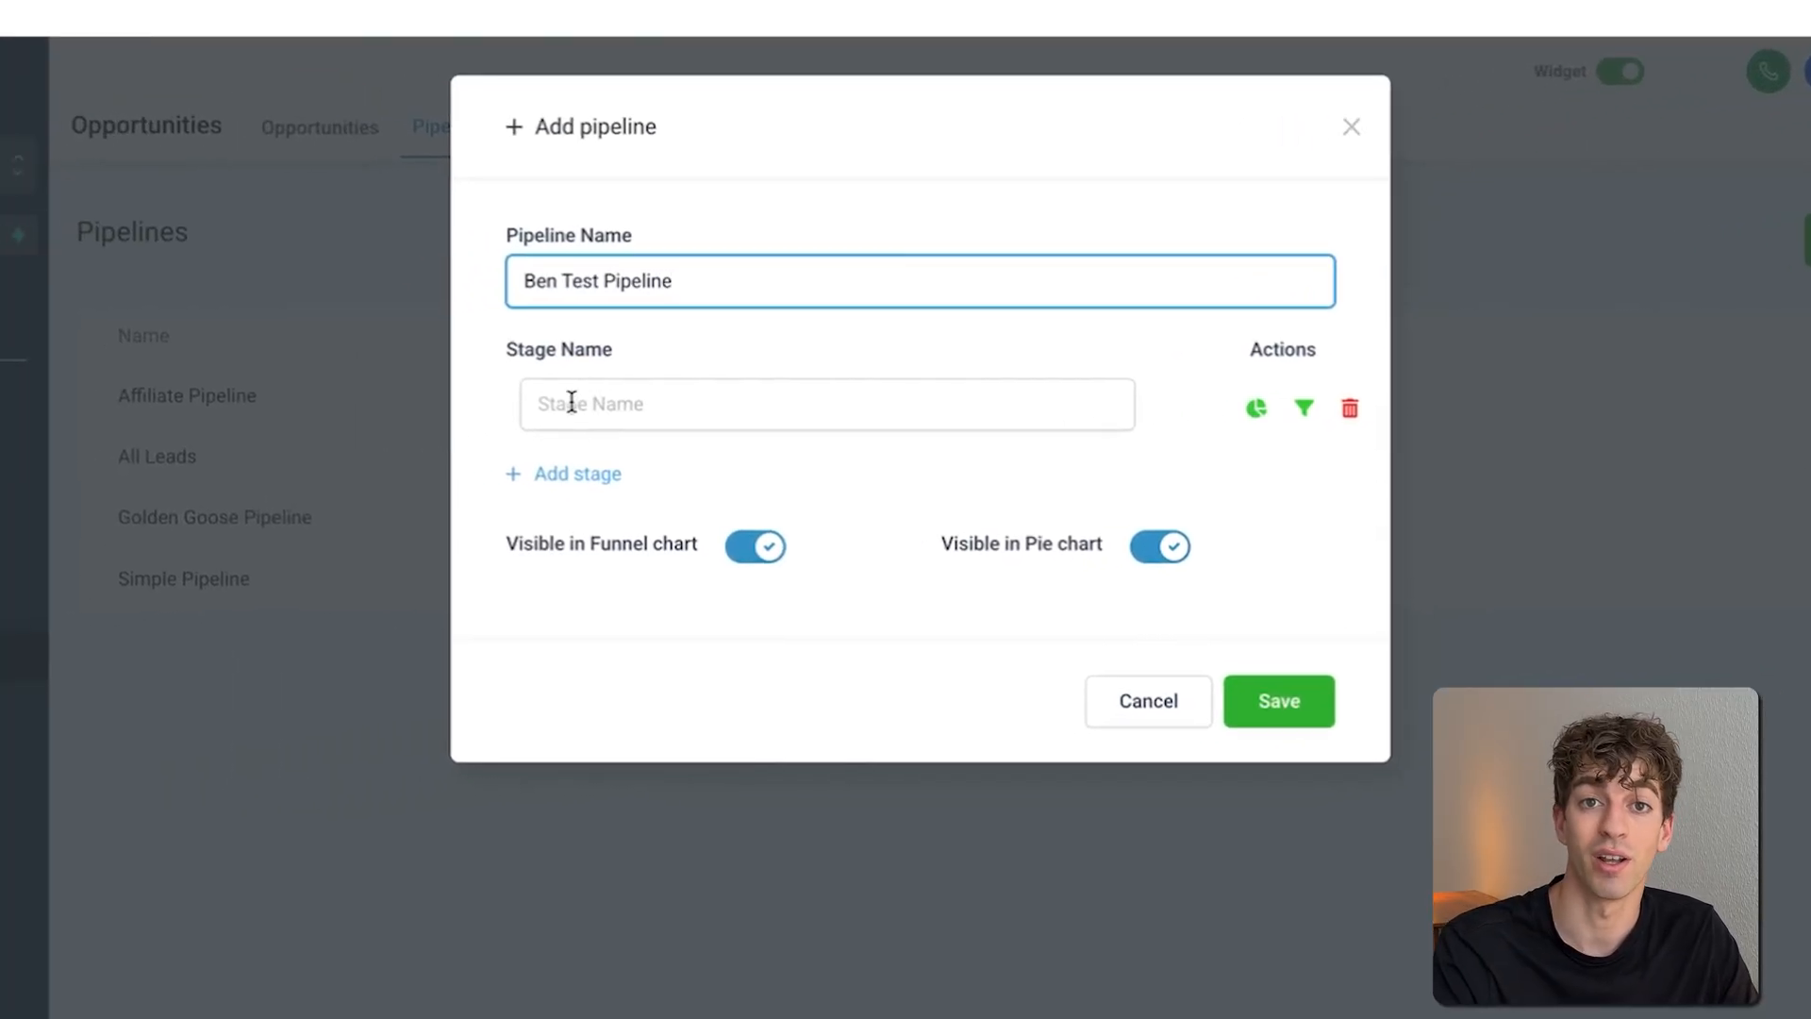
type("New Lead")
type("Booked Appointment")
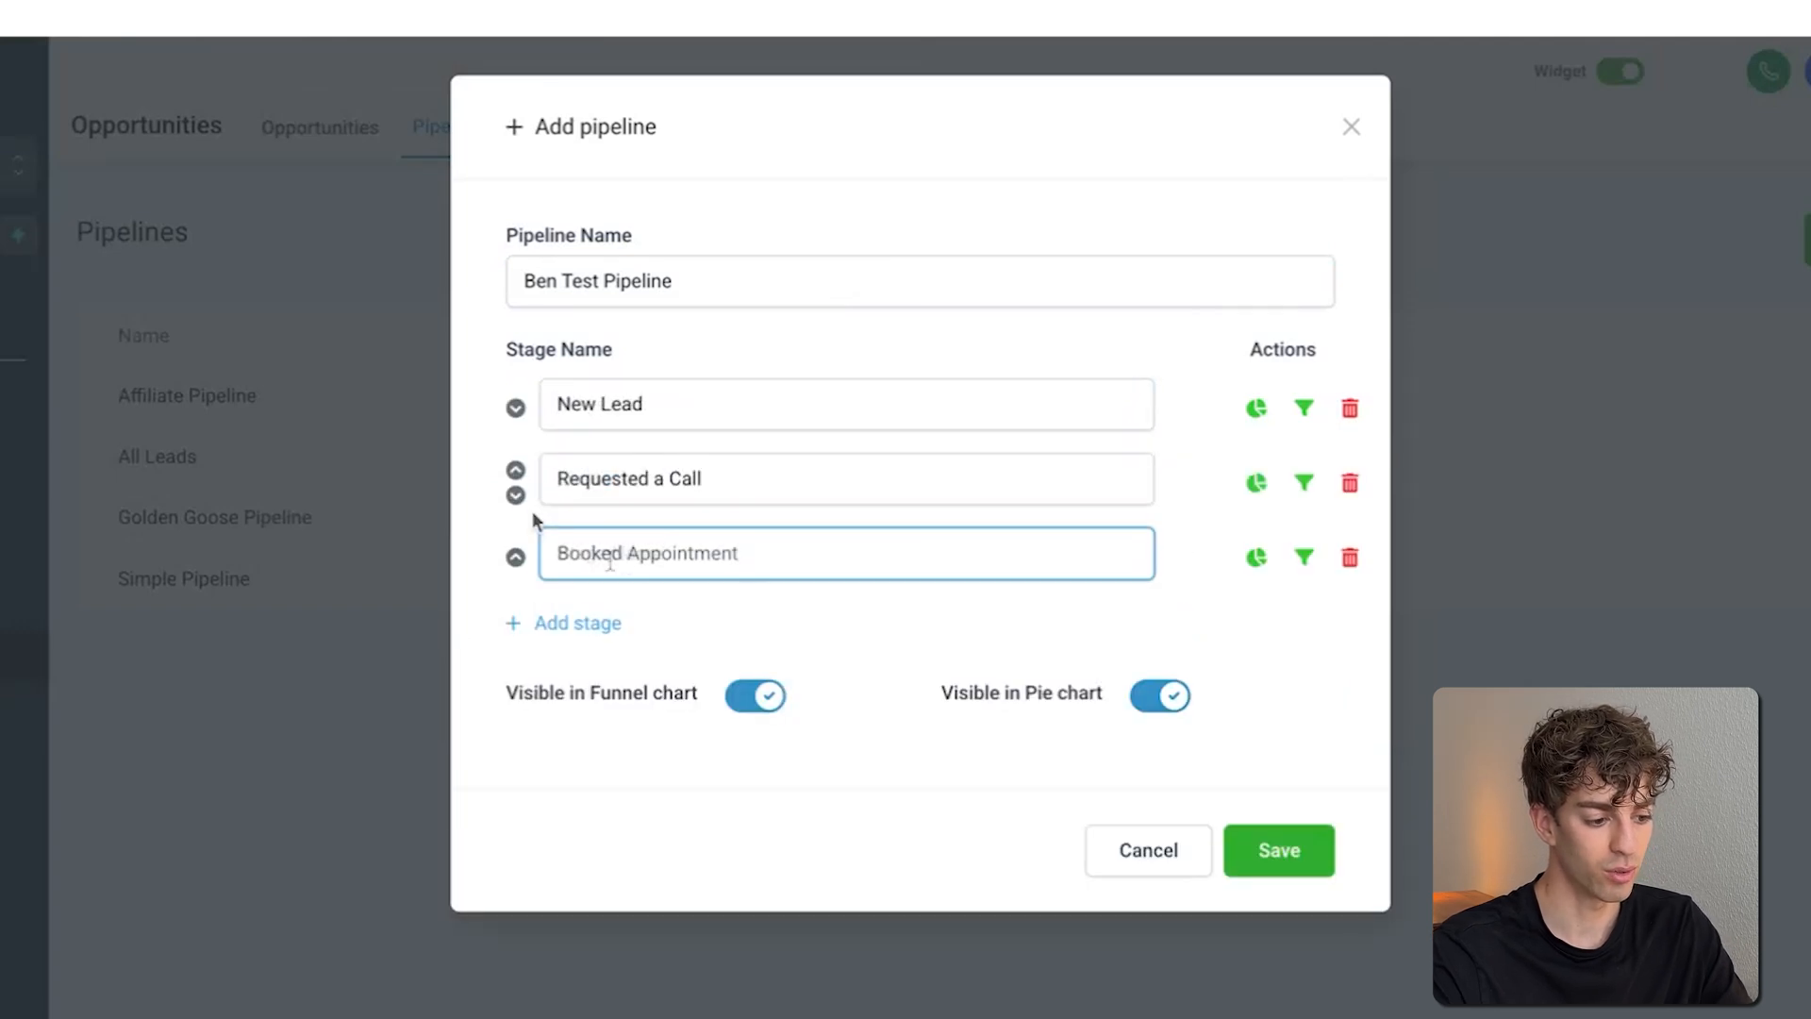
left_click(578, 623)
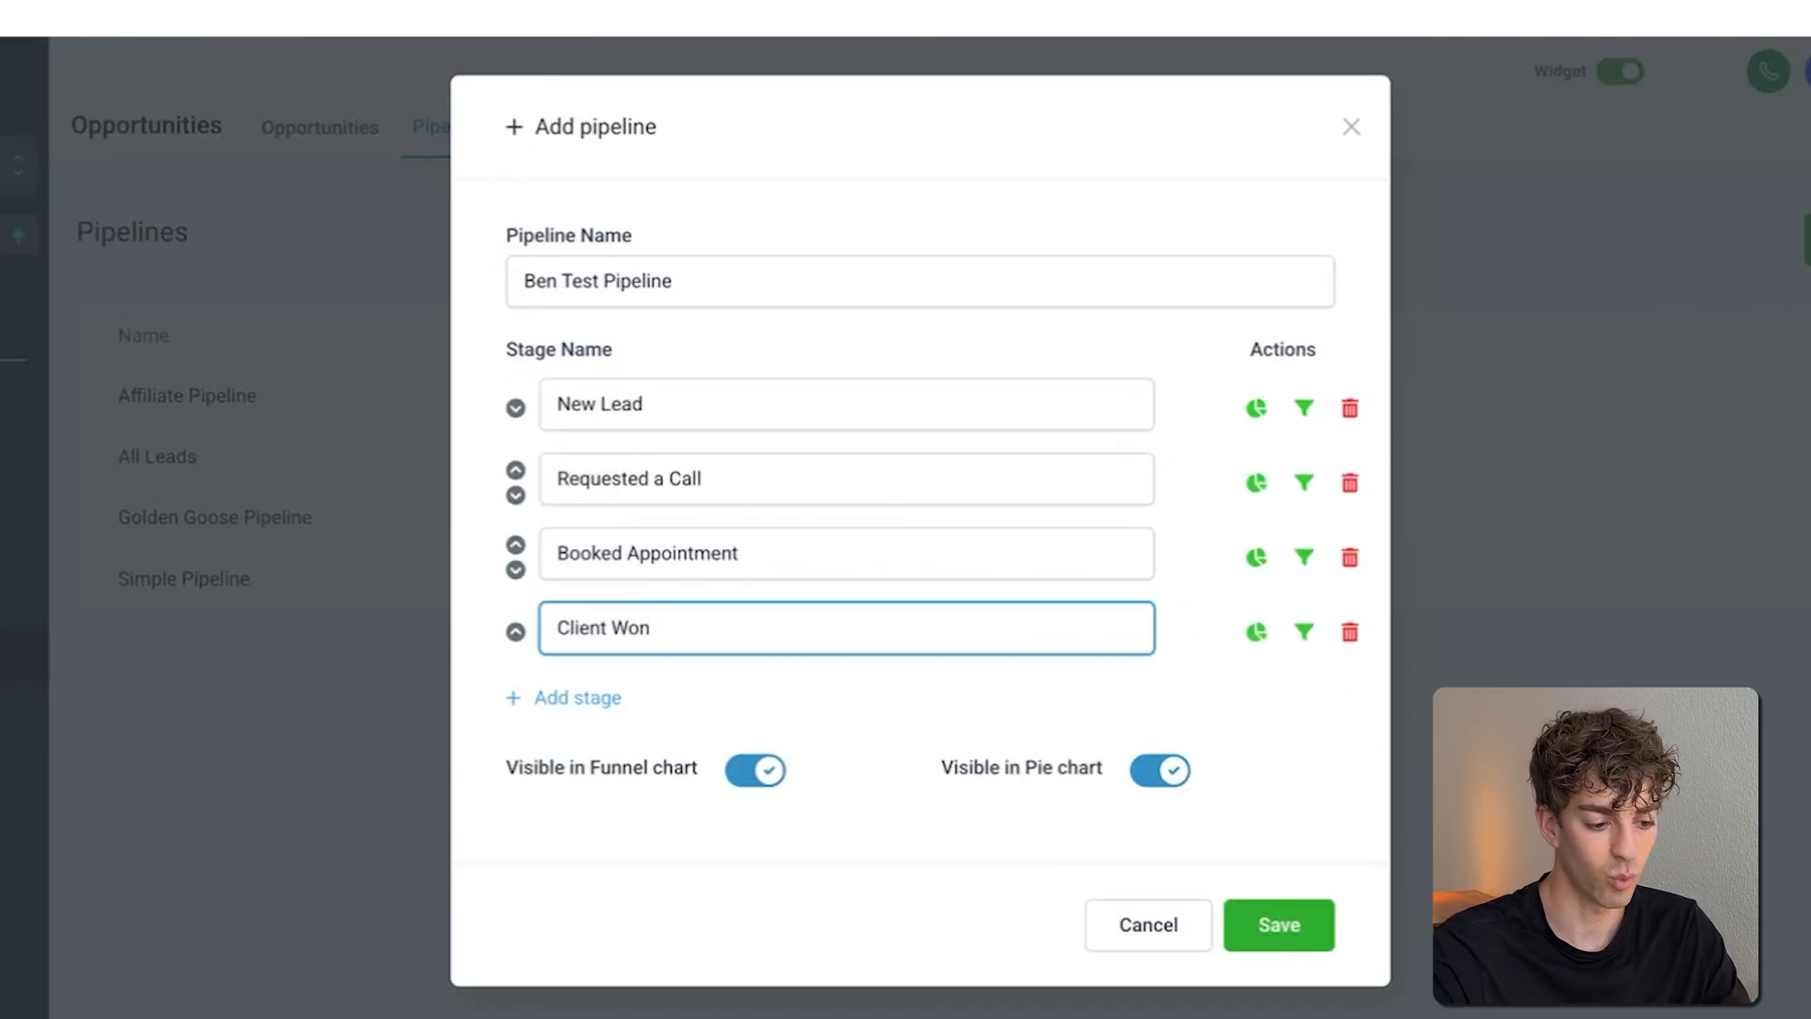
left_click(1277, 924)
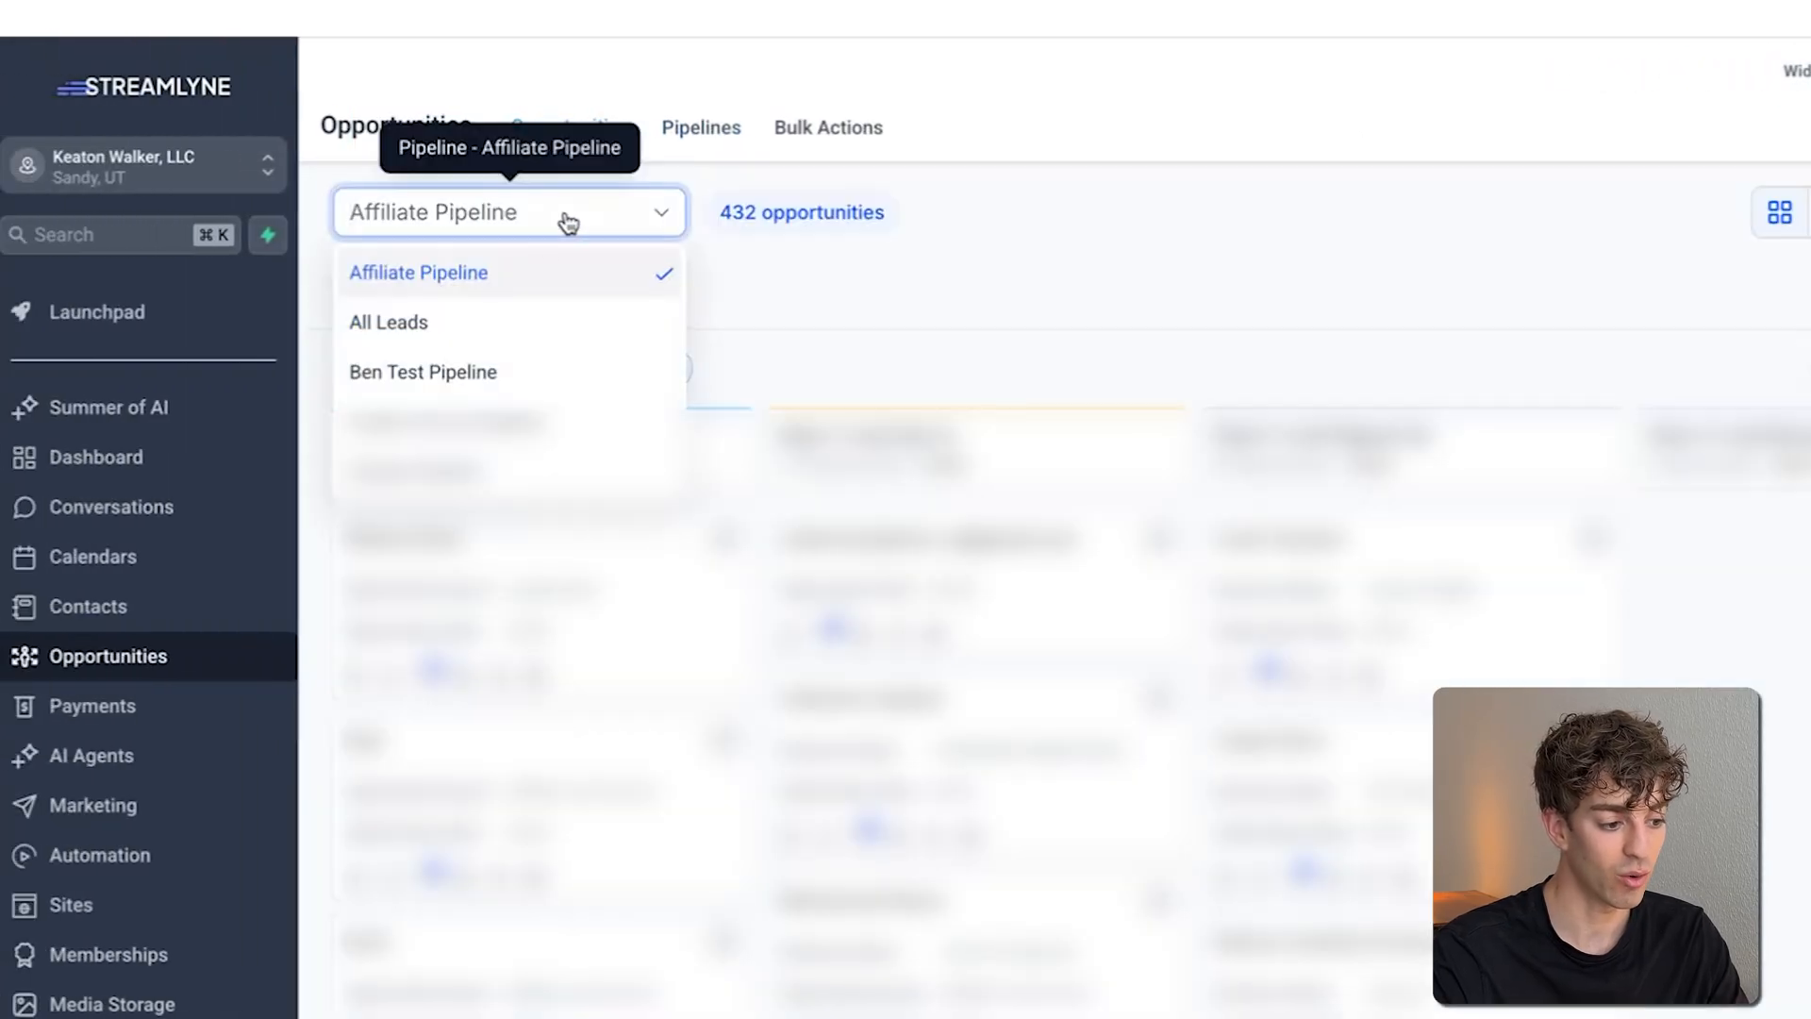
Switch the board to Ben Test Pipeline to review its stages, then go to Automation
left_click(423, 372)
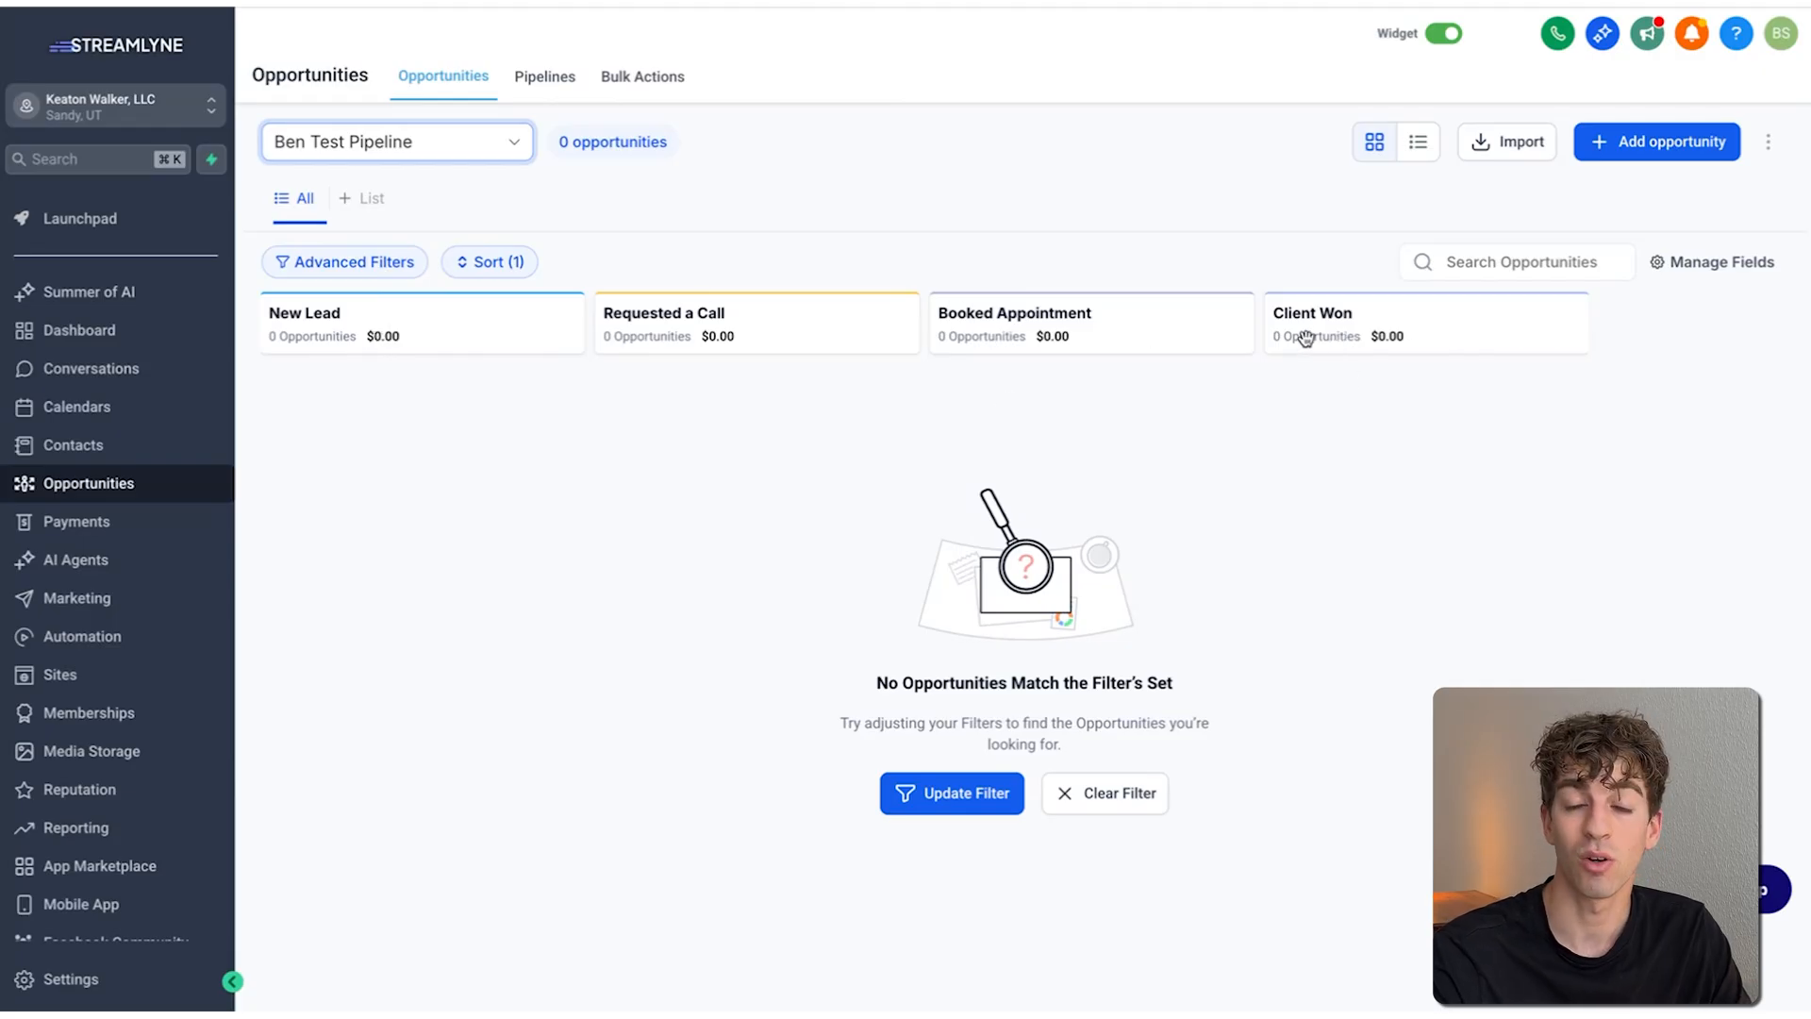
mouse_move(641, 342)
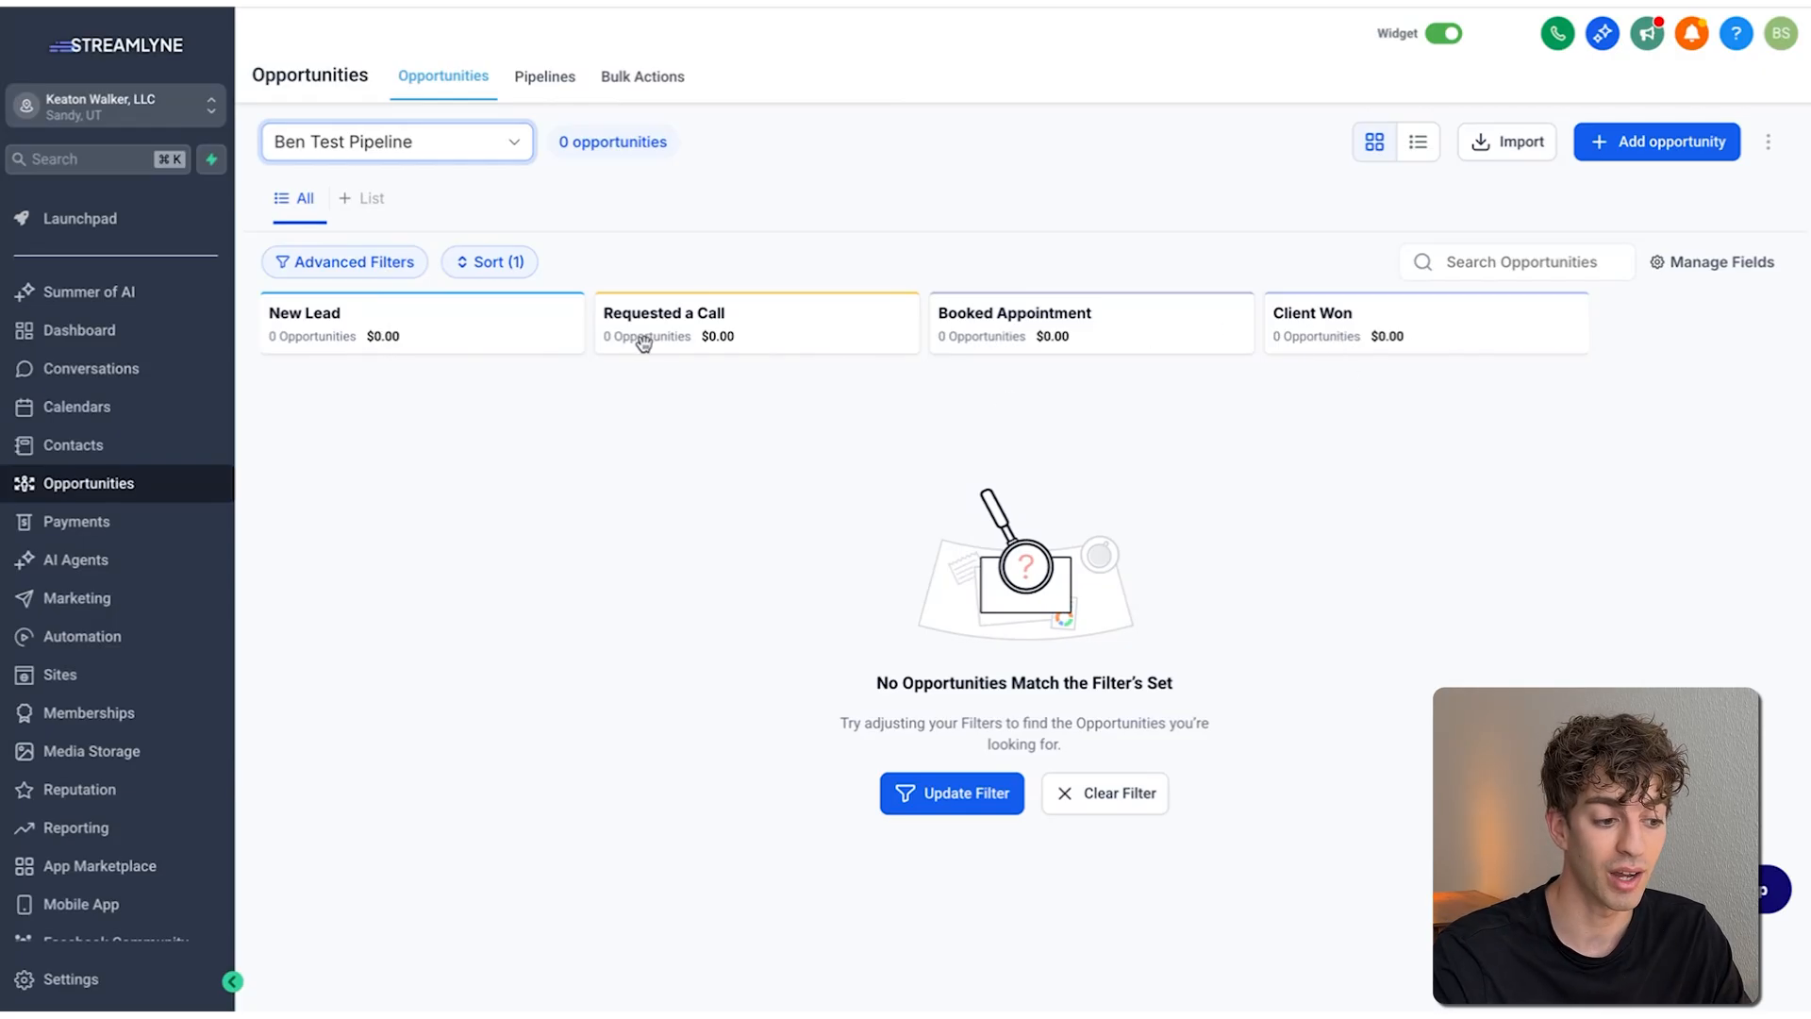
mouse_move(1191, 254)
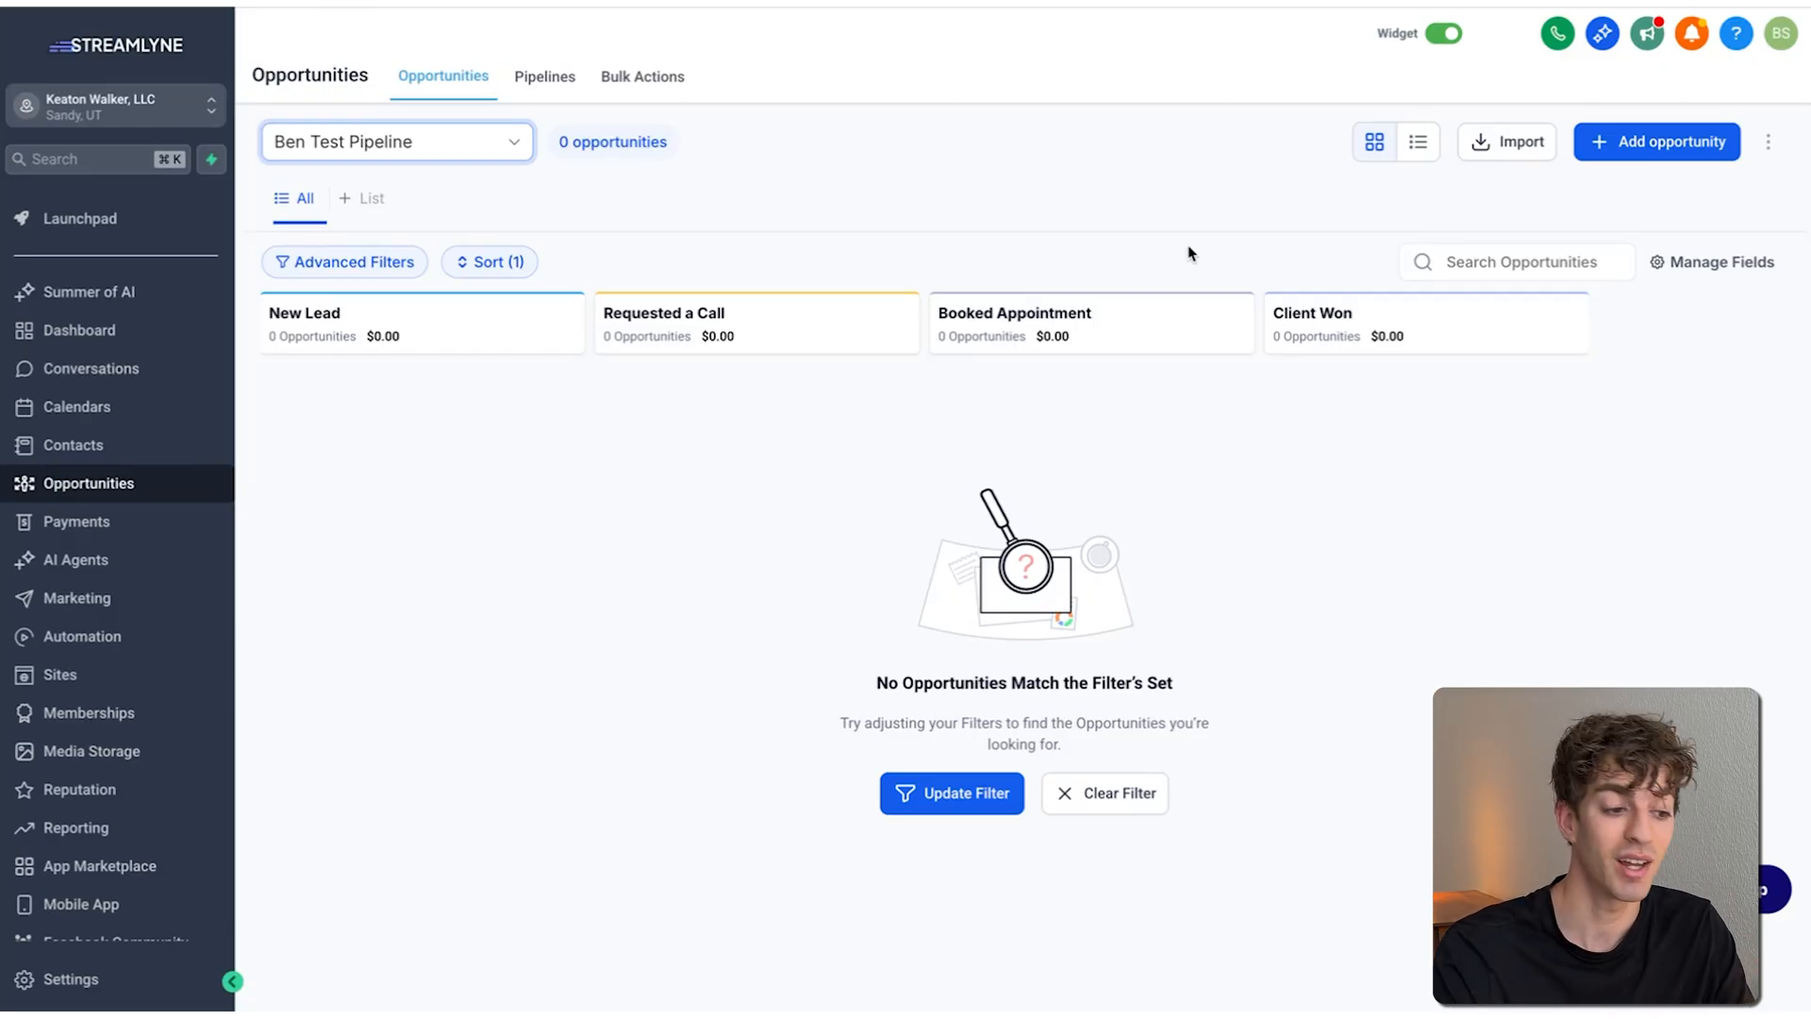
left_click(81, 636)
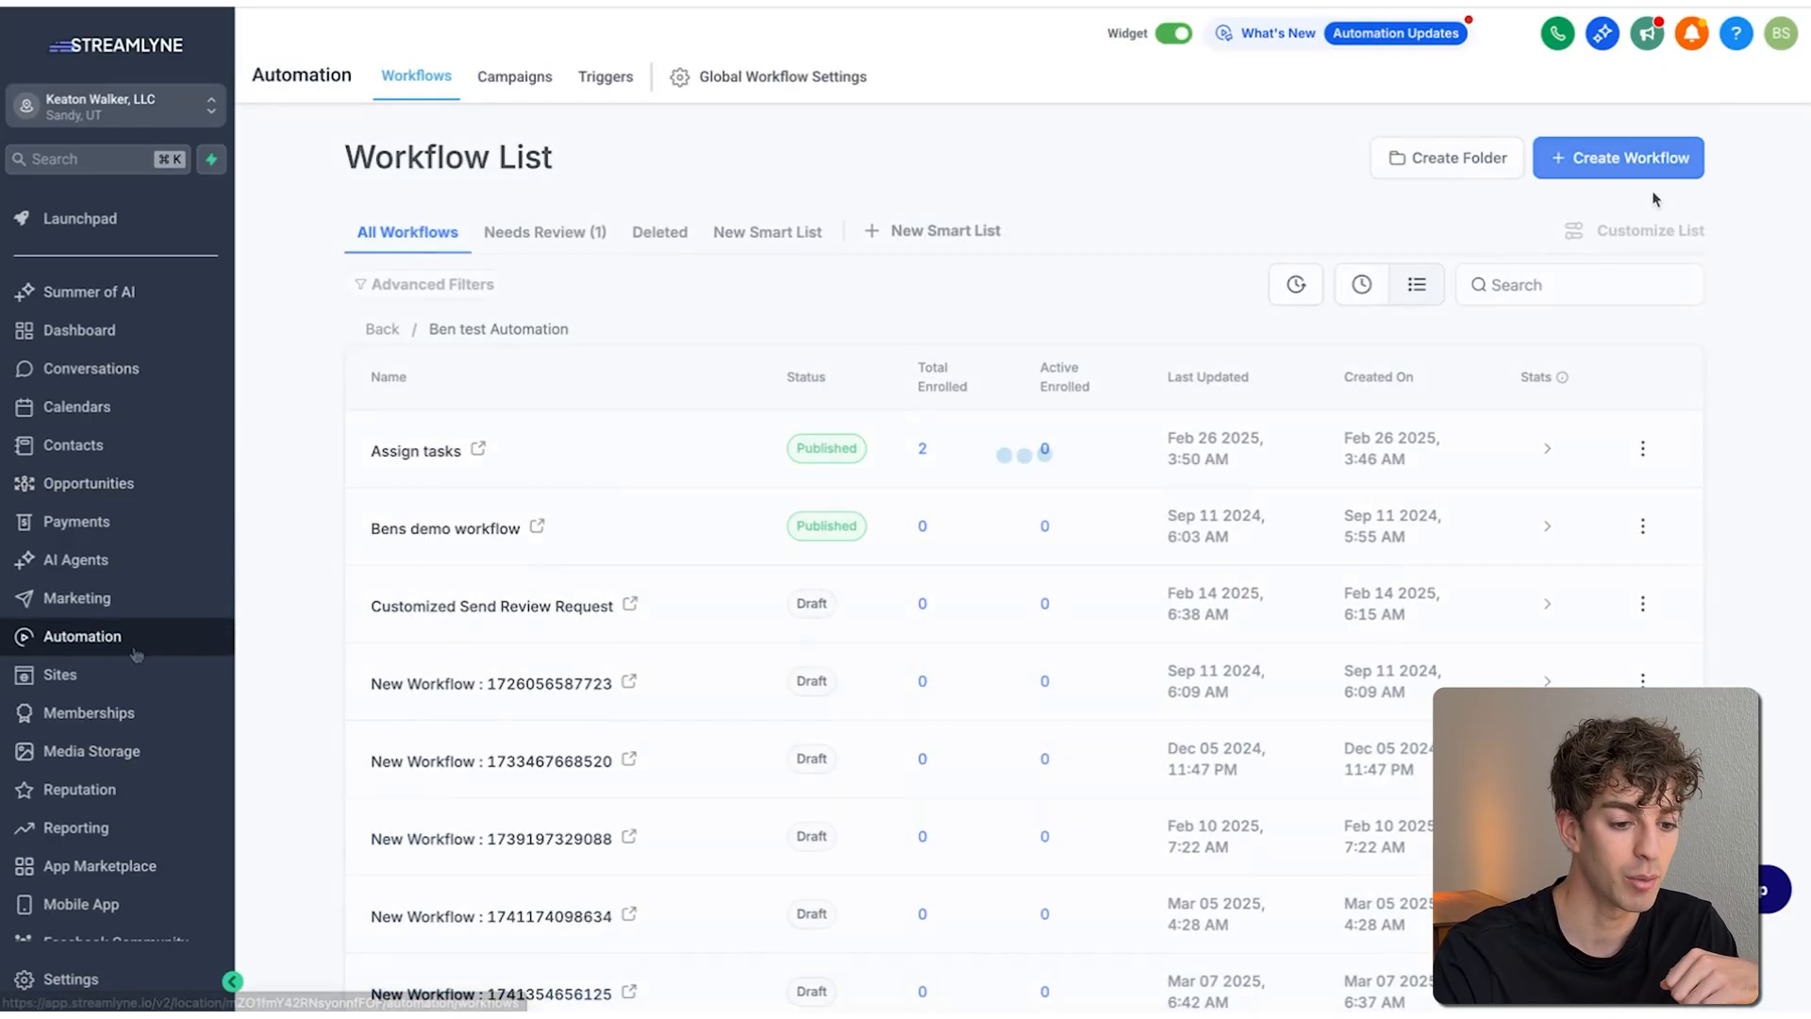
Create a workflow from scratch and name it Speed to lead
left_click(1617, 156)
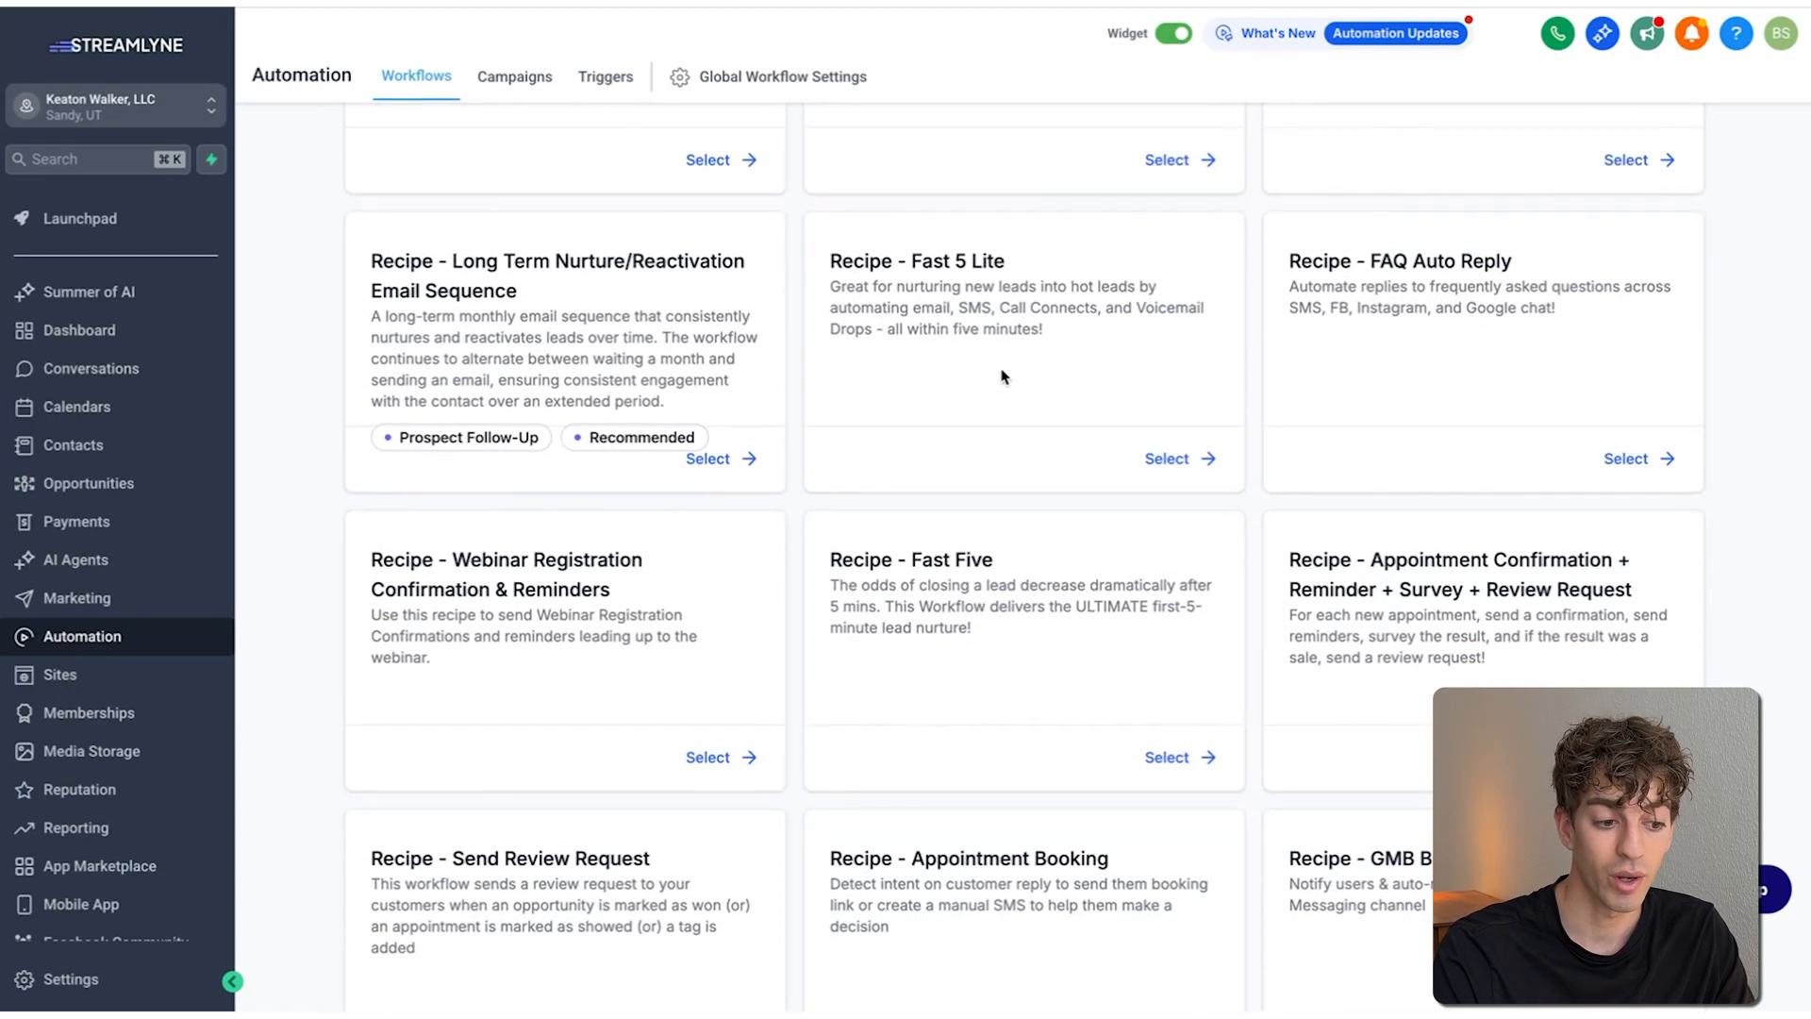
mouse_move(1024, 541)
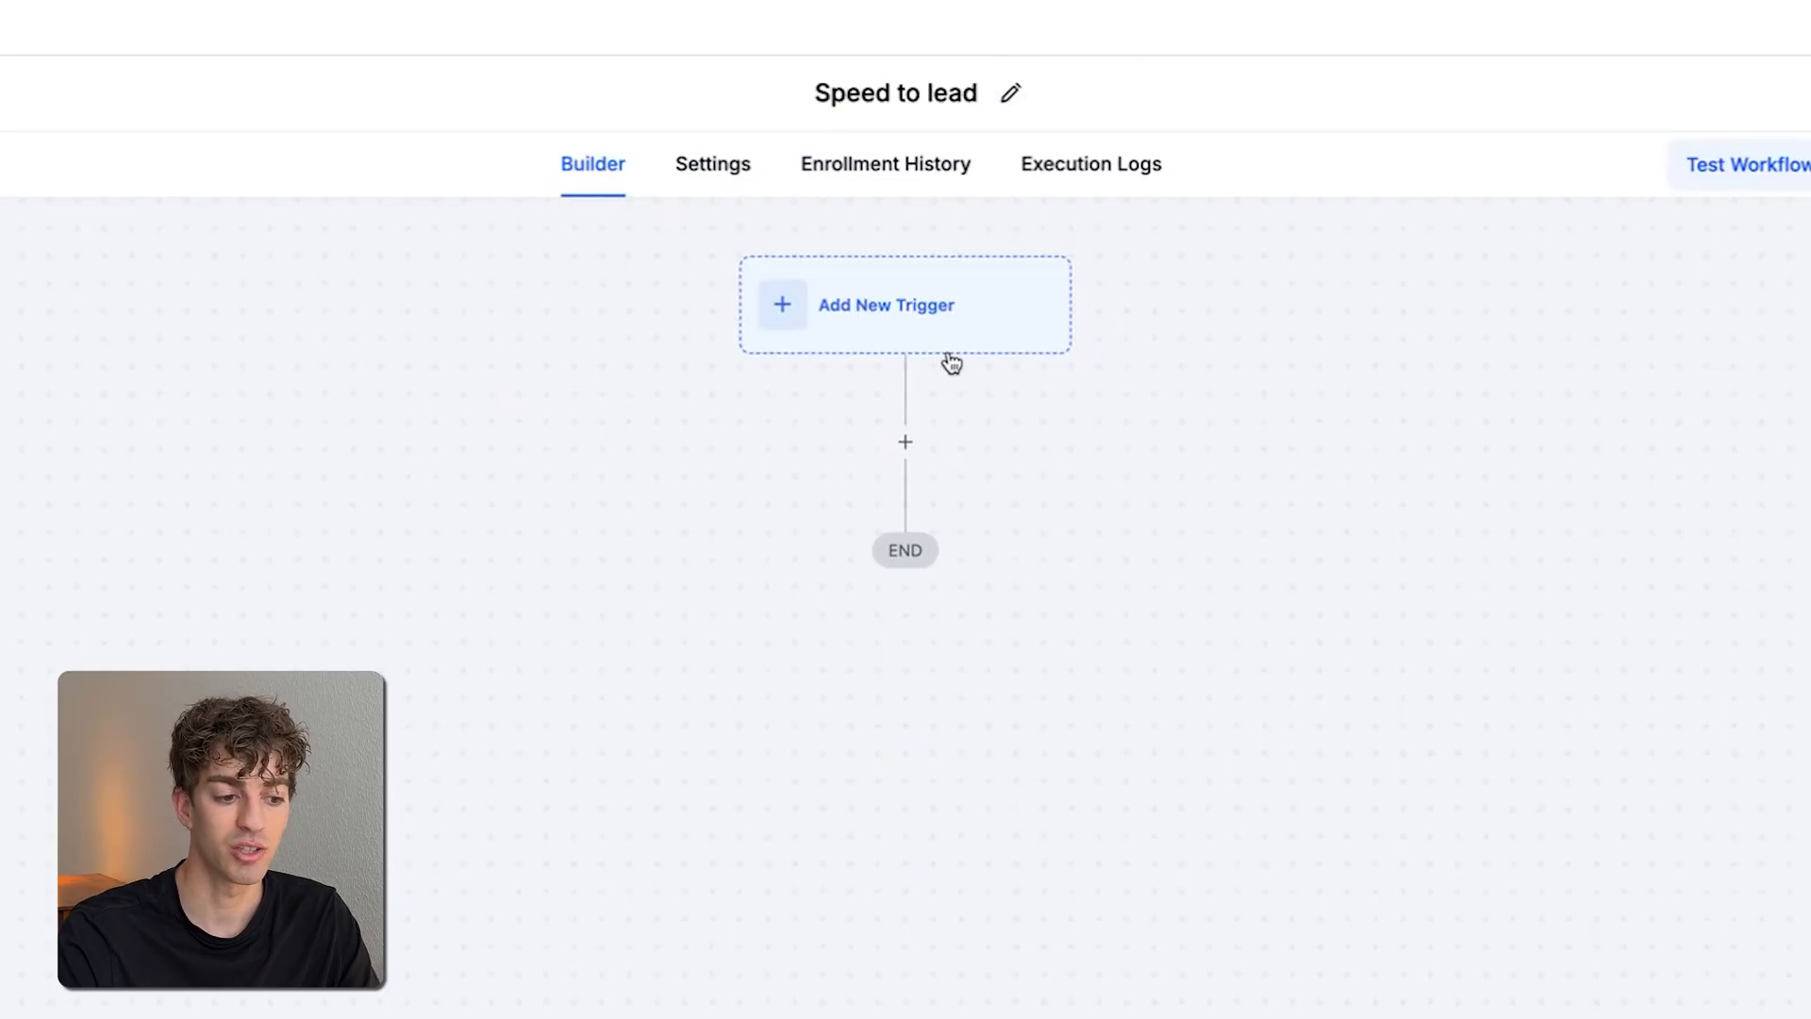
mouse_move(1099, 372)
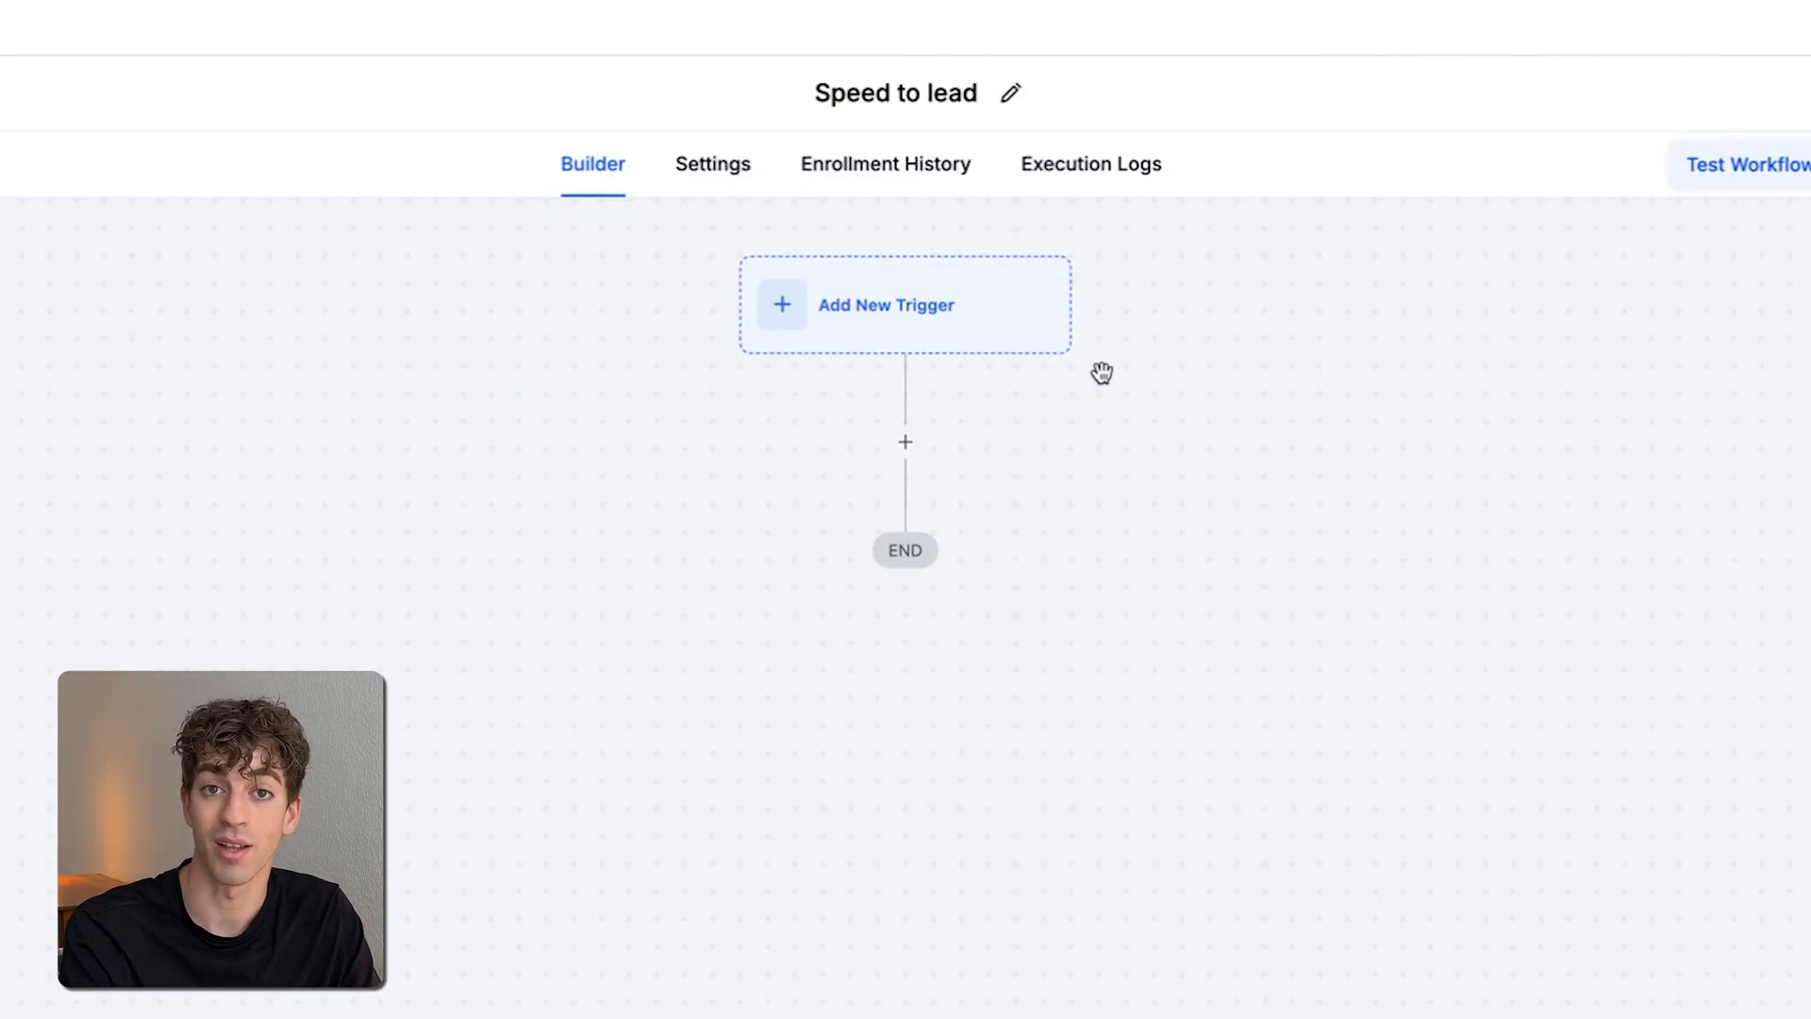
mouse_move(913, 335)
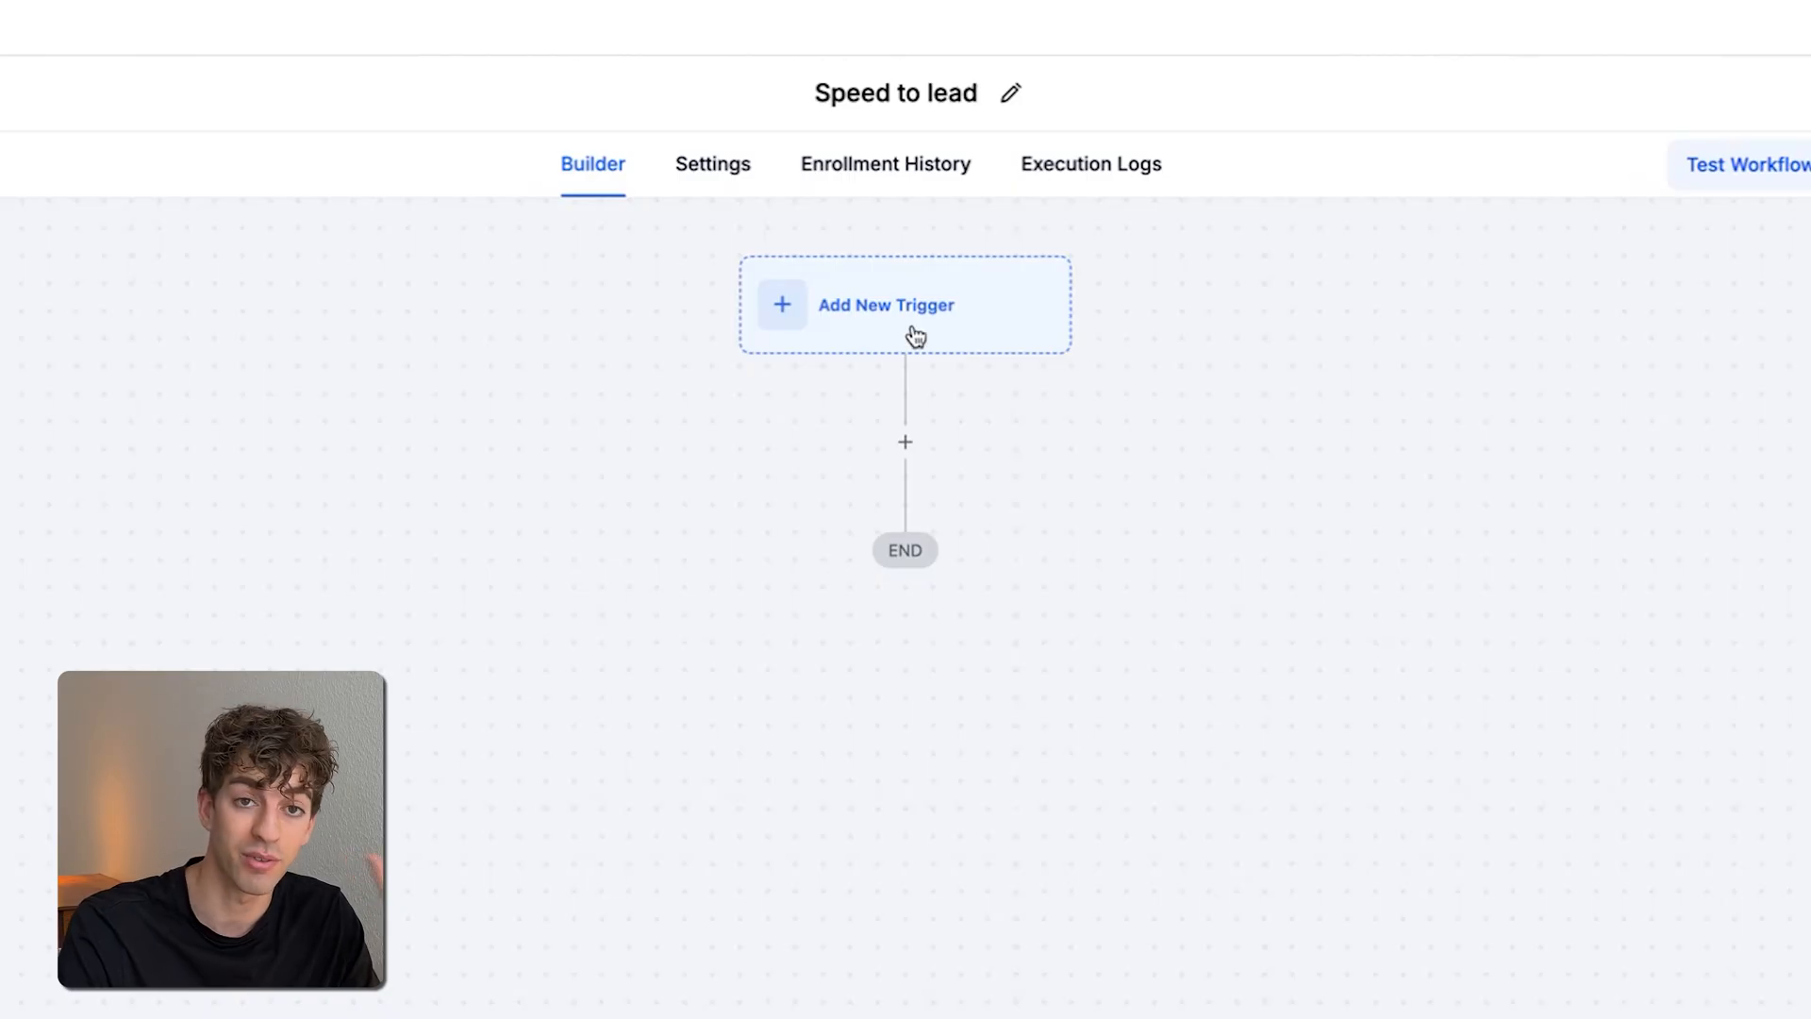
scroll("up", 3)
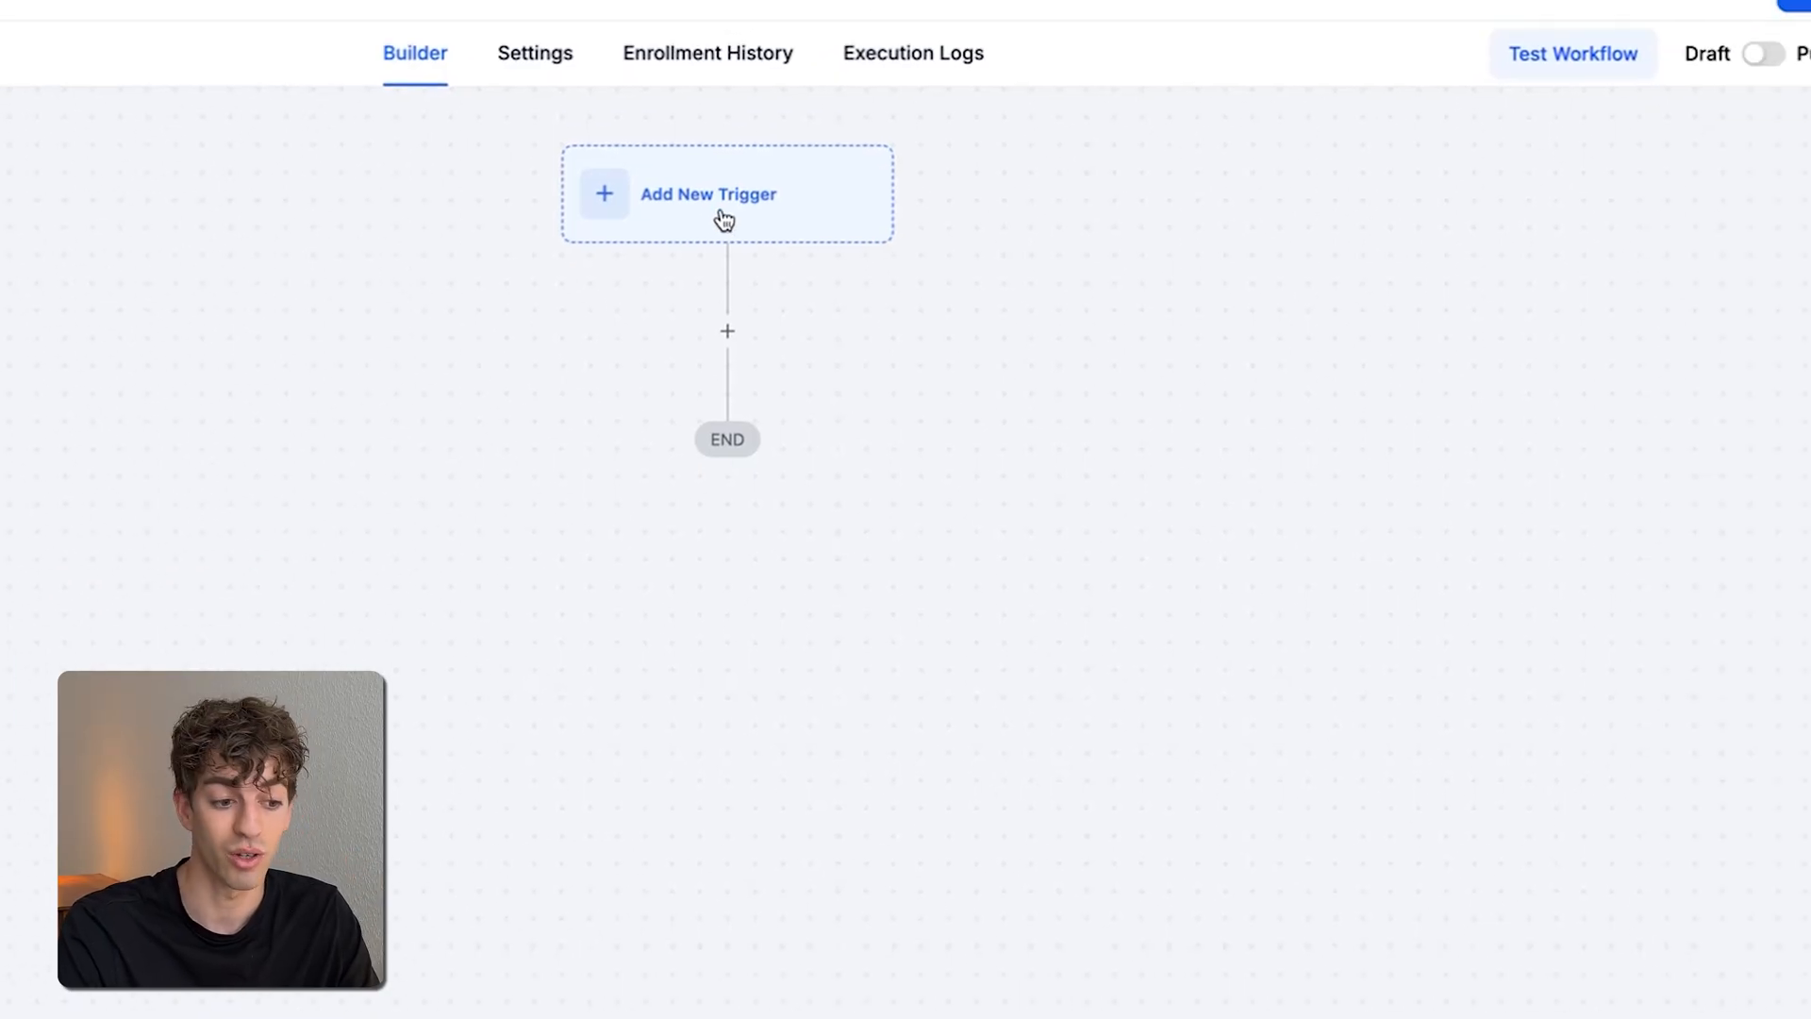
Add a Form Submitted trigger filtered to the new sign-up form and save it
left_click(726, 193)
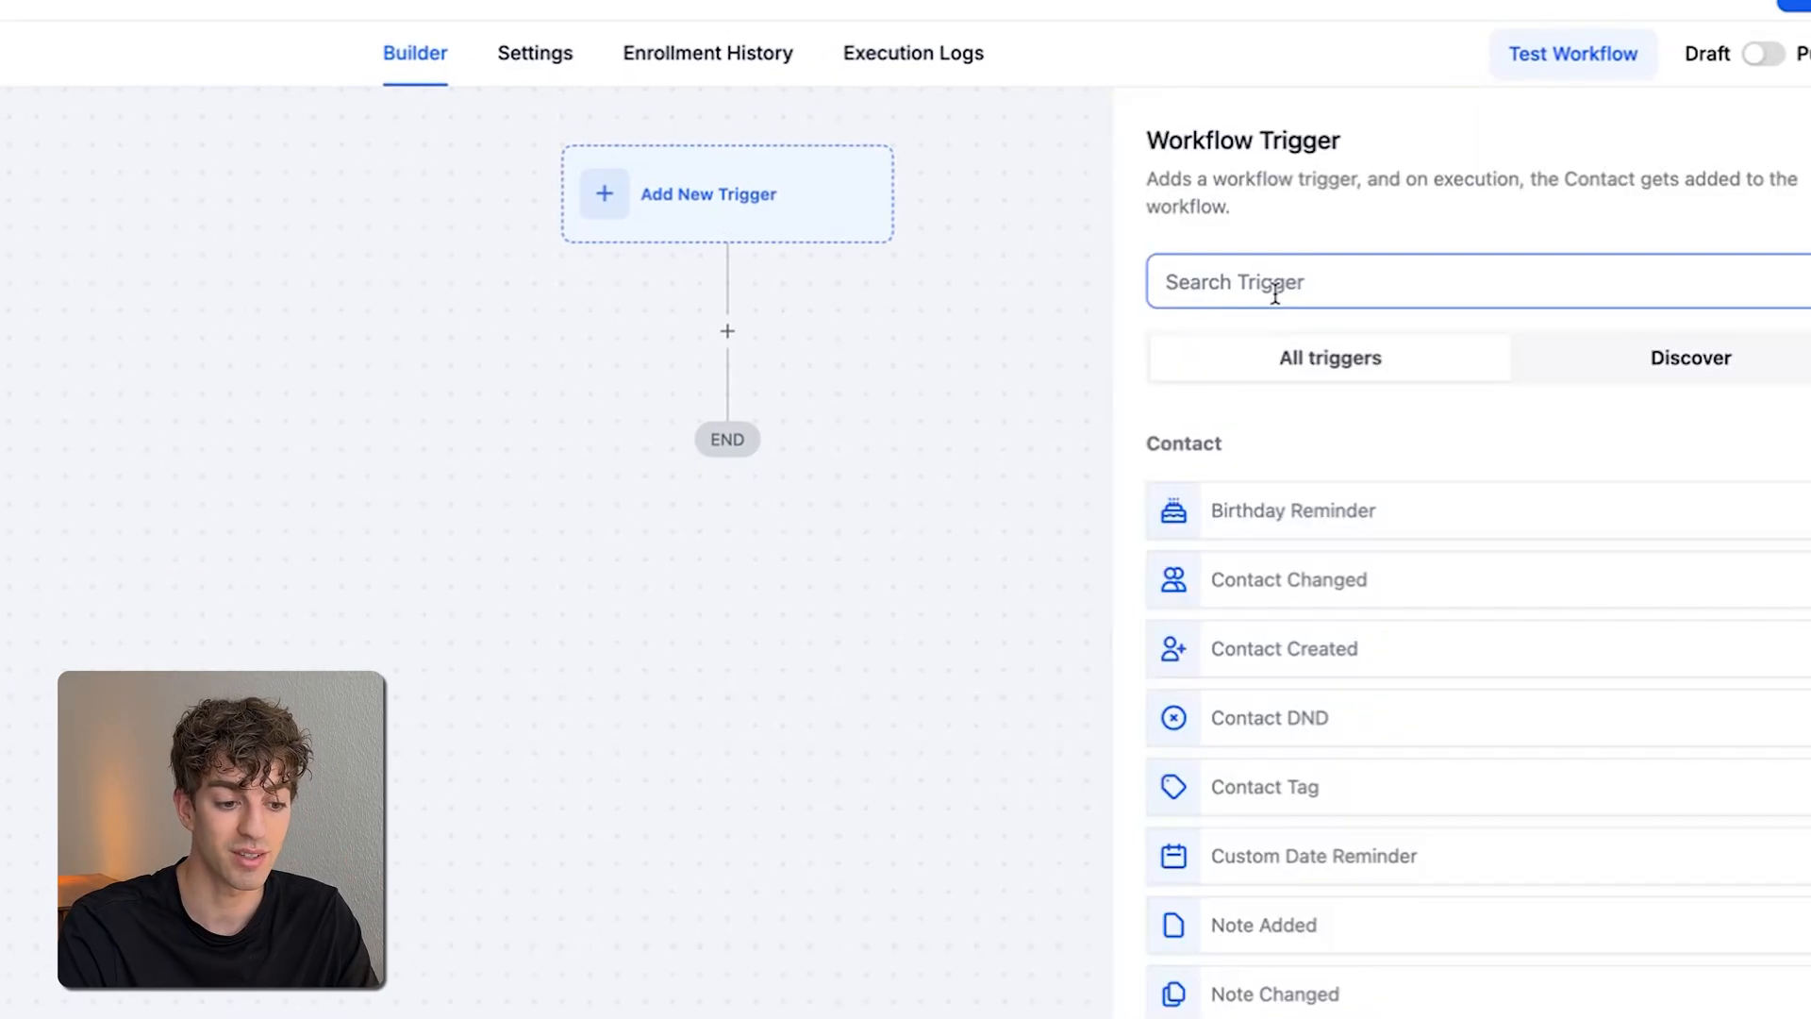
type("form")
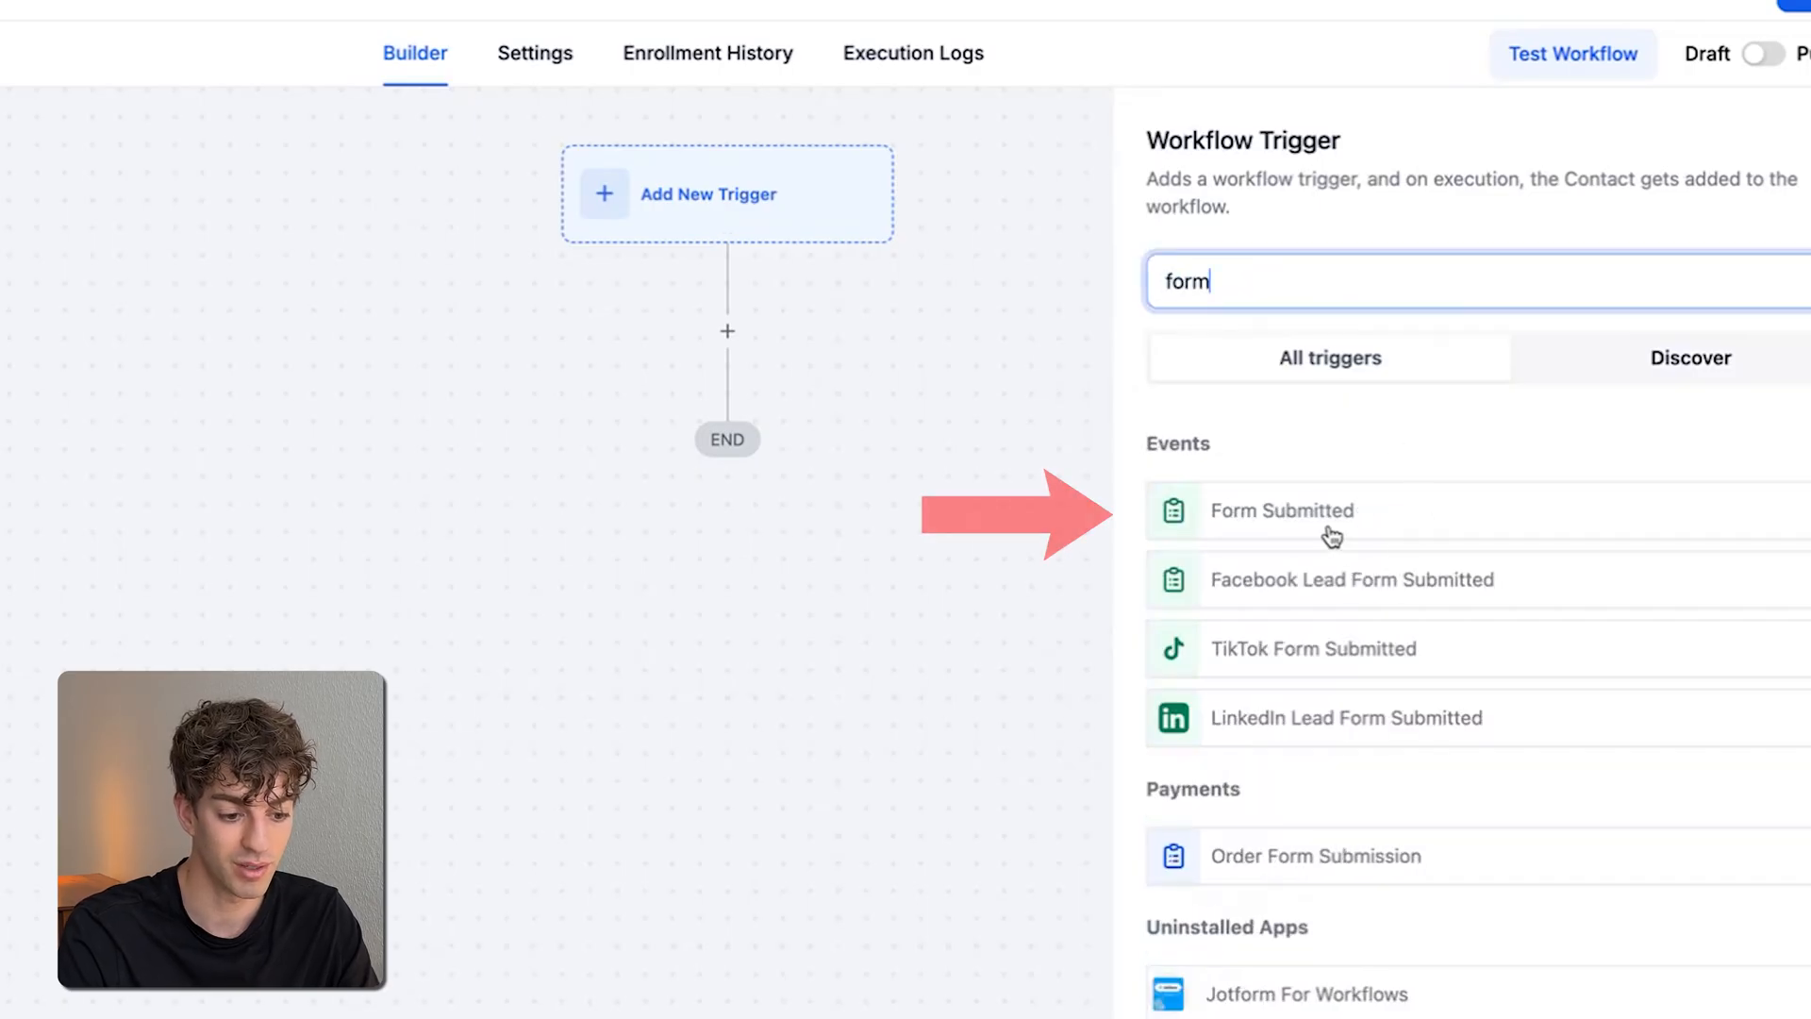
left_click(1283, 511)
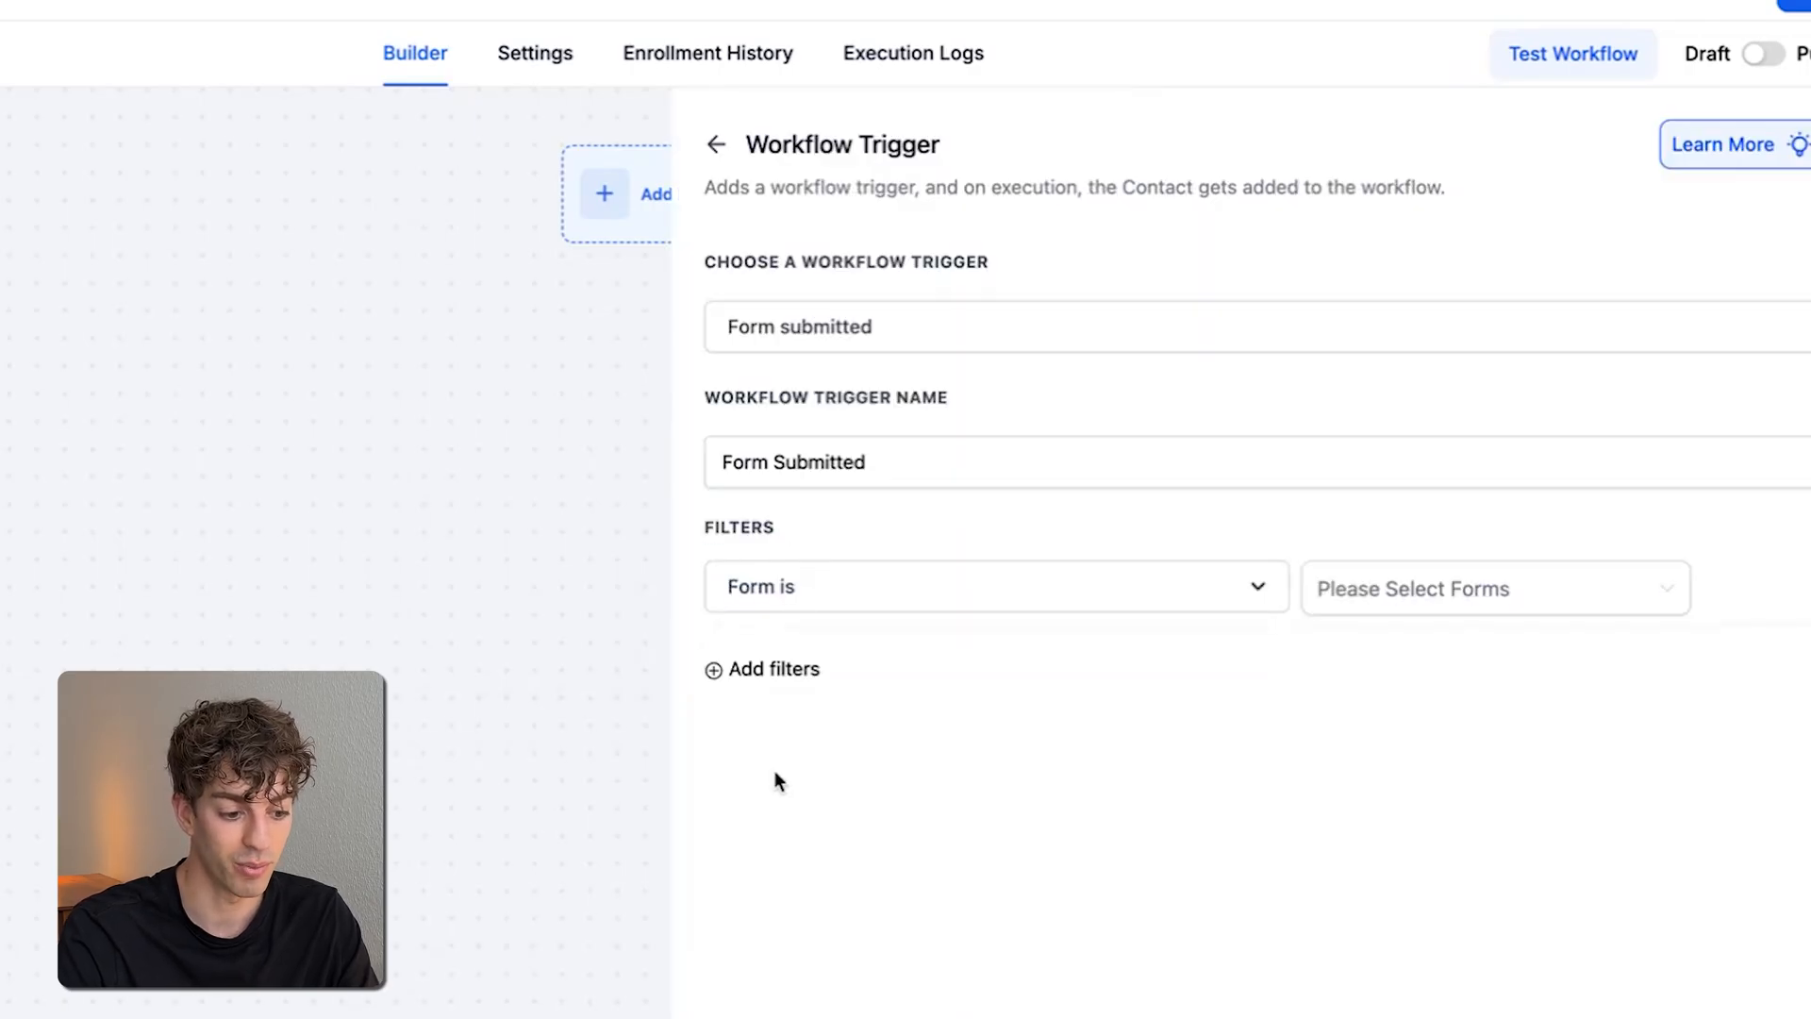
left_click(1490, 586)
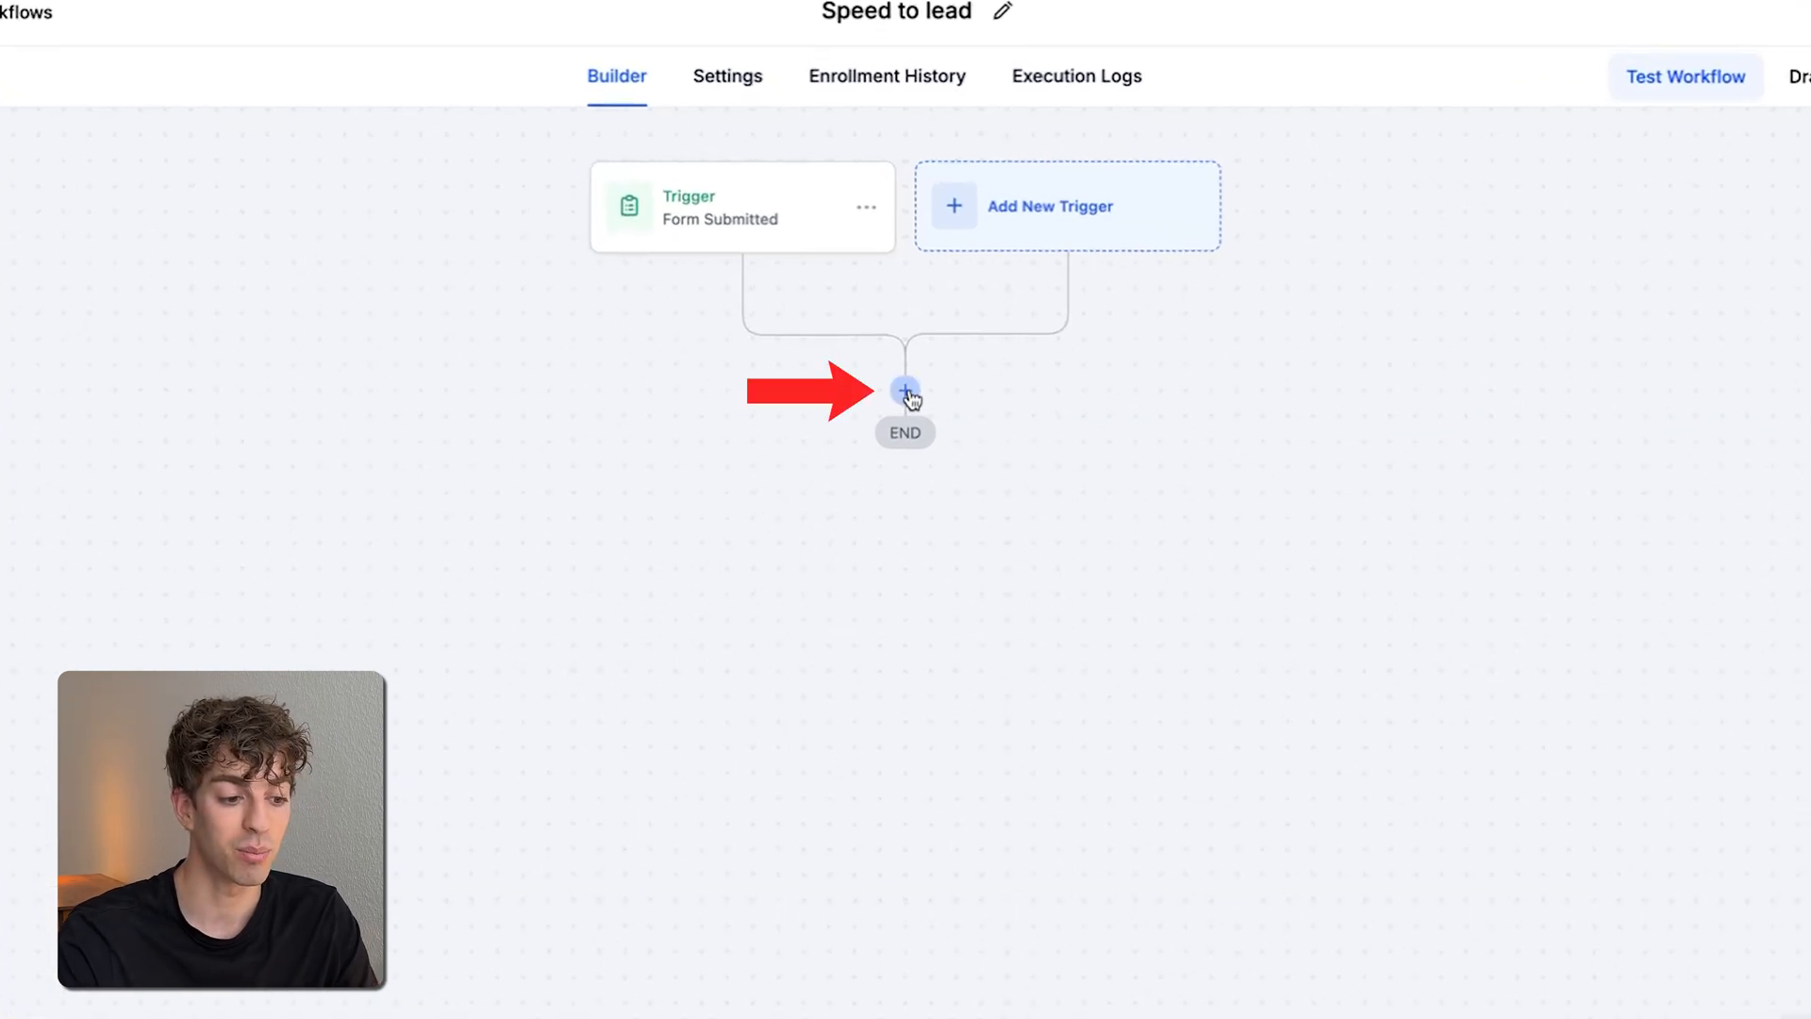
Insert a Wait time-delay step in minutes after the trigger and save the action
left_click(905, 391)
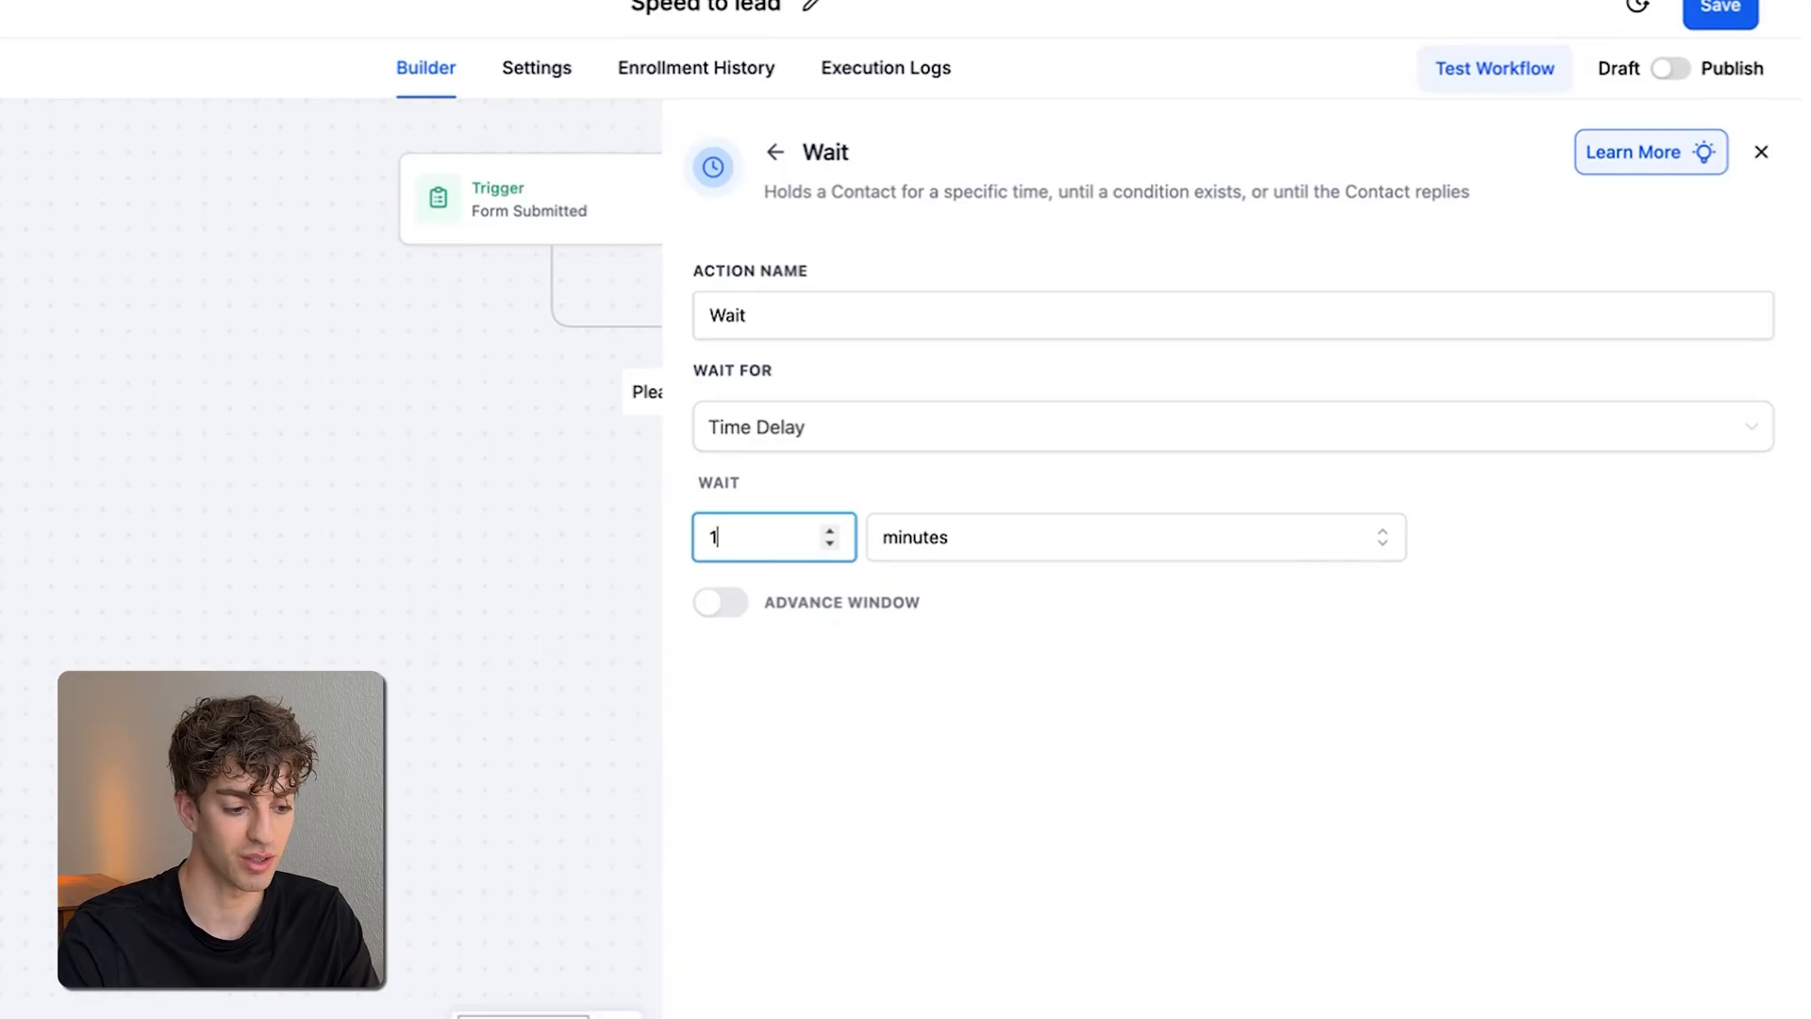
left_click(1760, 151)
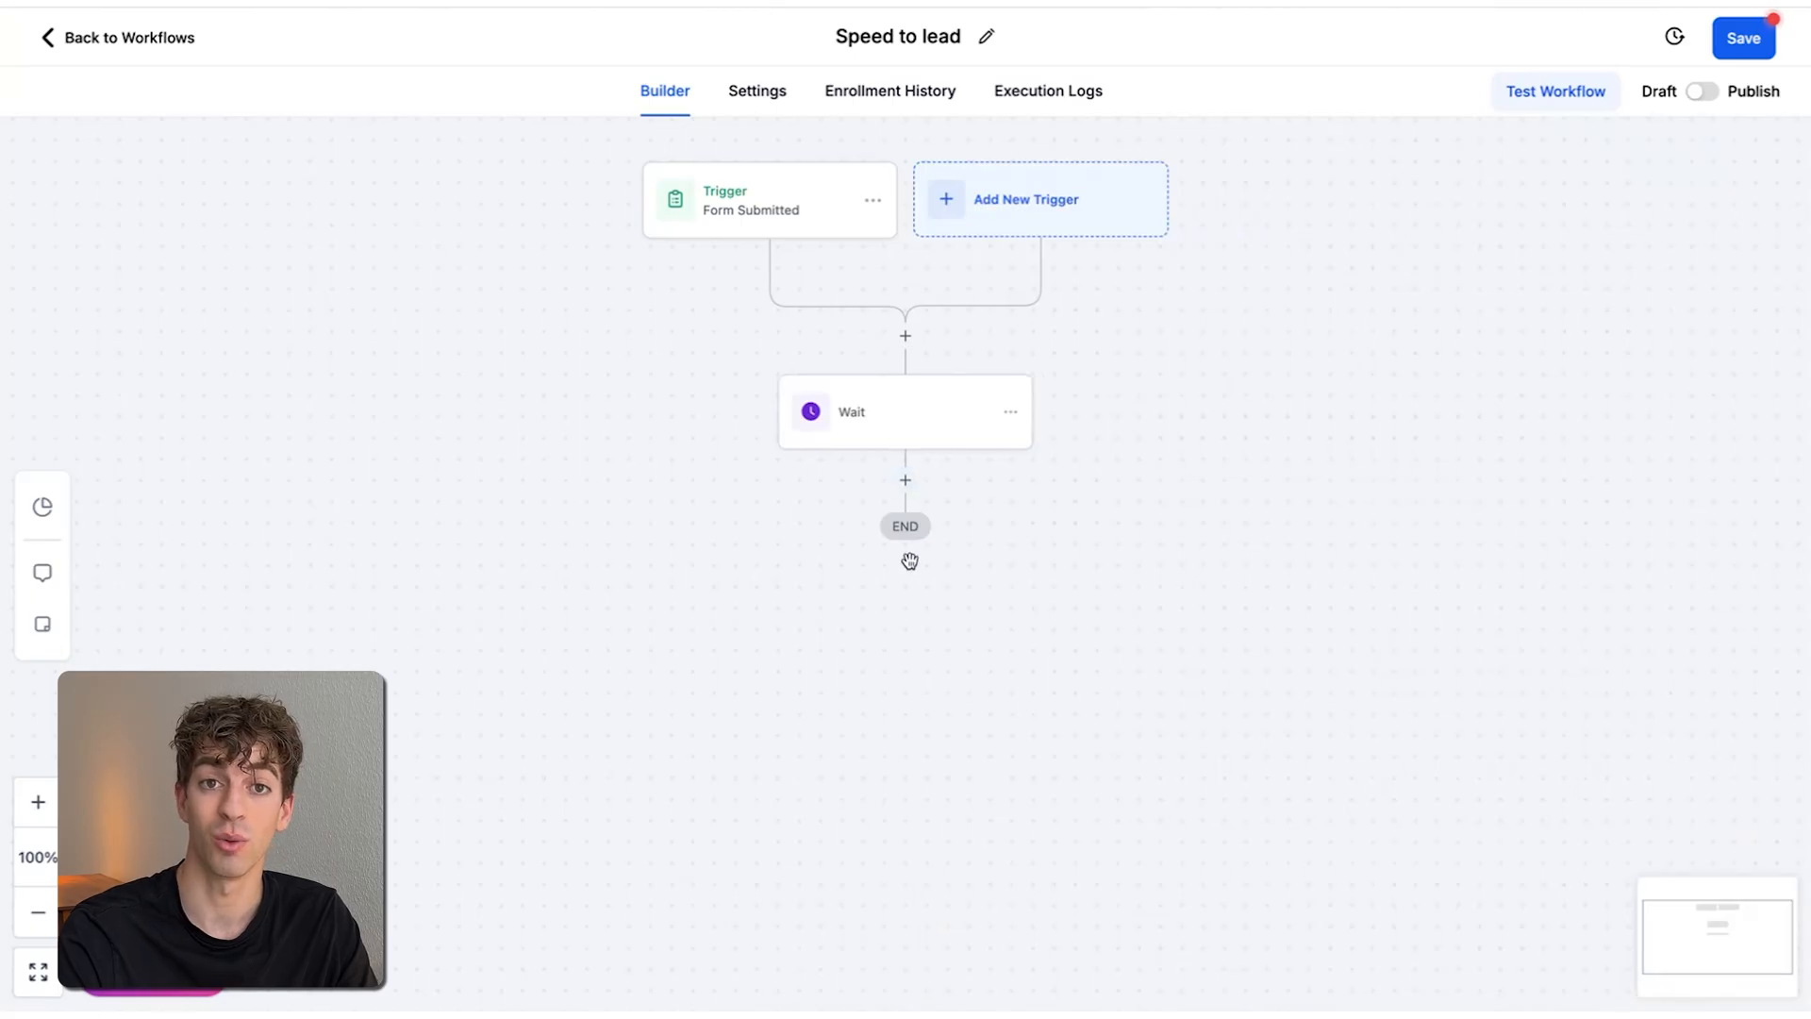
mouse_move(905, 511)
type("sms")
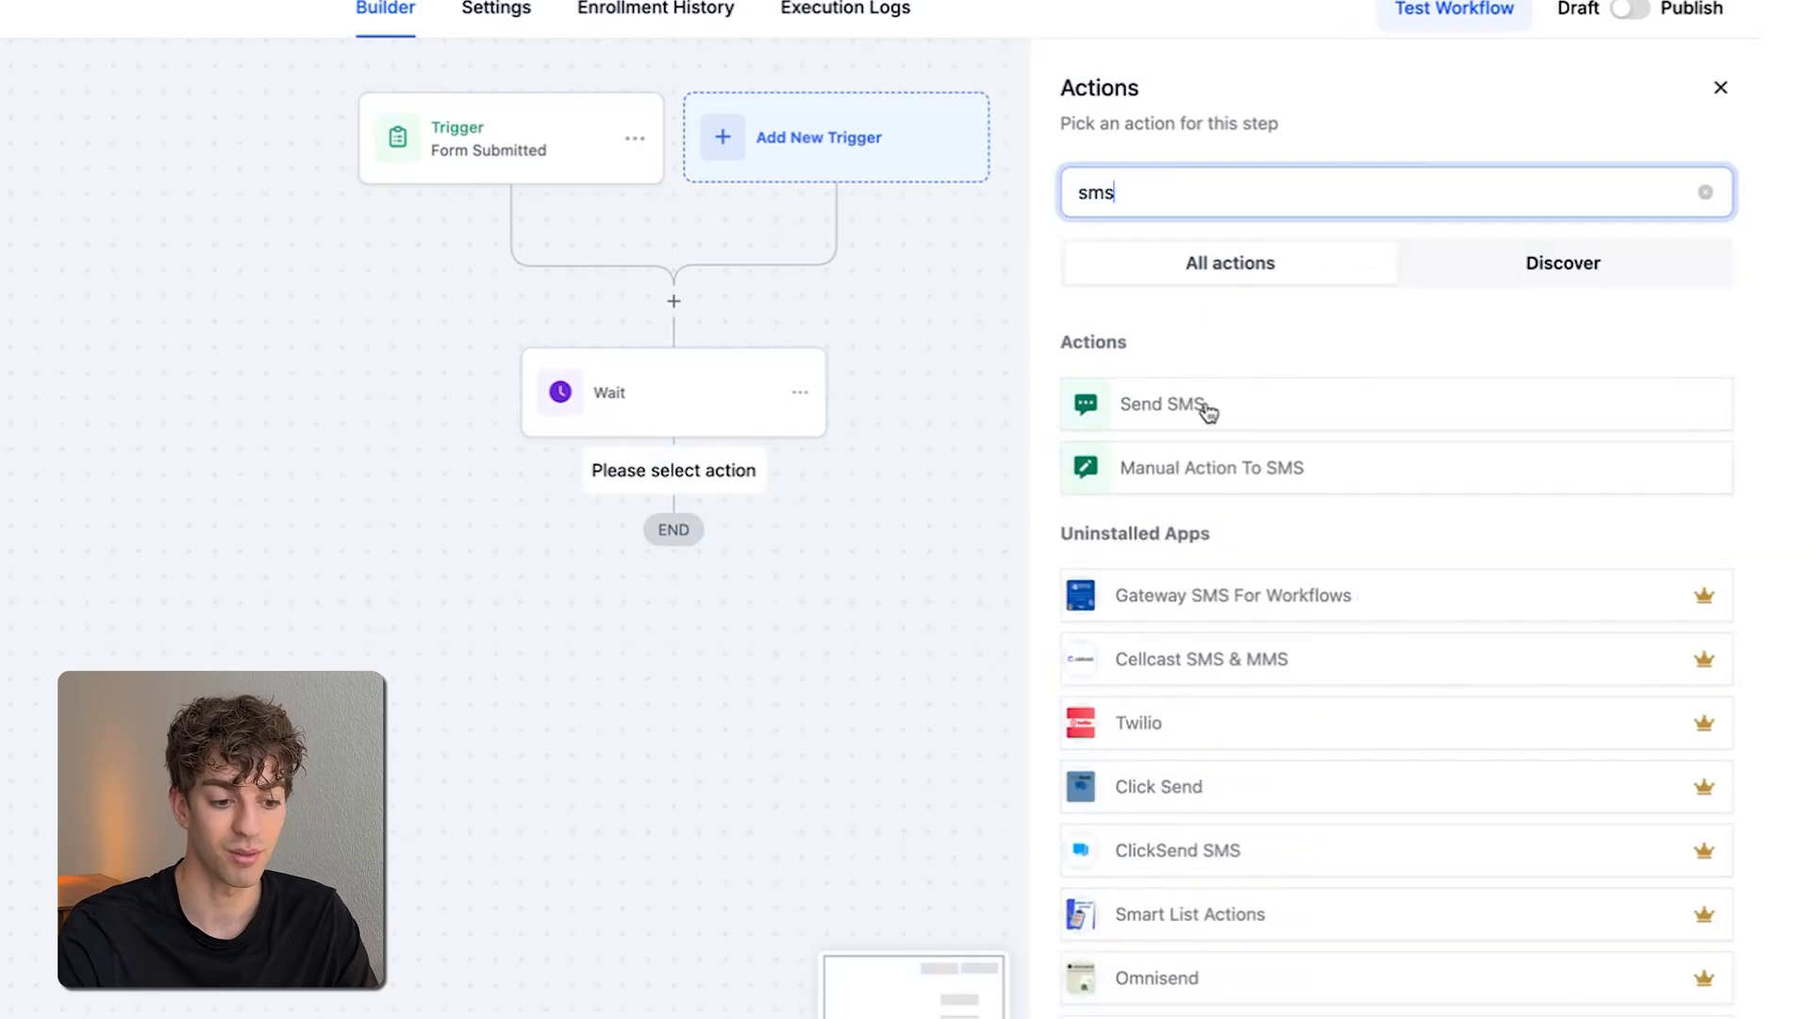
Add an SMS saying 'Hey {{contact.first_name}}' asking about a quick call today, and save it
left_click(1158, 403)
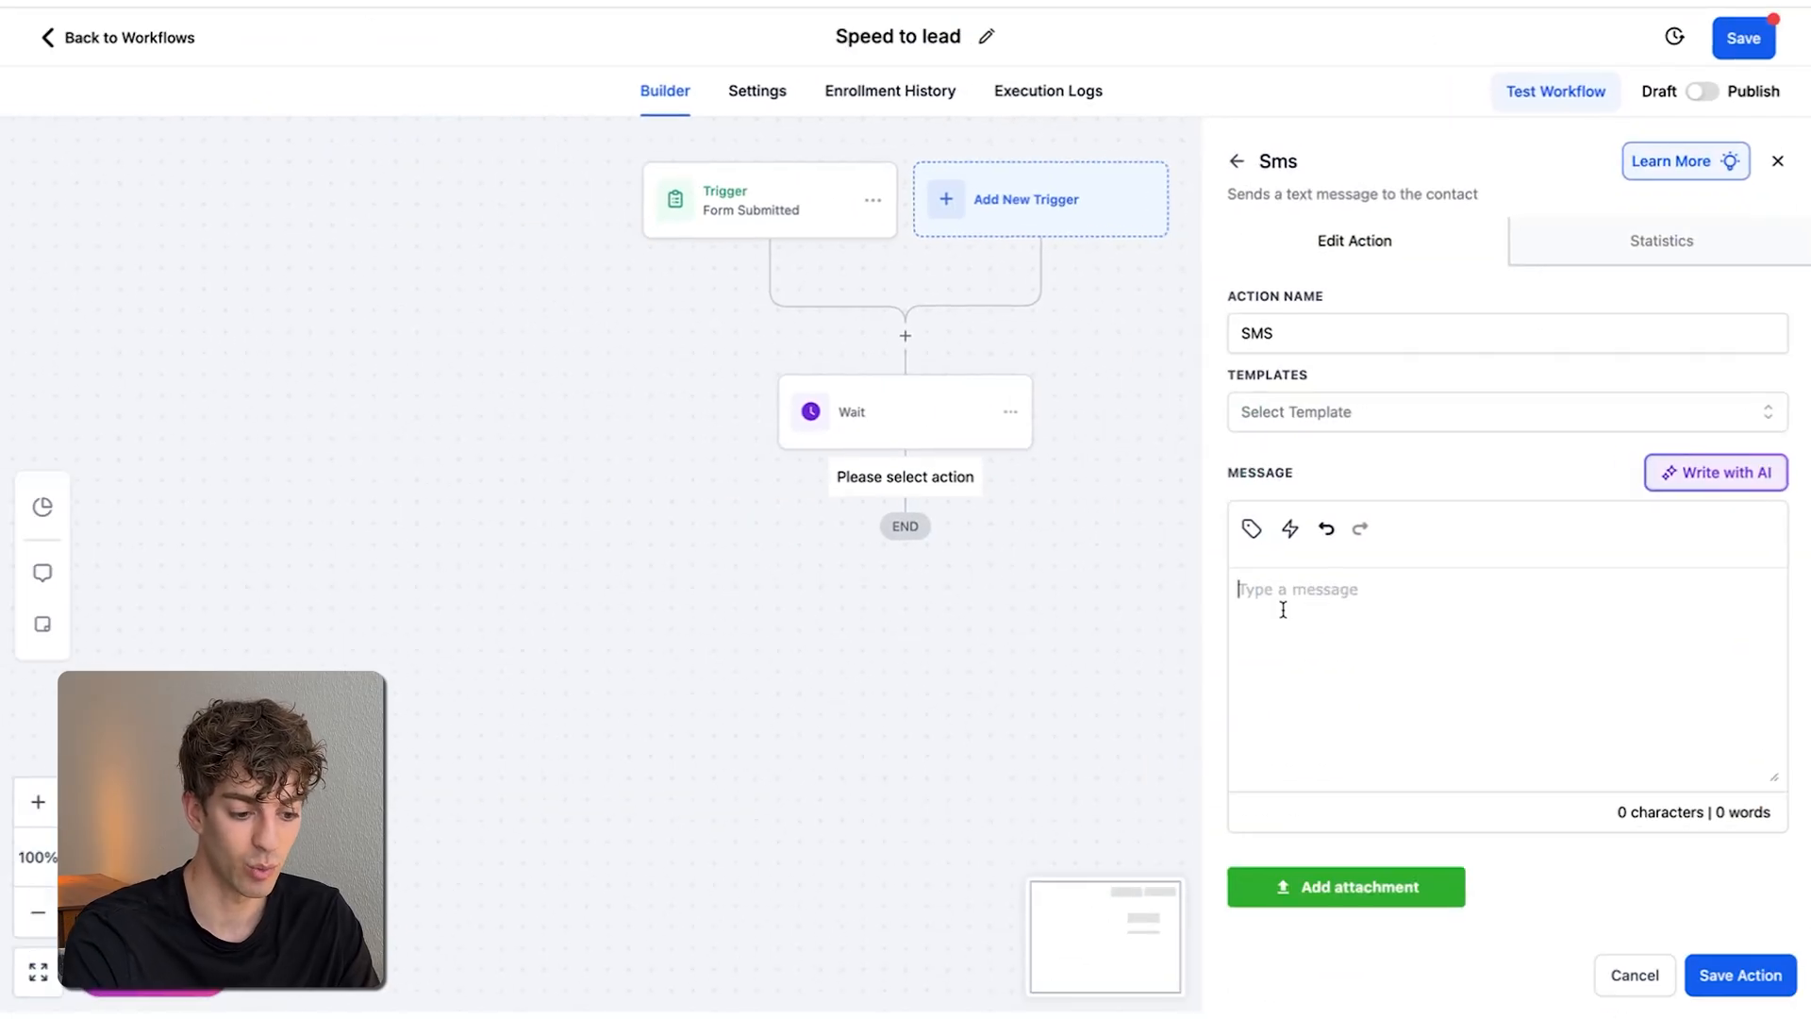
type("He")
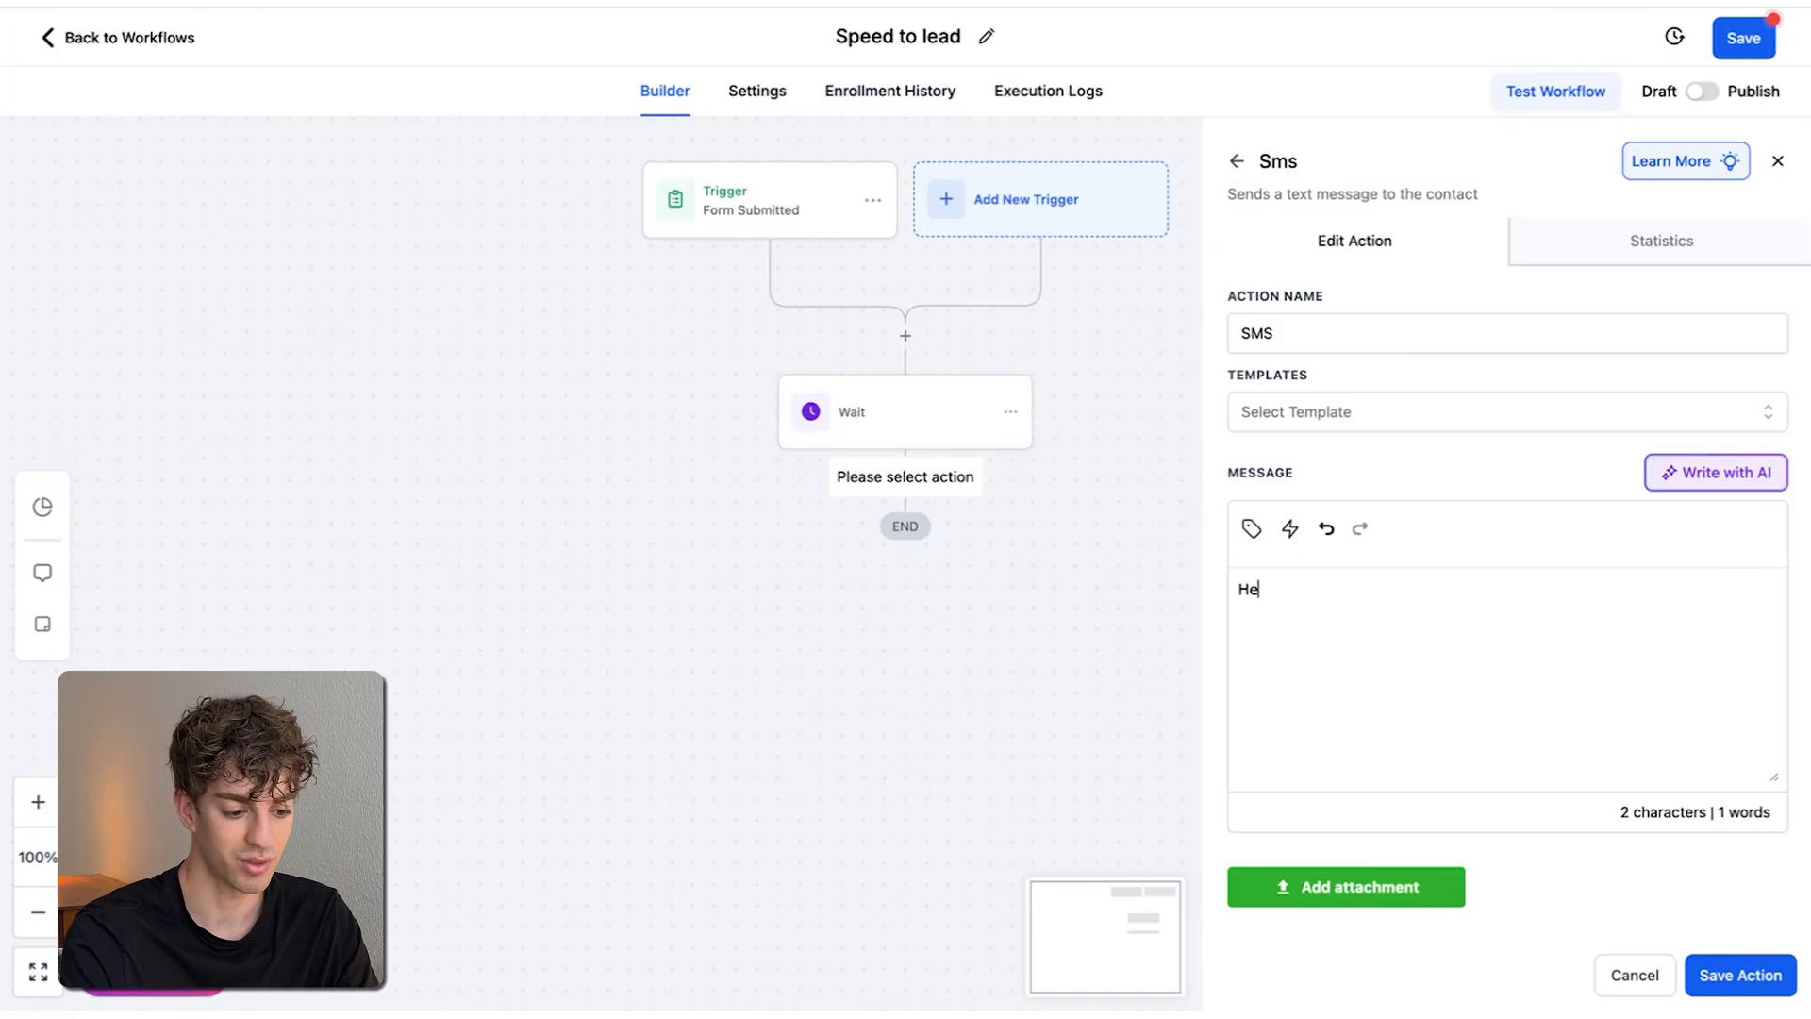
type("y")
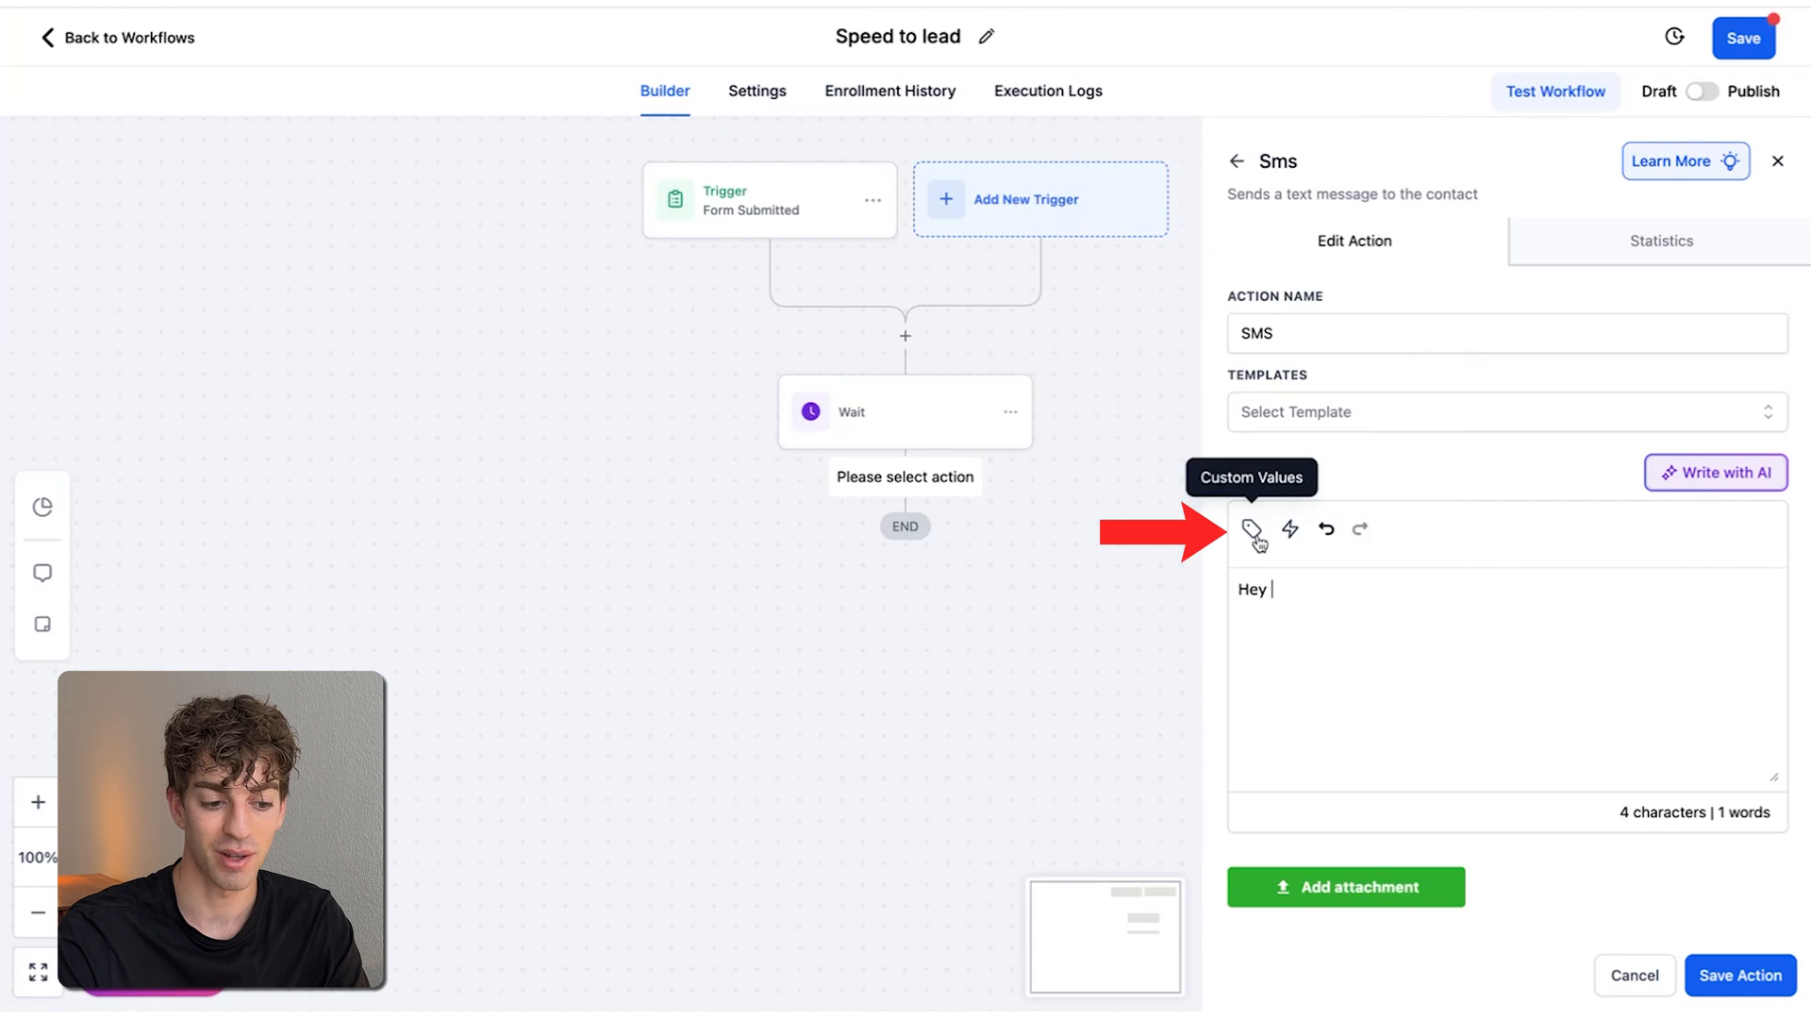
left_click(1252, 528)
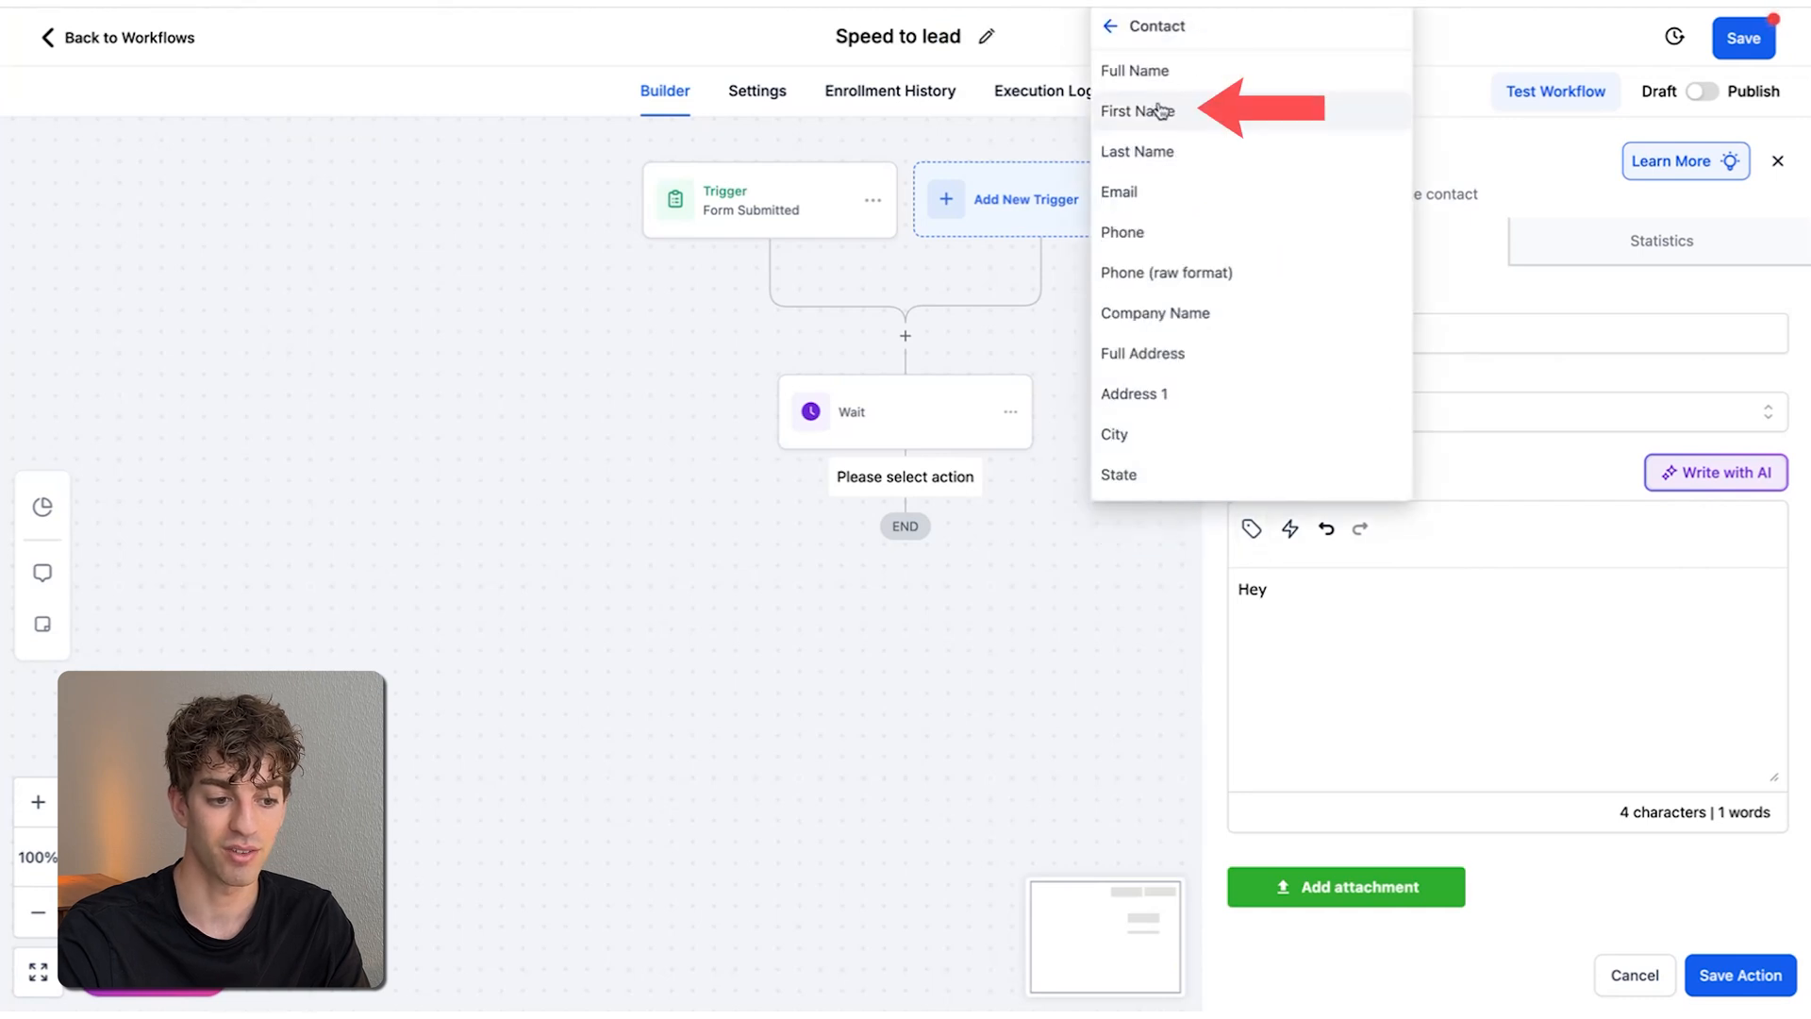
left_click(1138, 111)
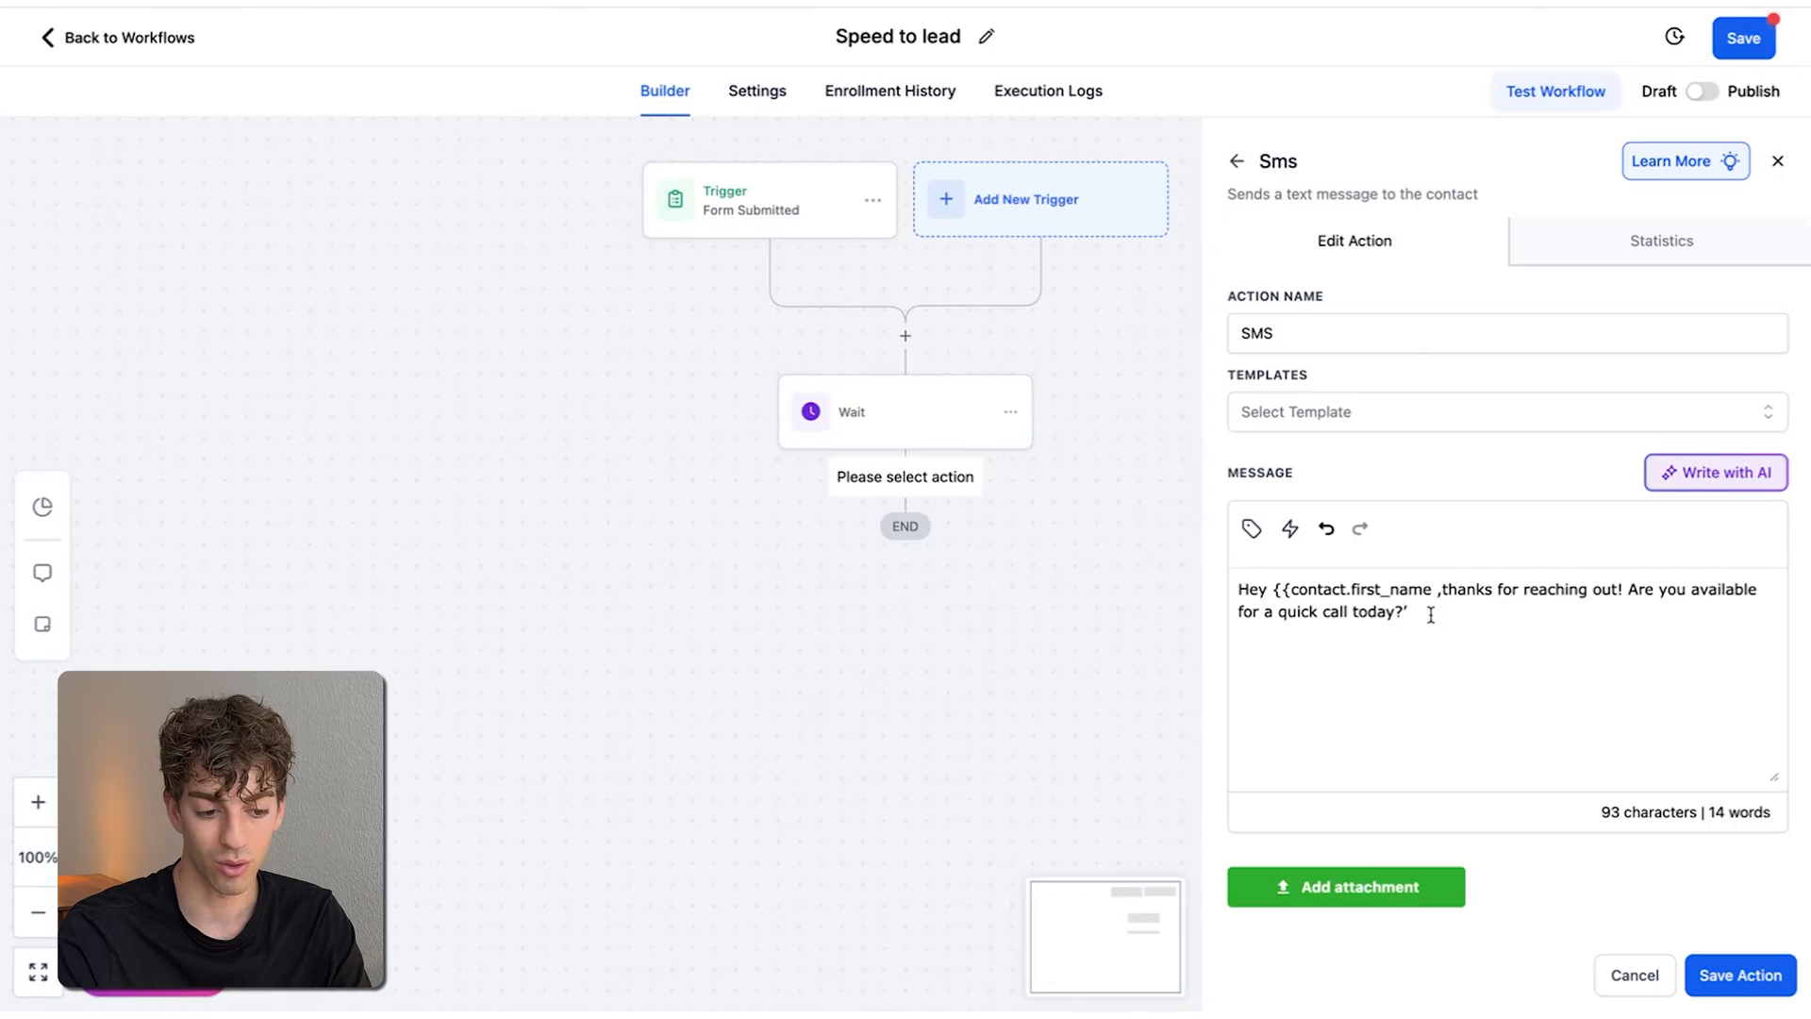
left_click(1739, 976)
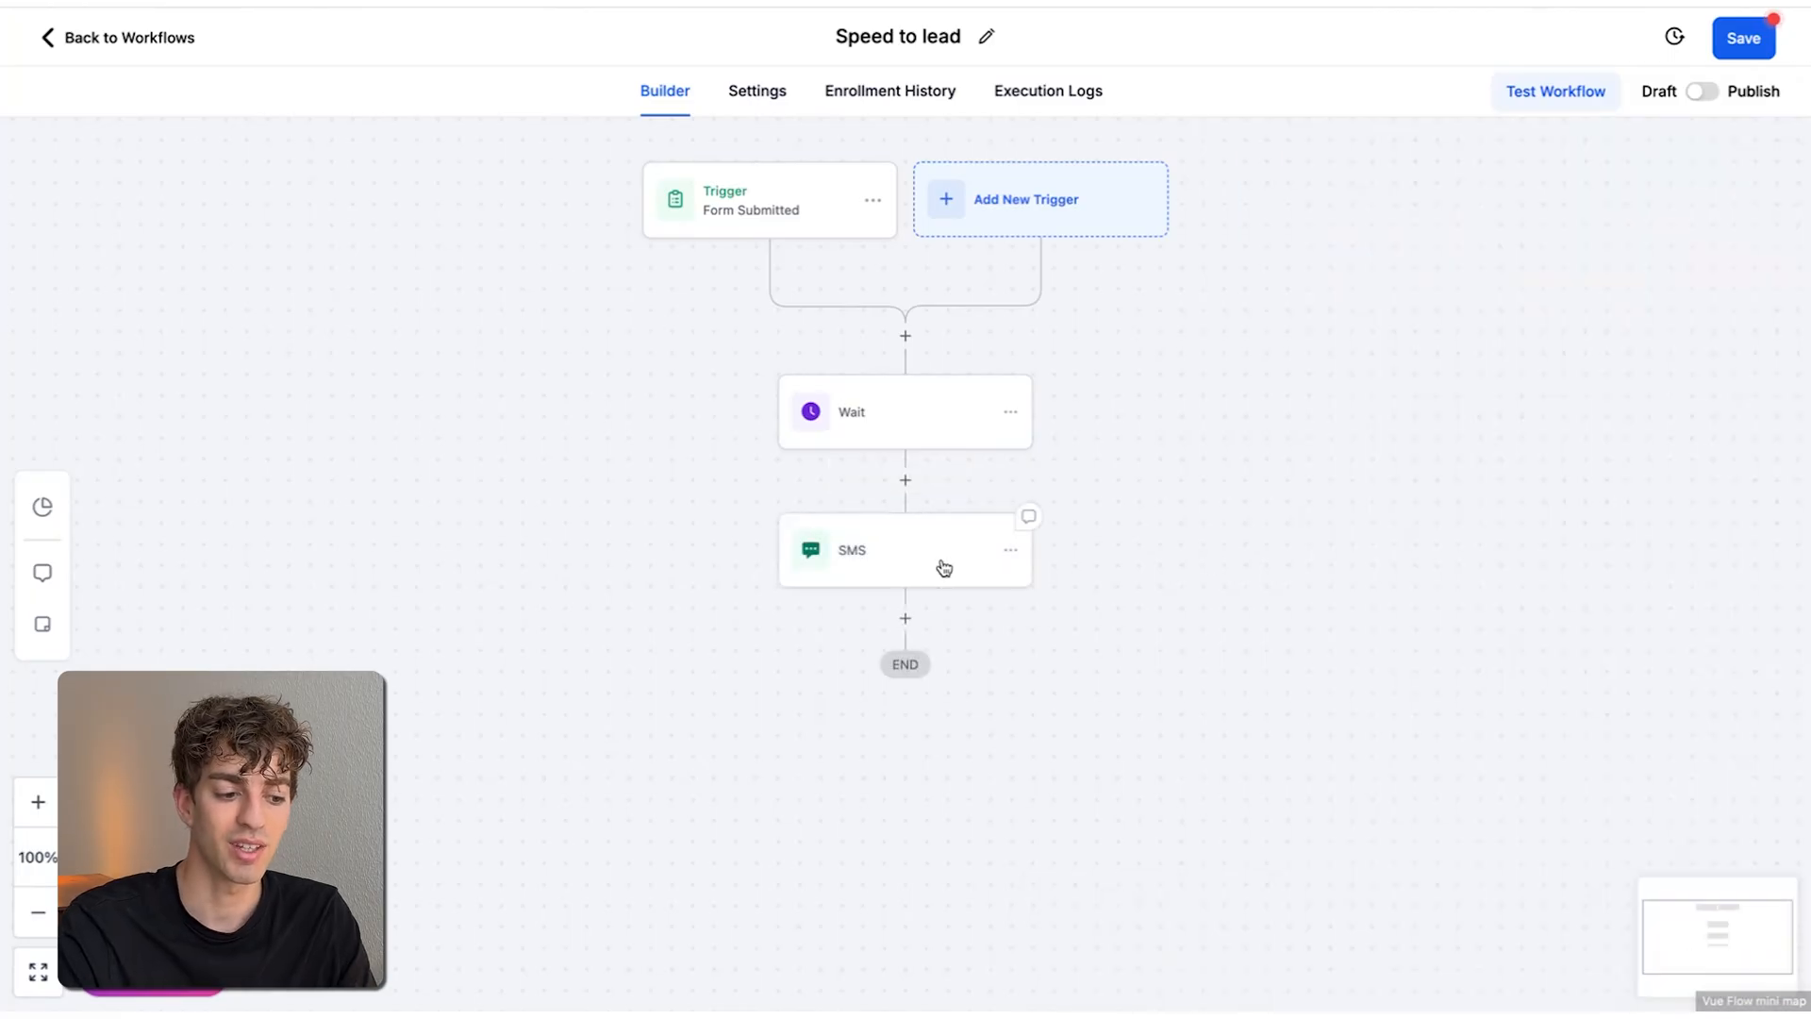
Save the workflow, then add a Wait for Contact Reply to the SMS with a 2-minute timeout
left_click(1700, 90)
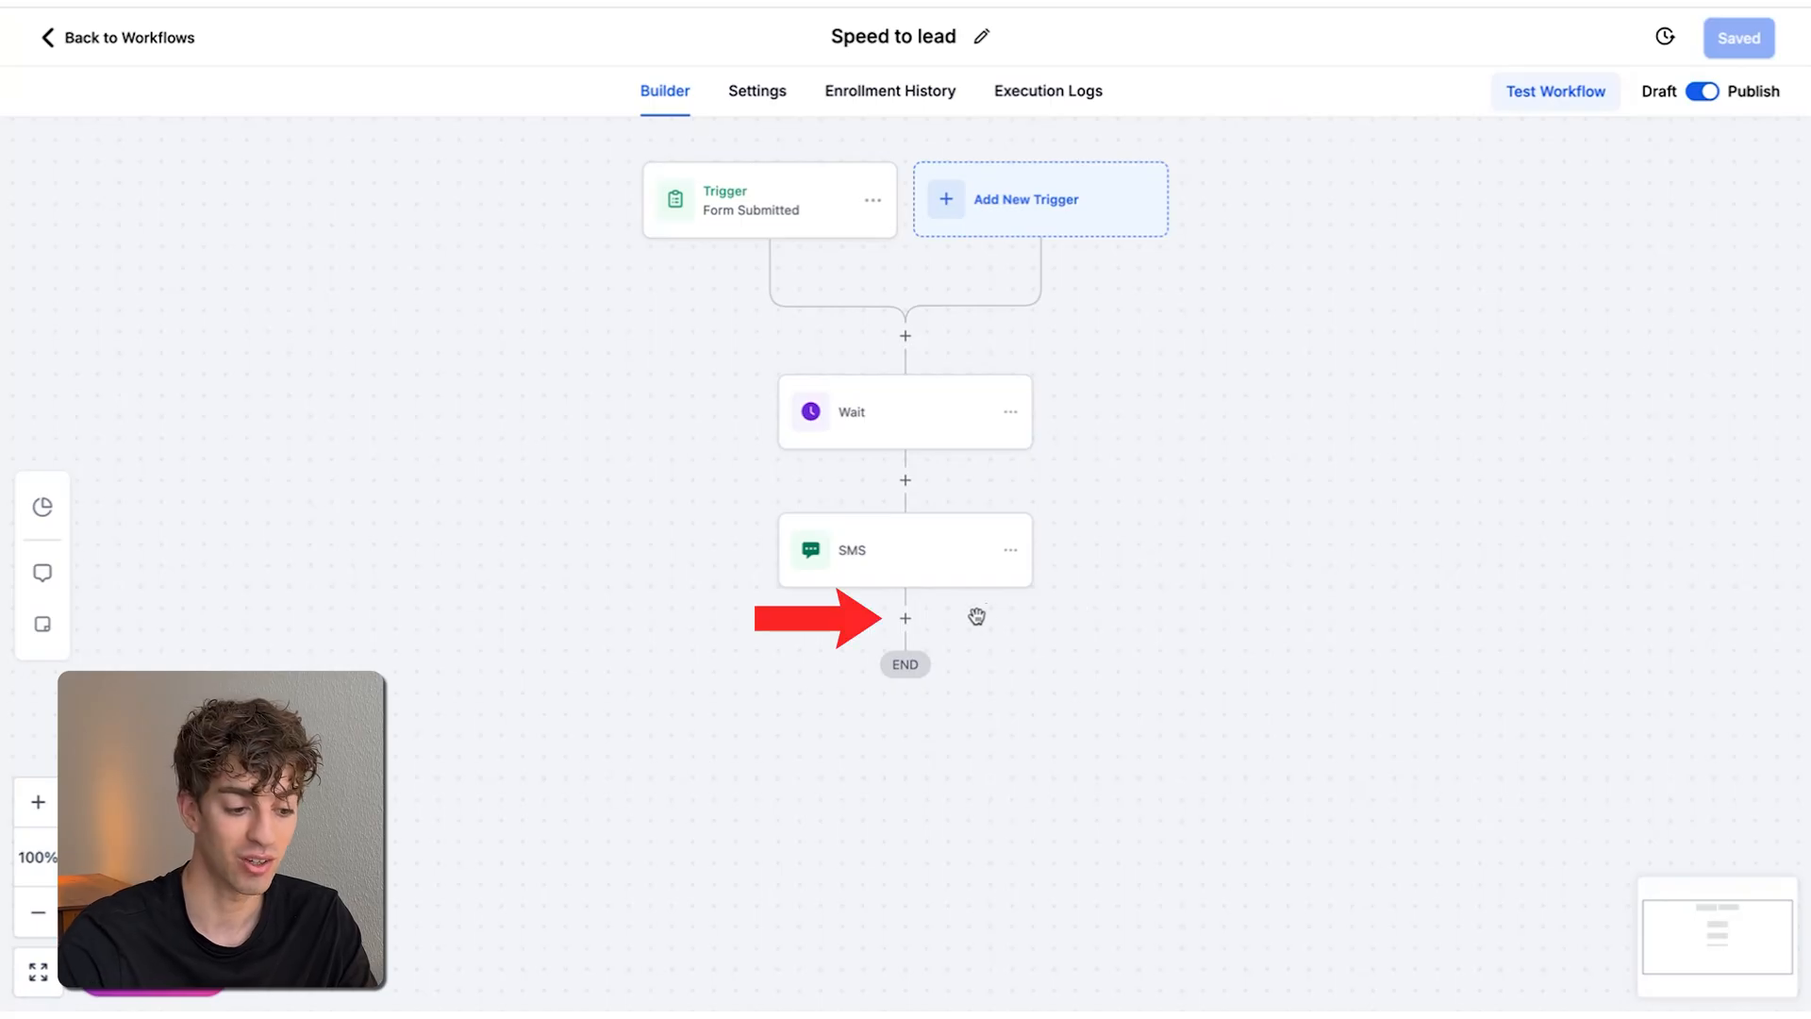
left_click(903, 411)
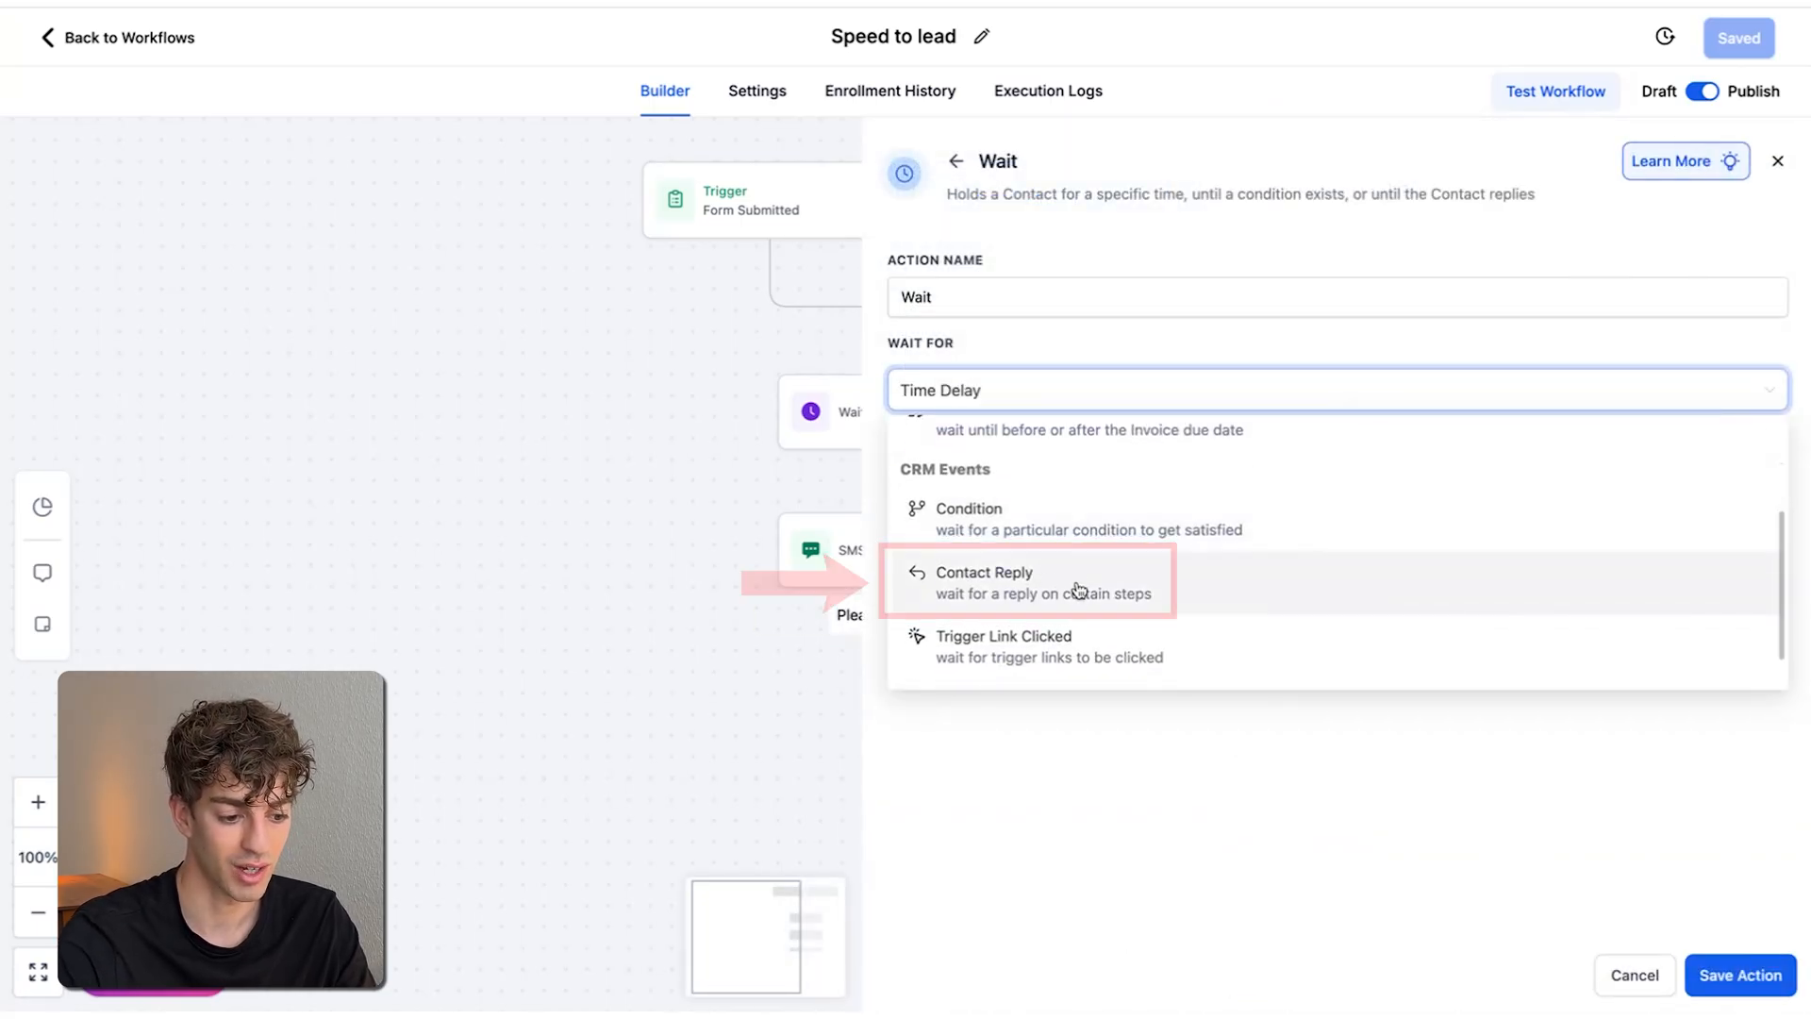
left_click(983, 582)
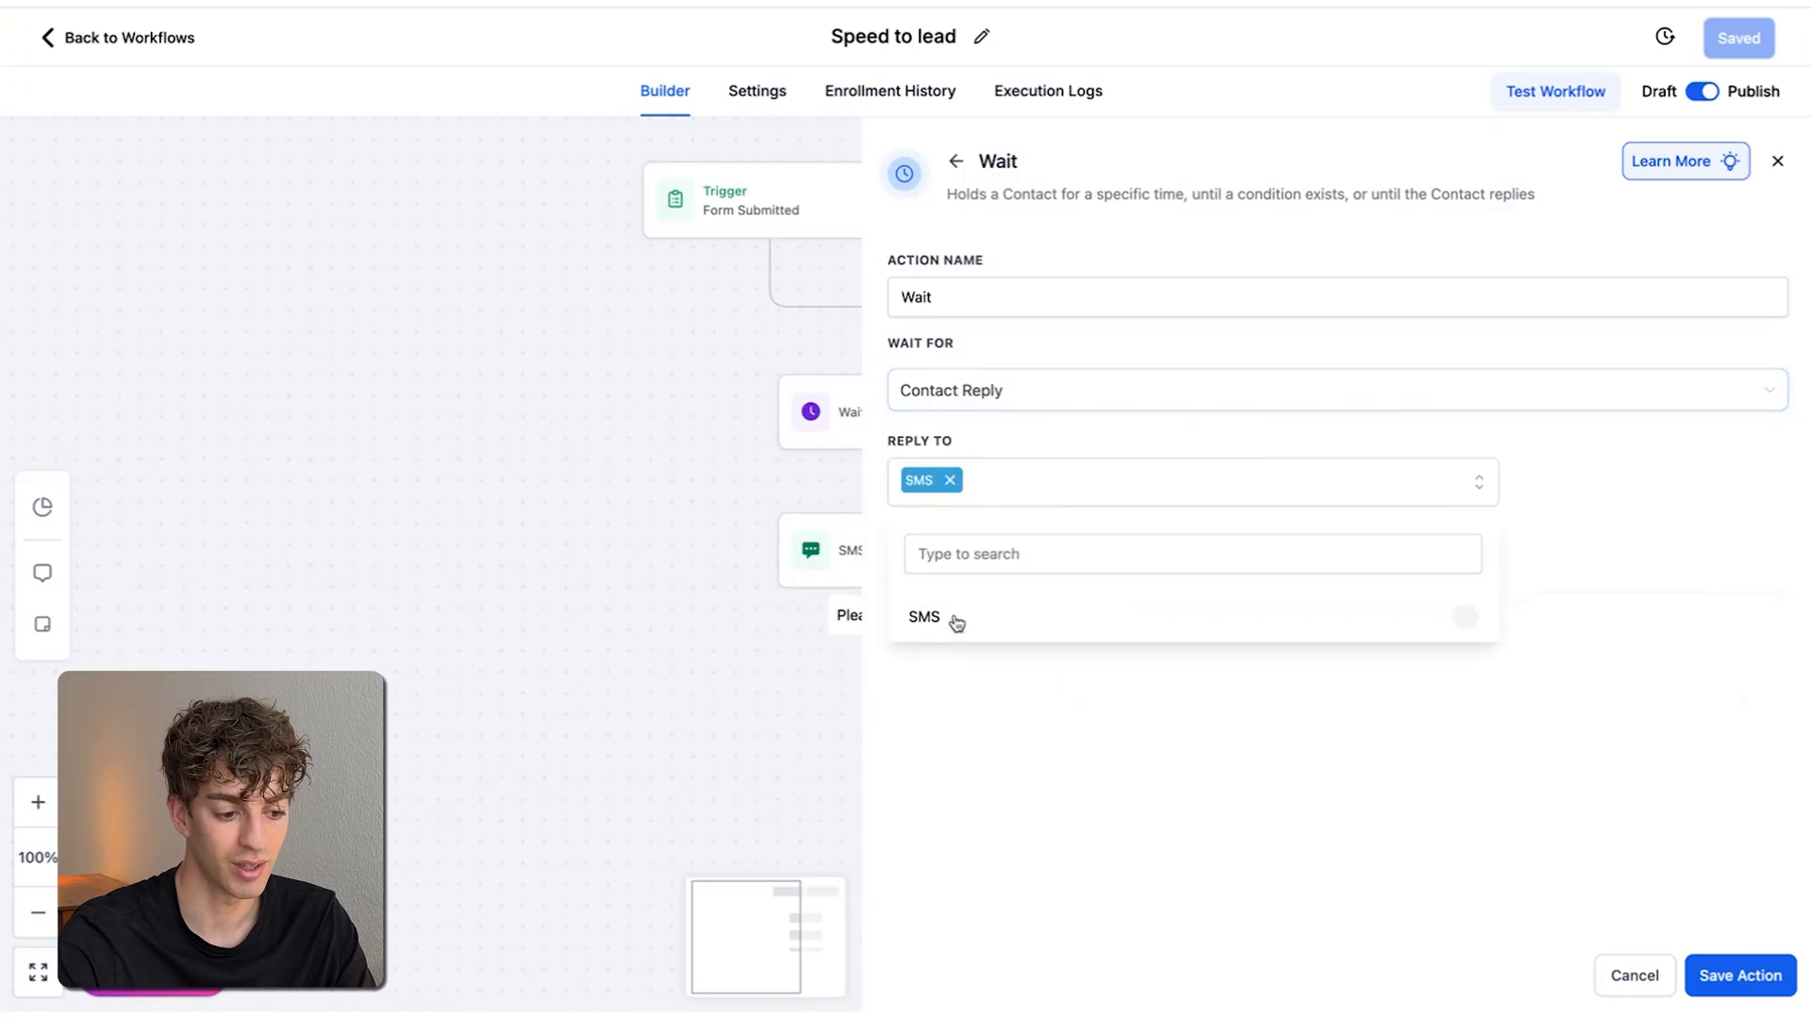
left_click(922, 615)
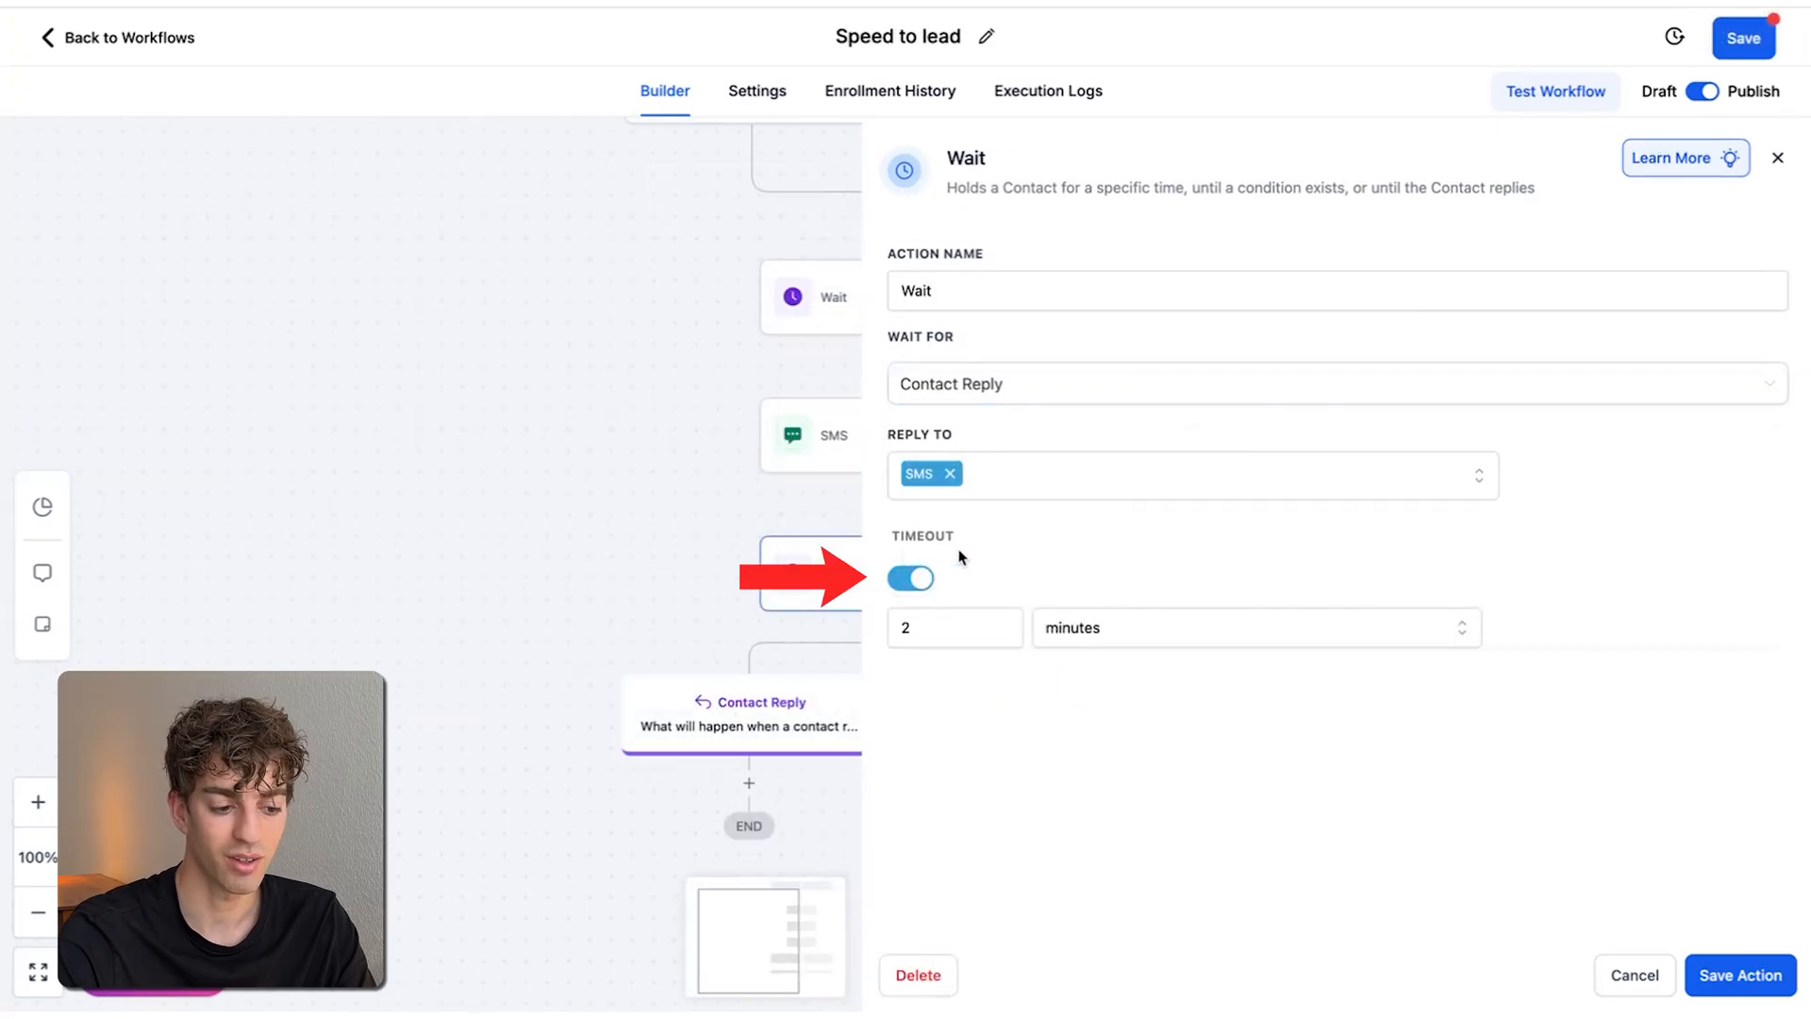
left_click(1737, 976)
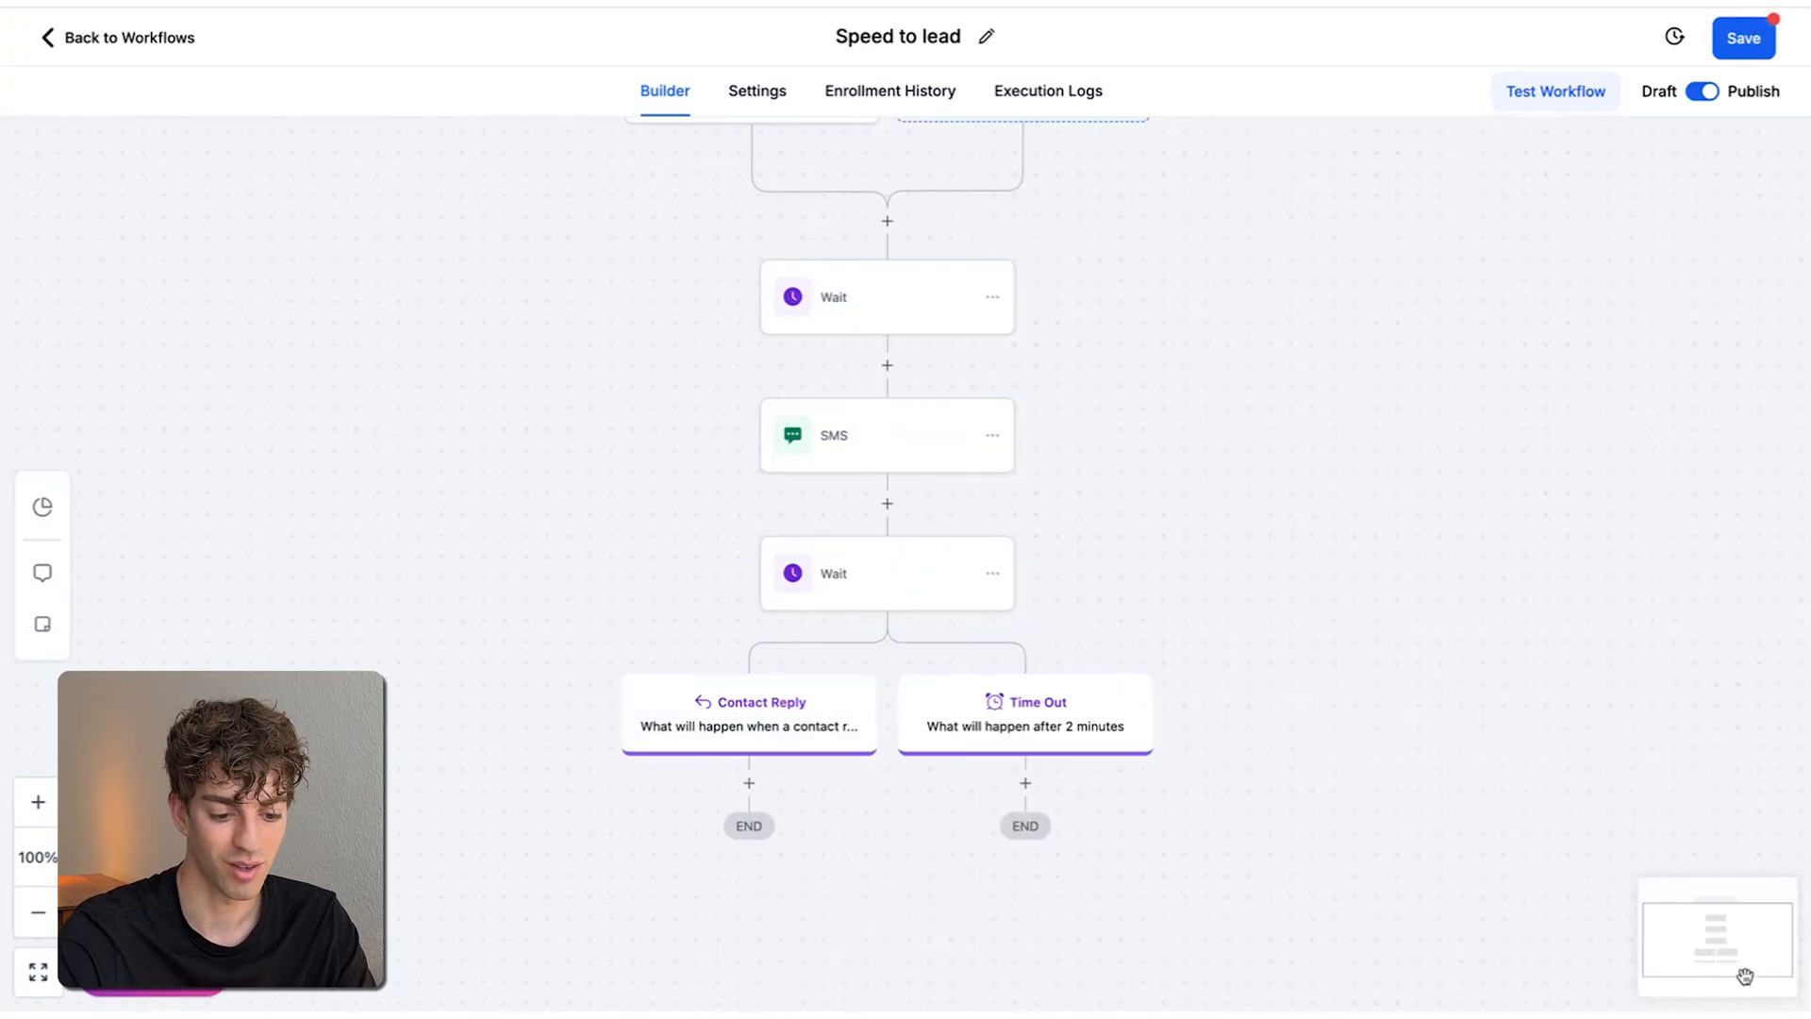
Add a Condition with branch Yes where Contact Reply > Contact replied is True, and save it
left_click(749, 781)
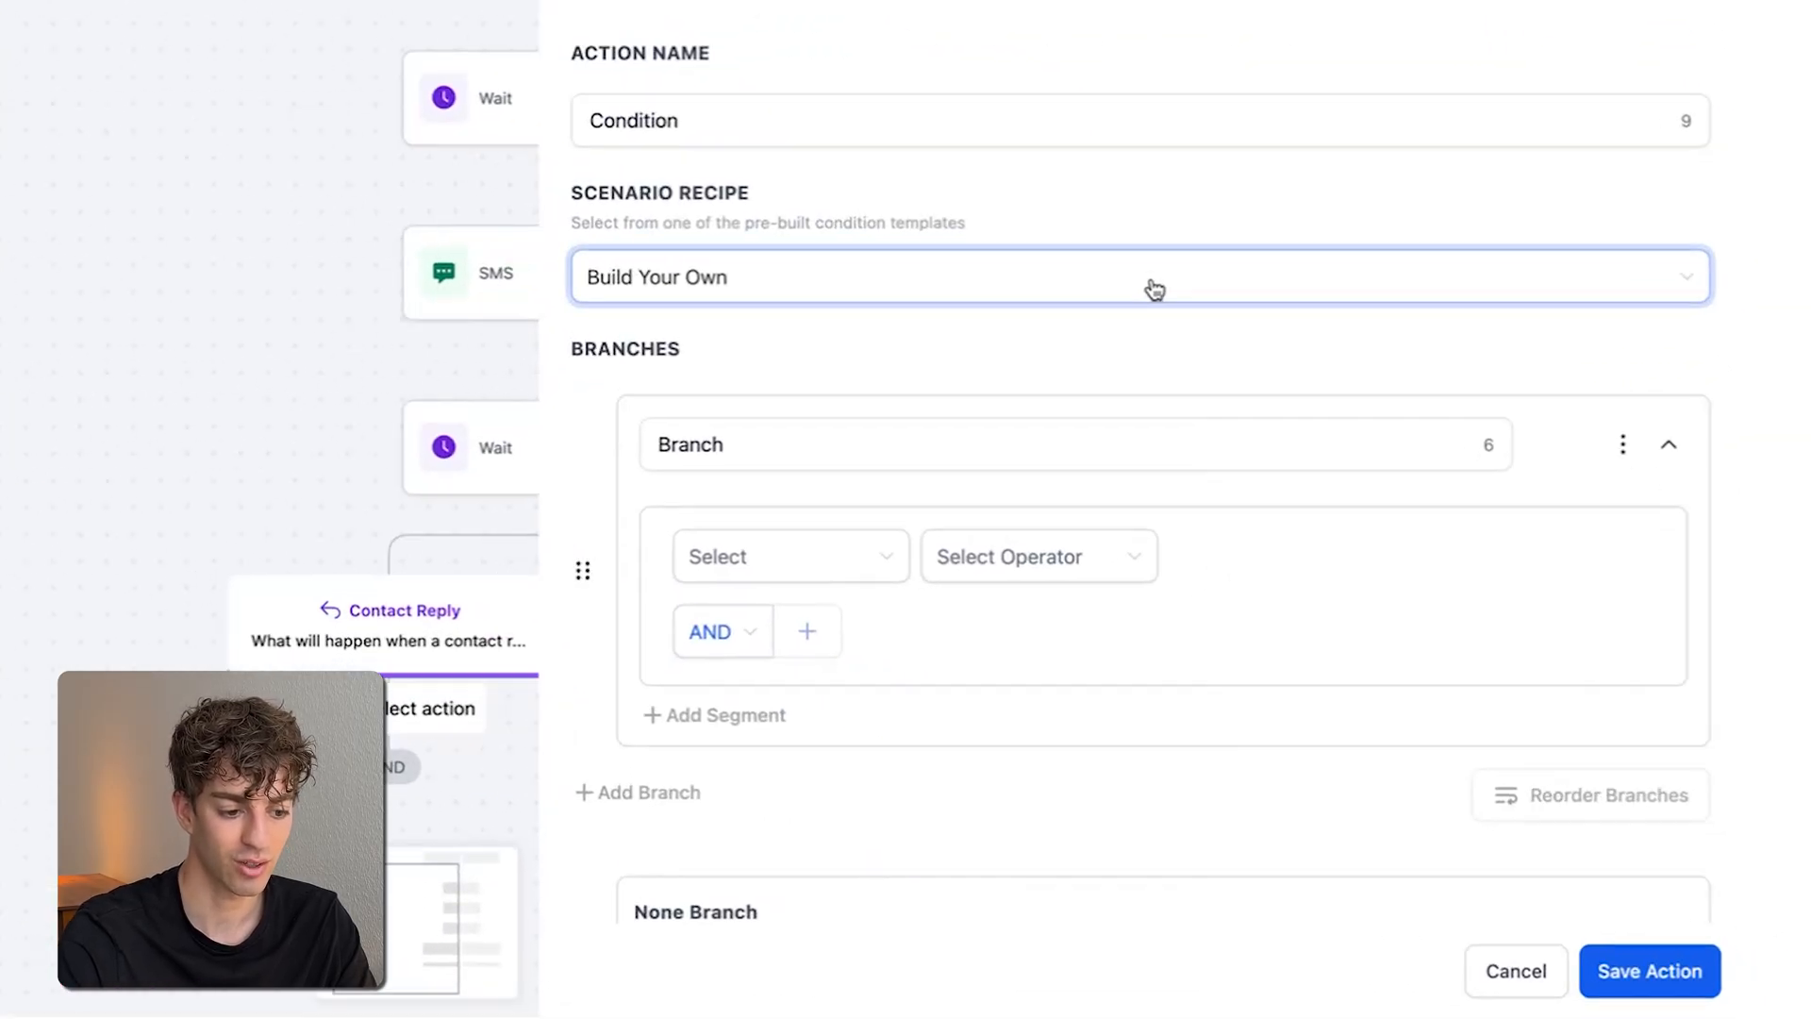
left_click(790, 554)
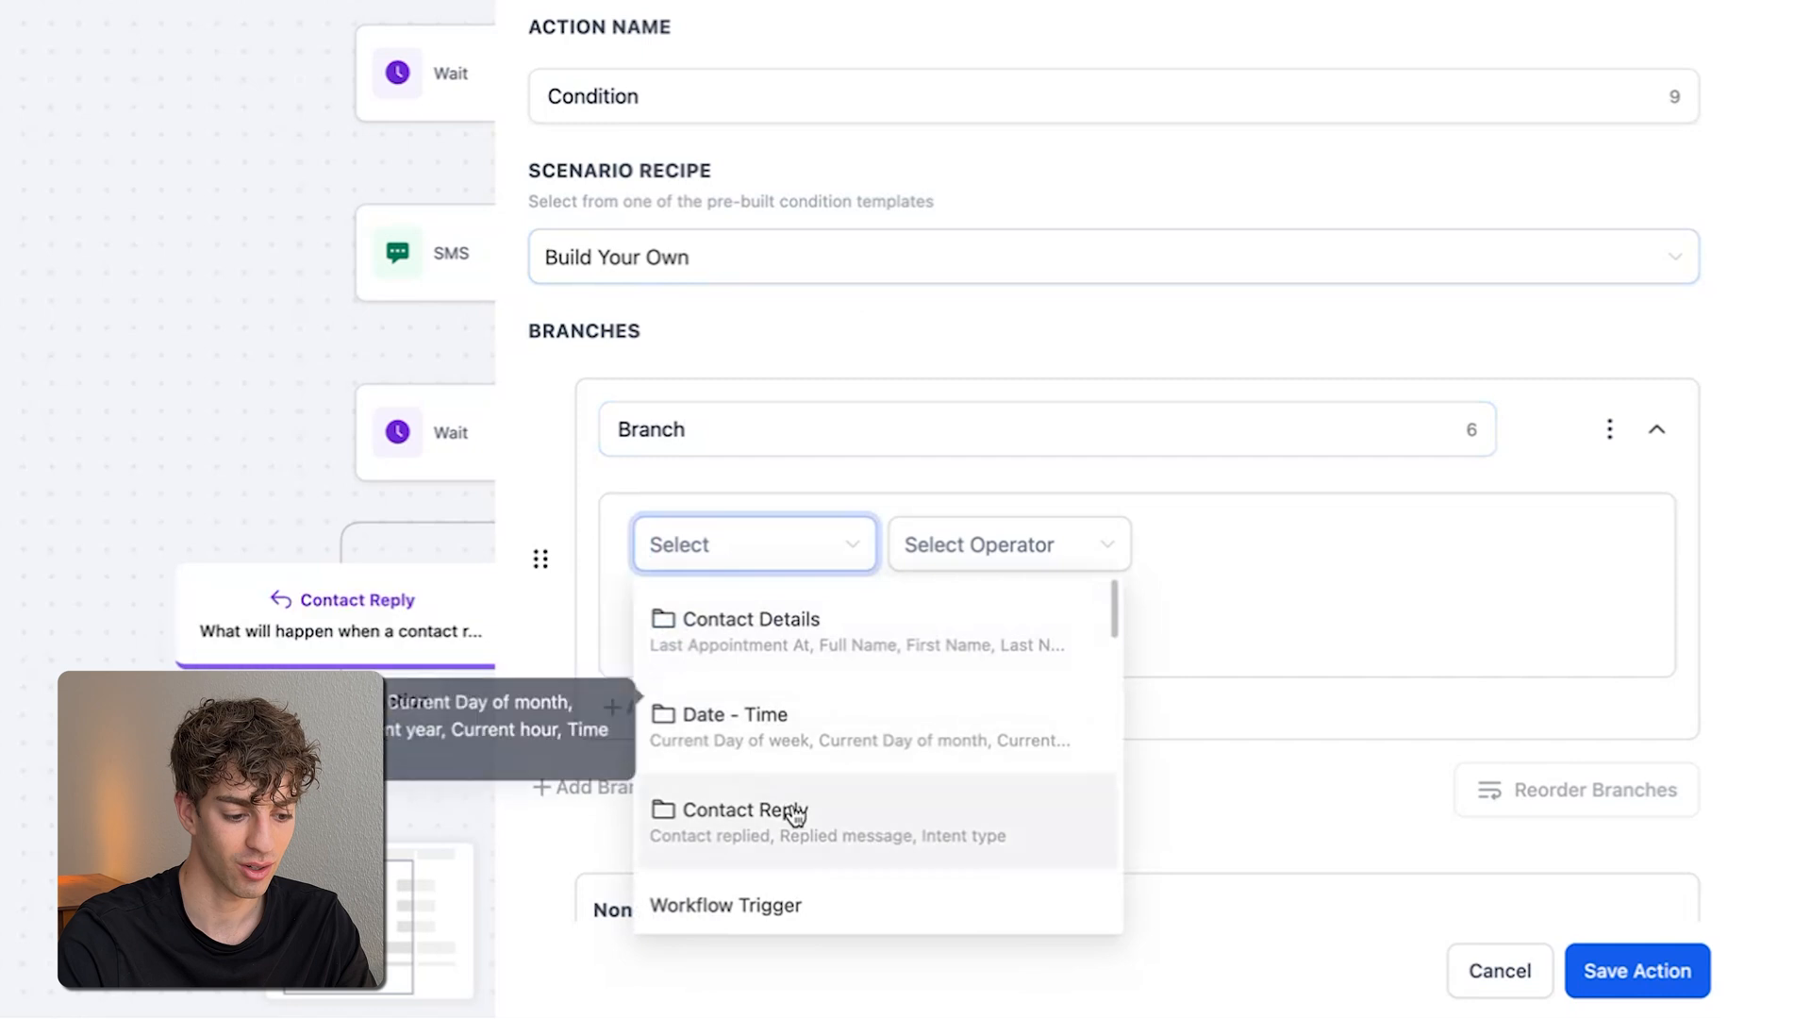
left_click(745, 809)
type("Yes")
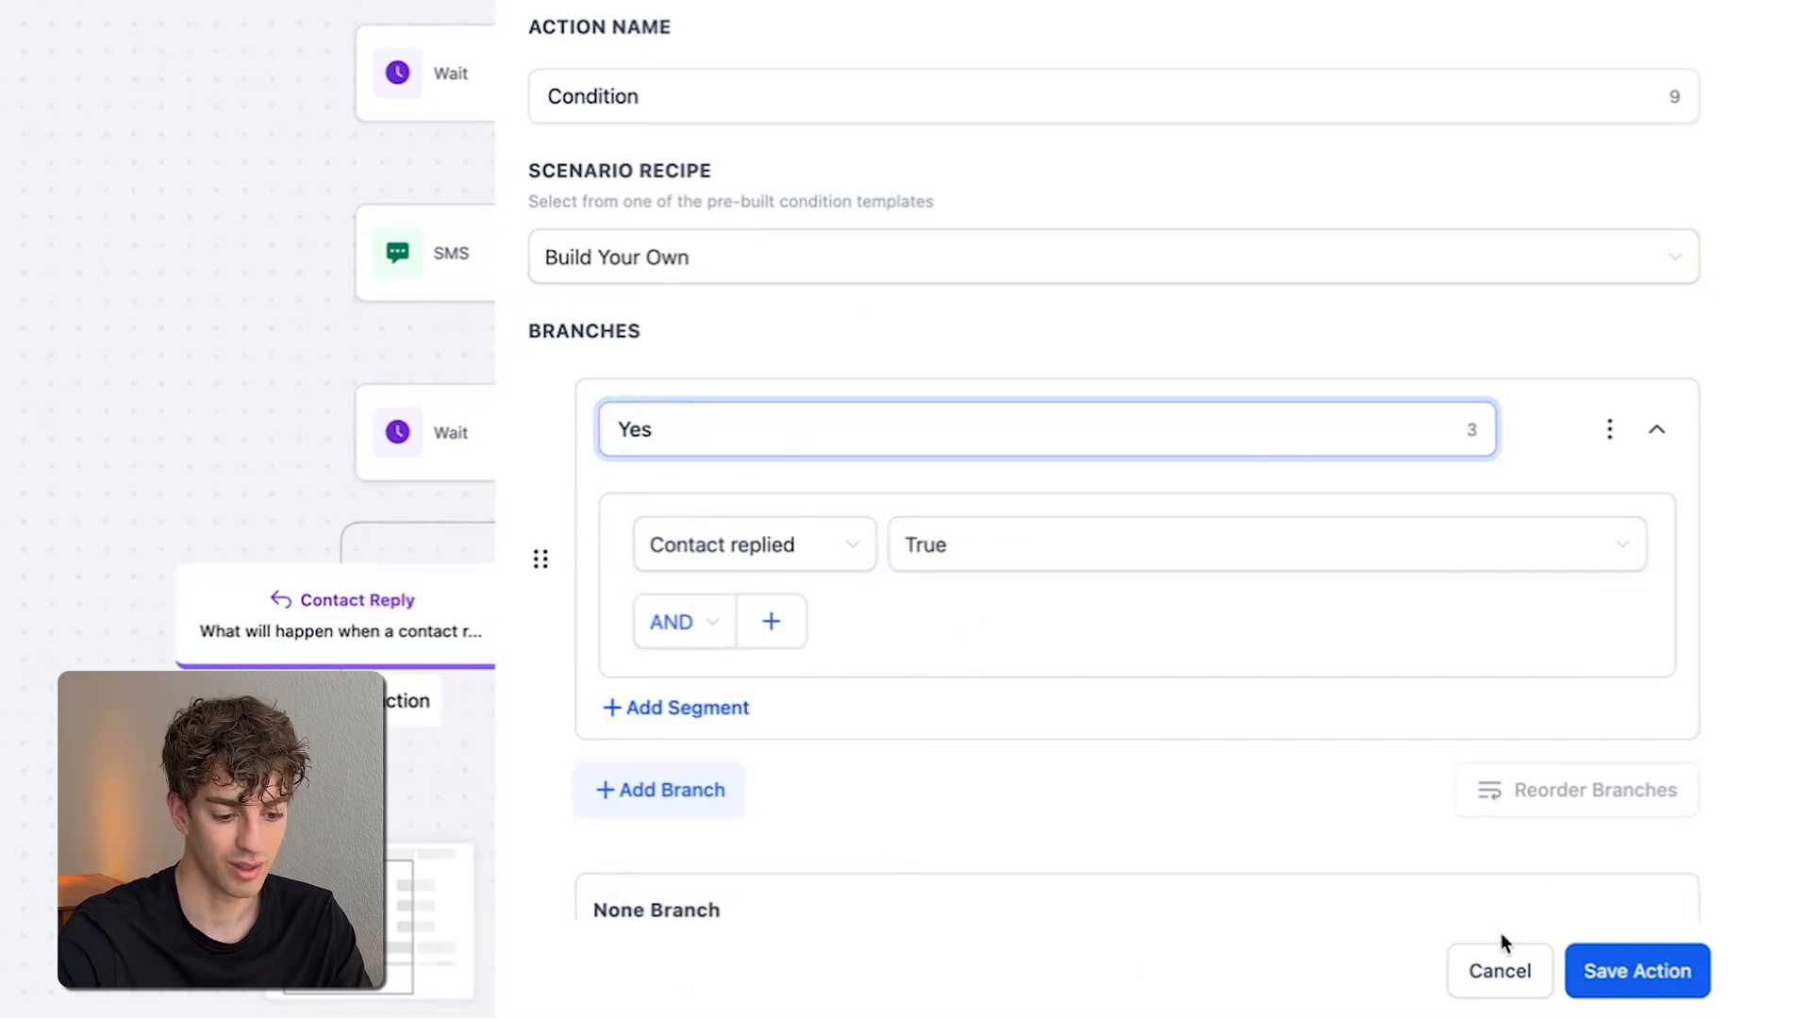
left_click(1635, 970)
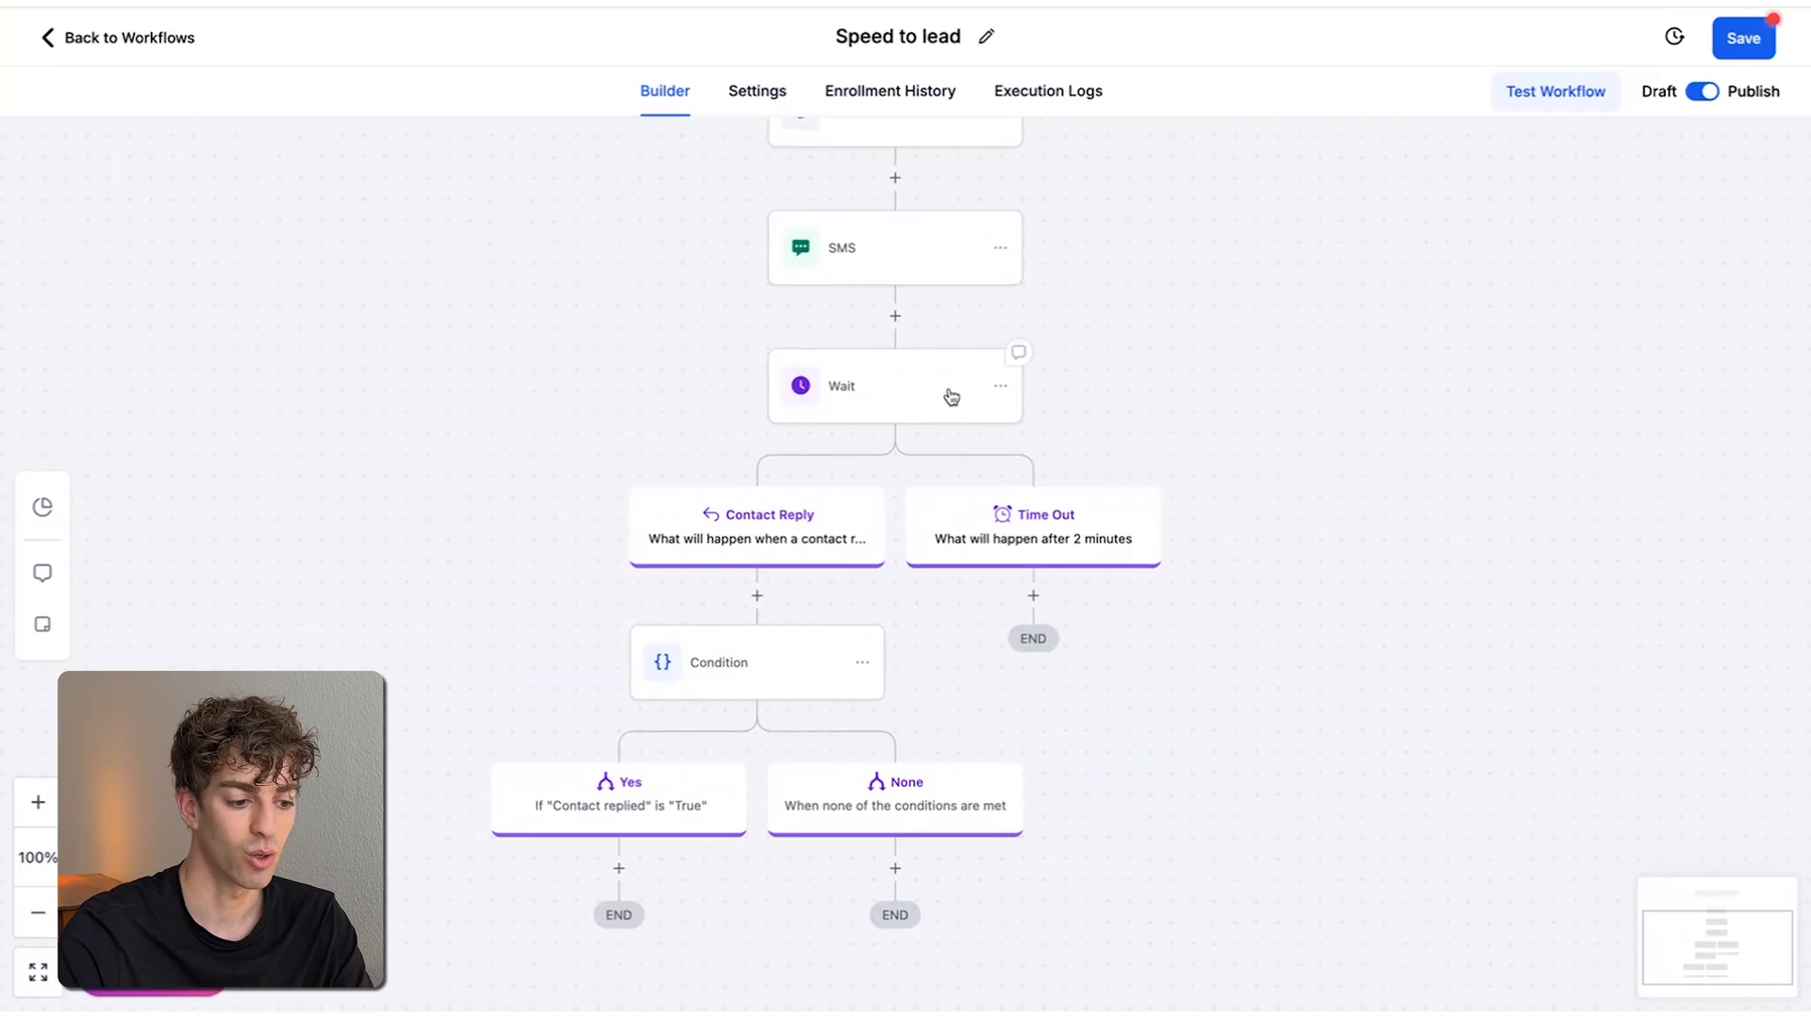
mouse_move(834, 470)
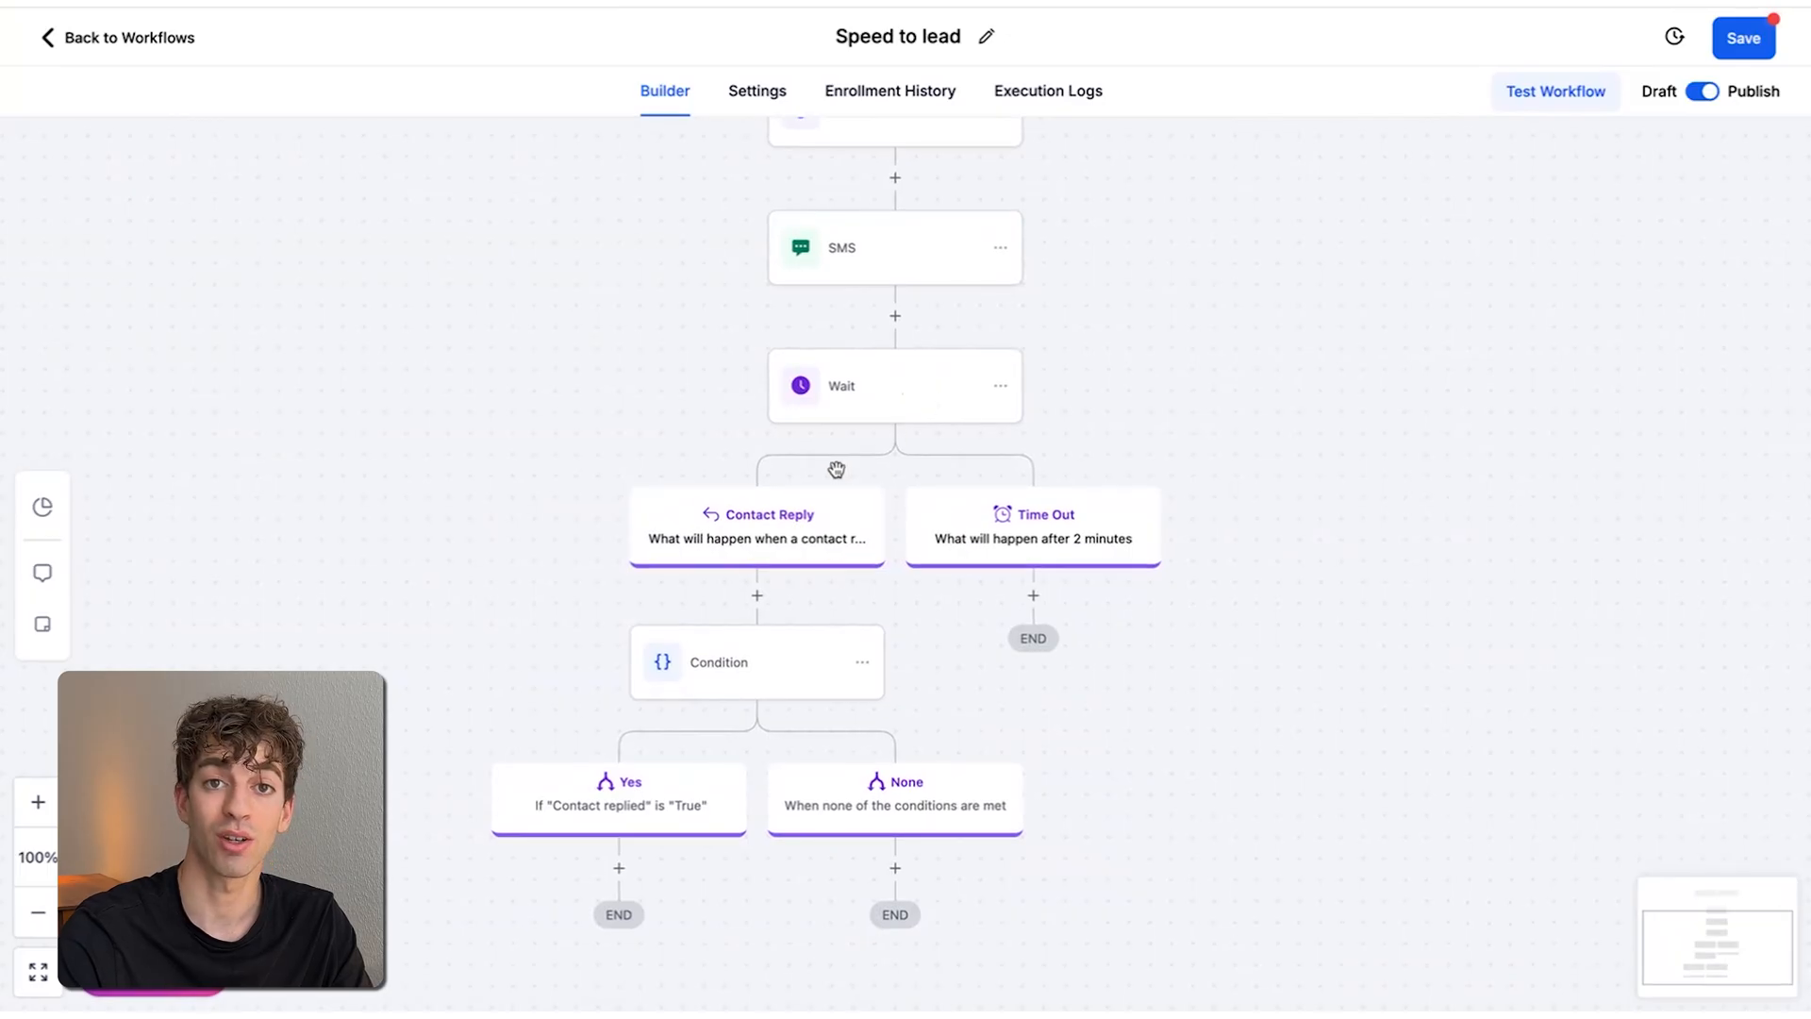
mouse_move(753, 522)
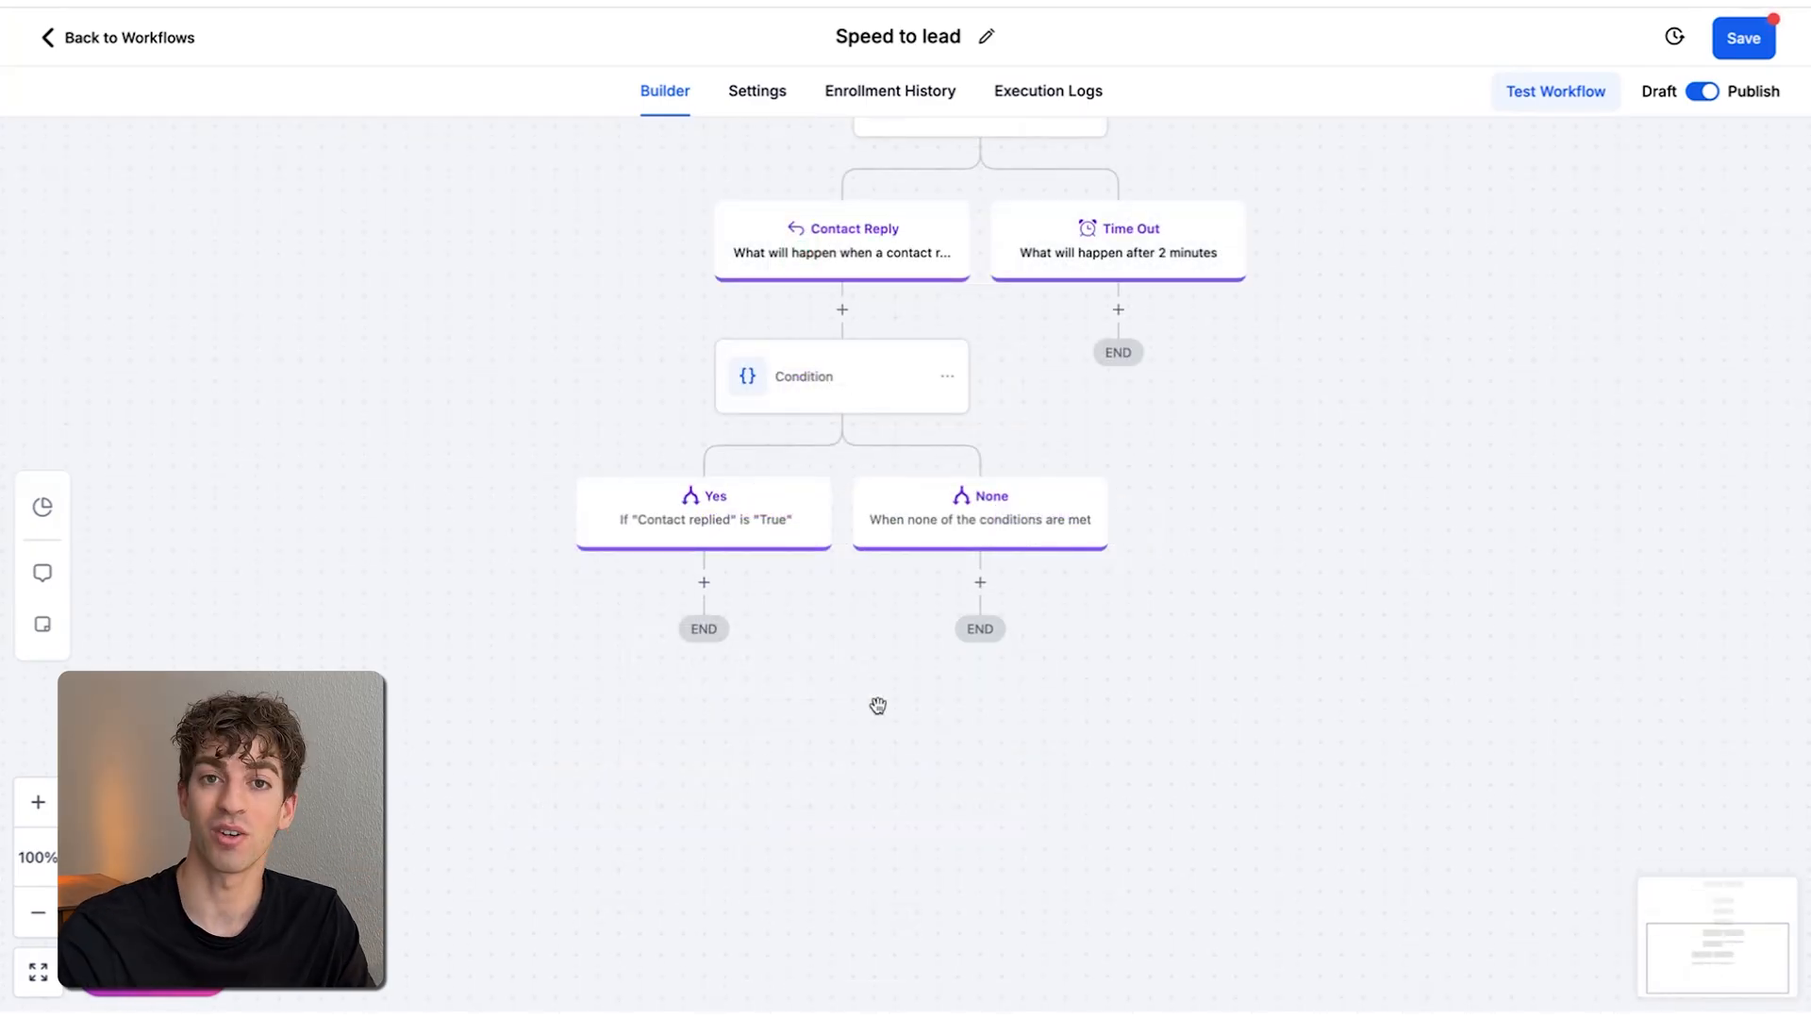
Add Create/Update Opportunity named {{contact.name}} in the Requested a Call stage of the test pipeline and save it
left_click(703, 581)
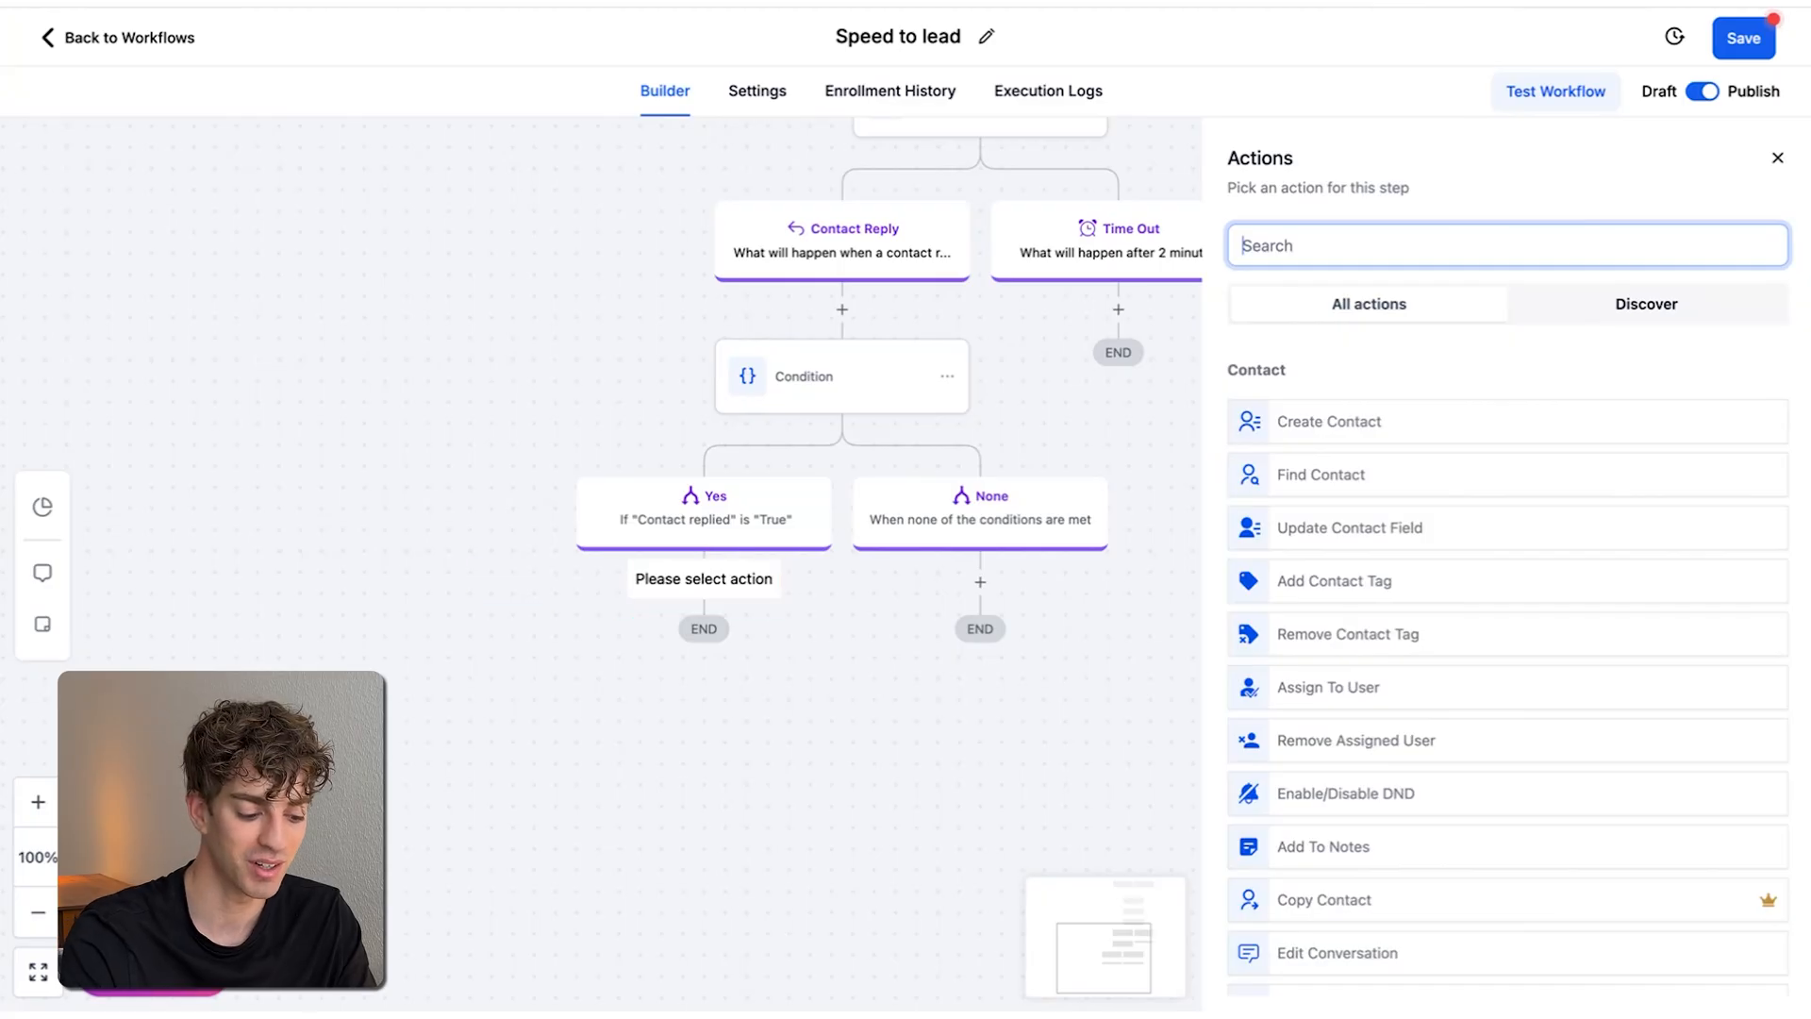
type("opp")
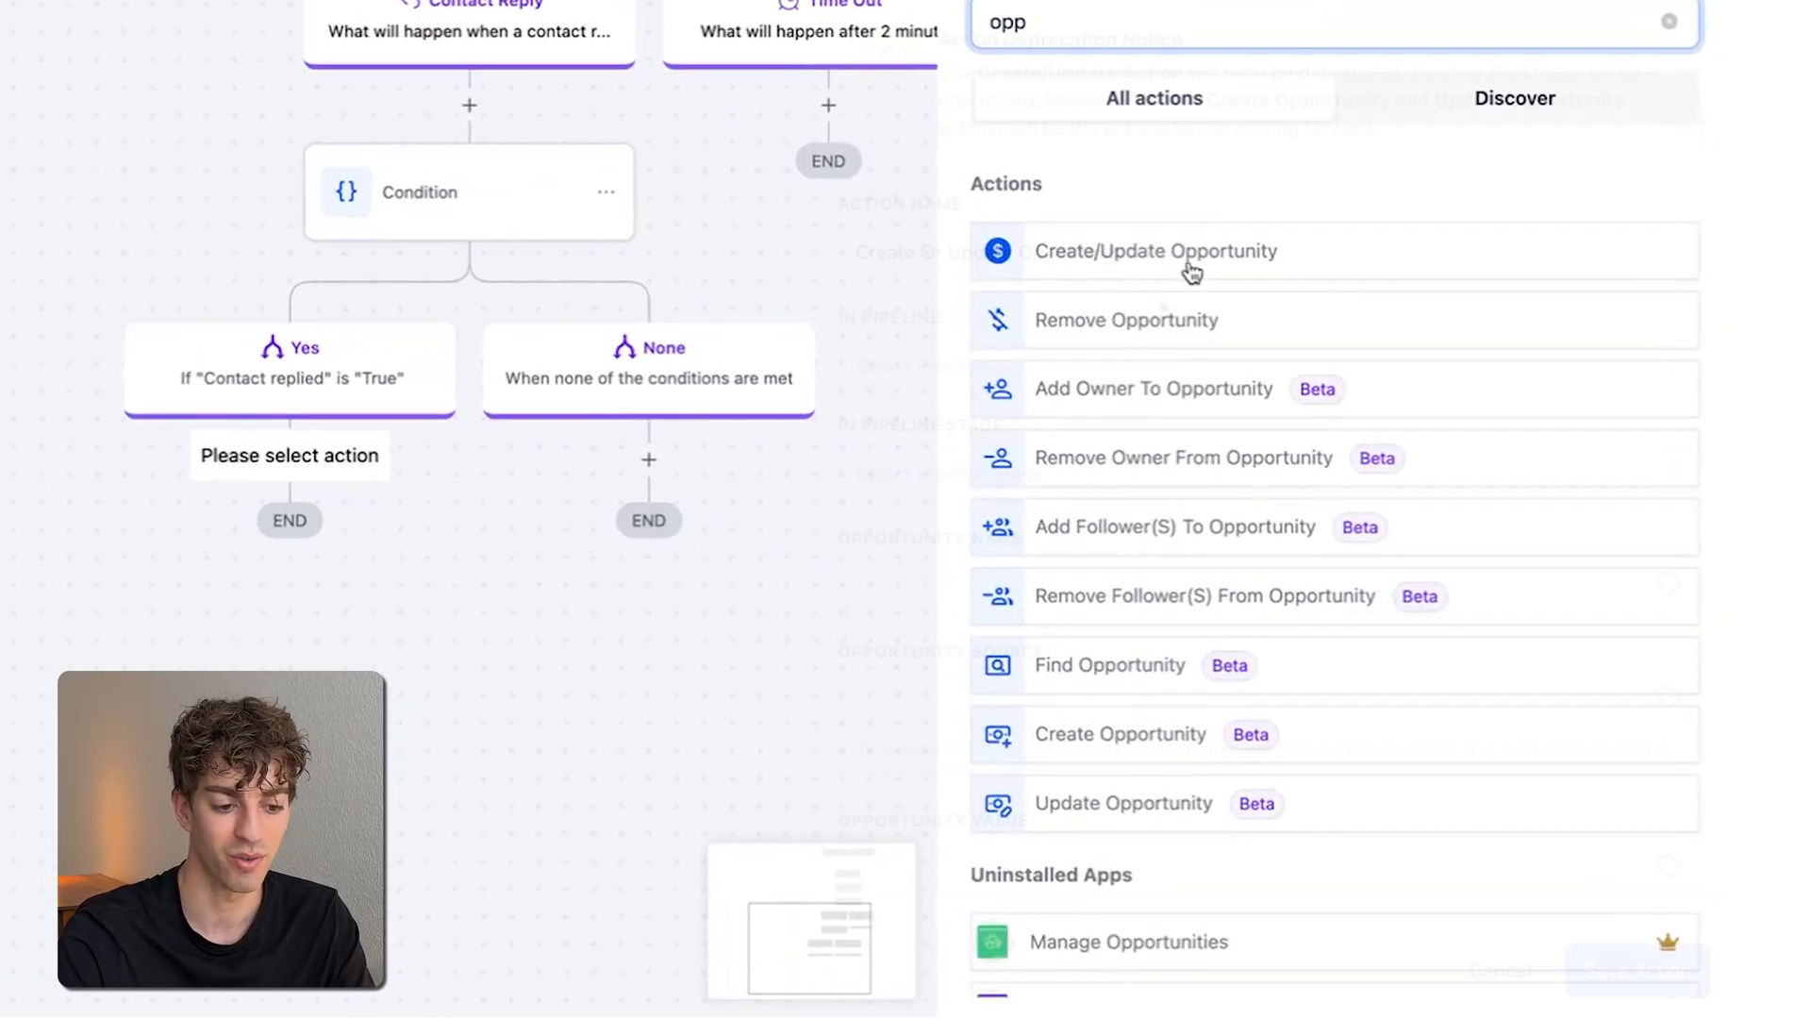
left_click(1152, 251)
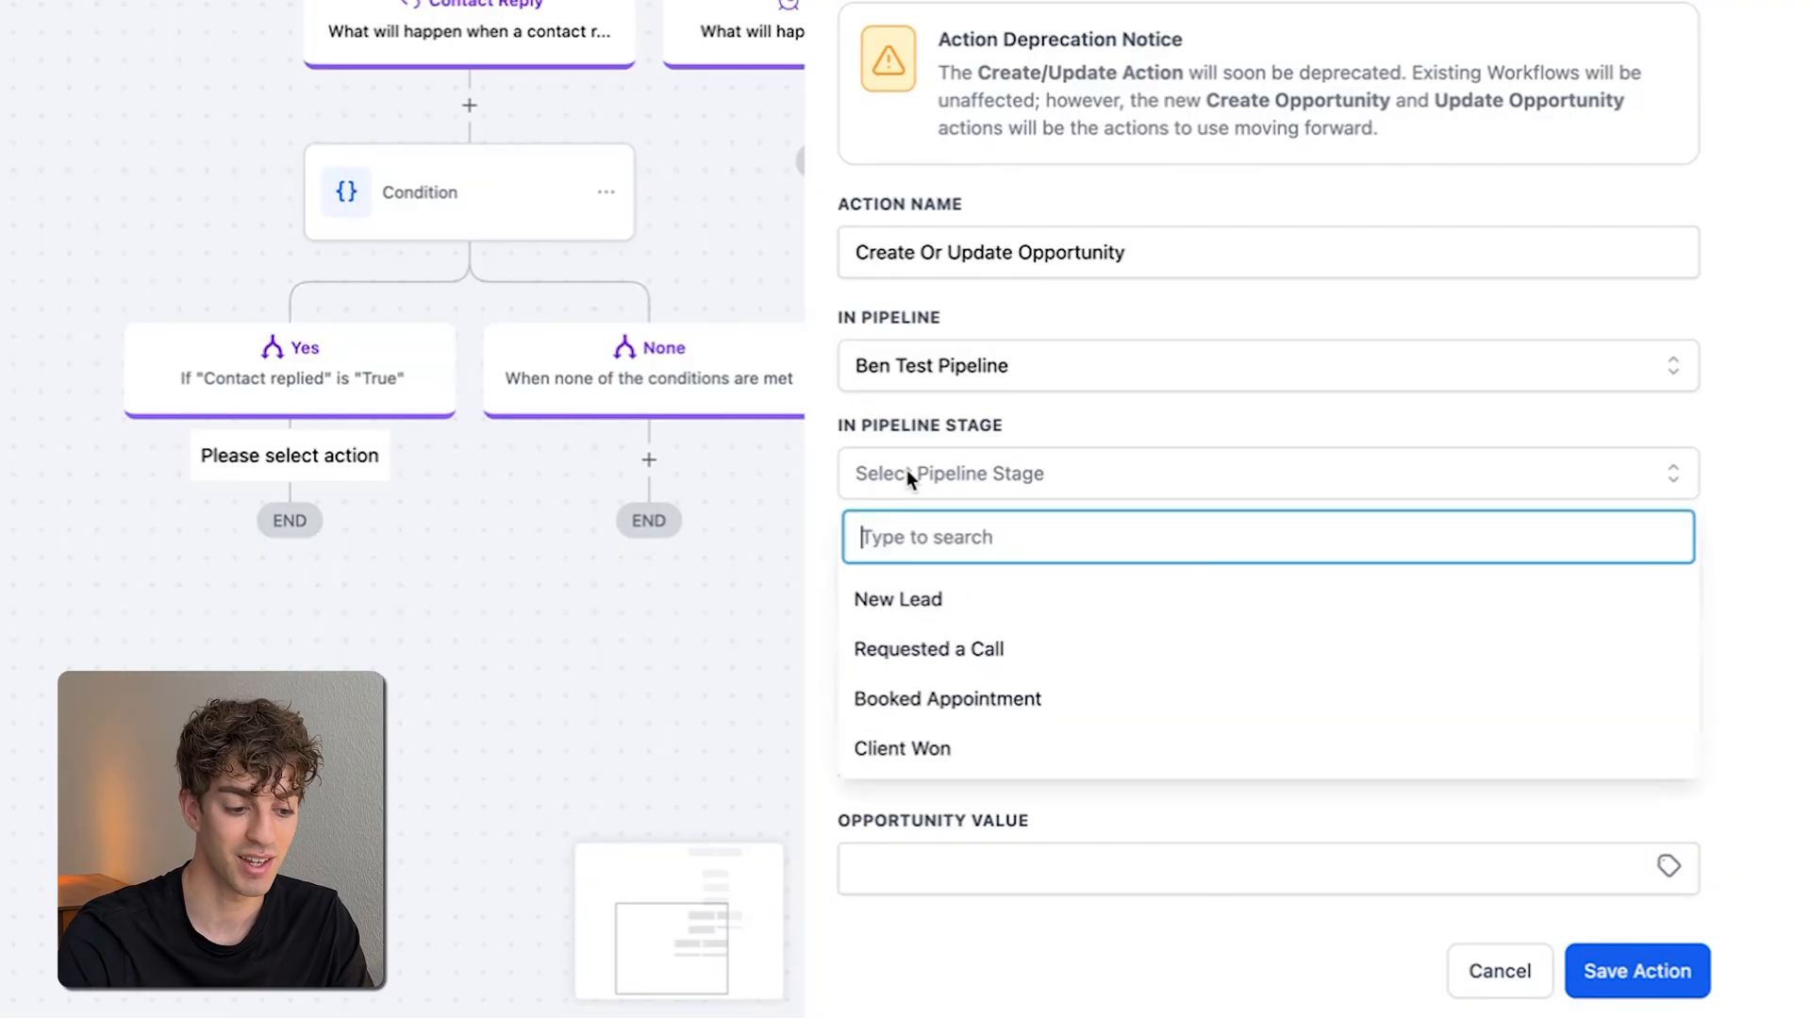
left_click(929, 647)
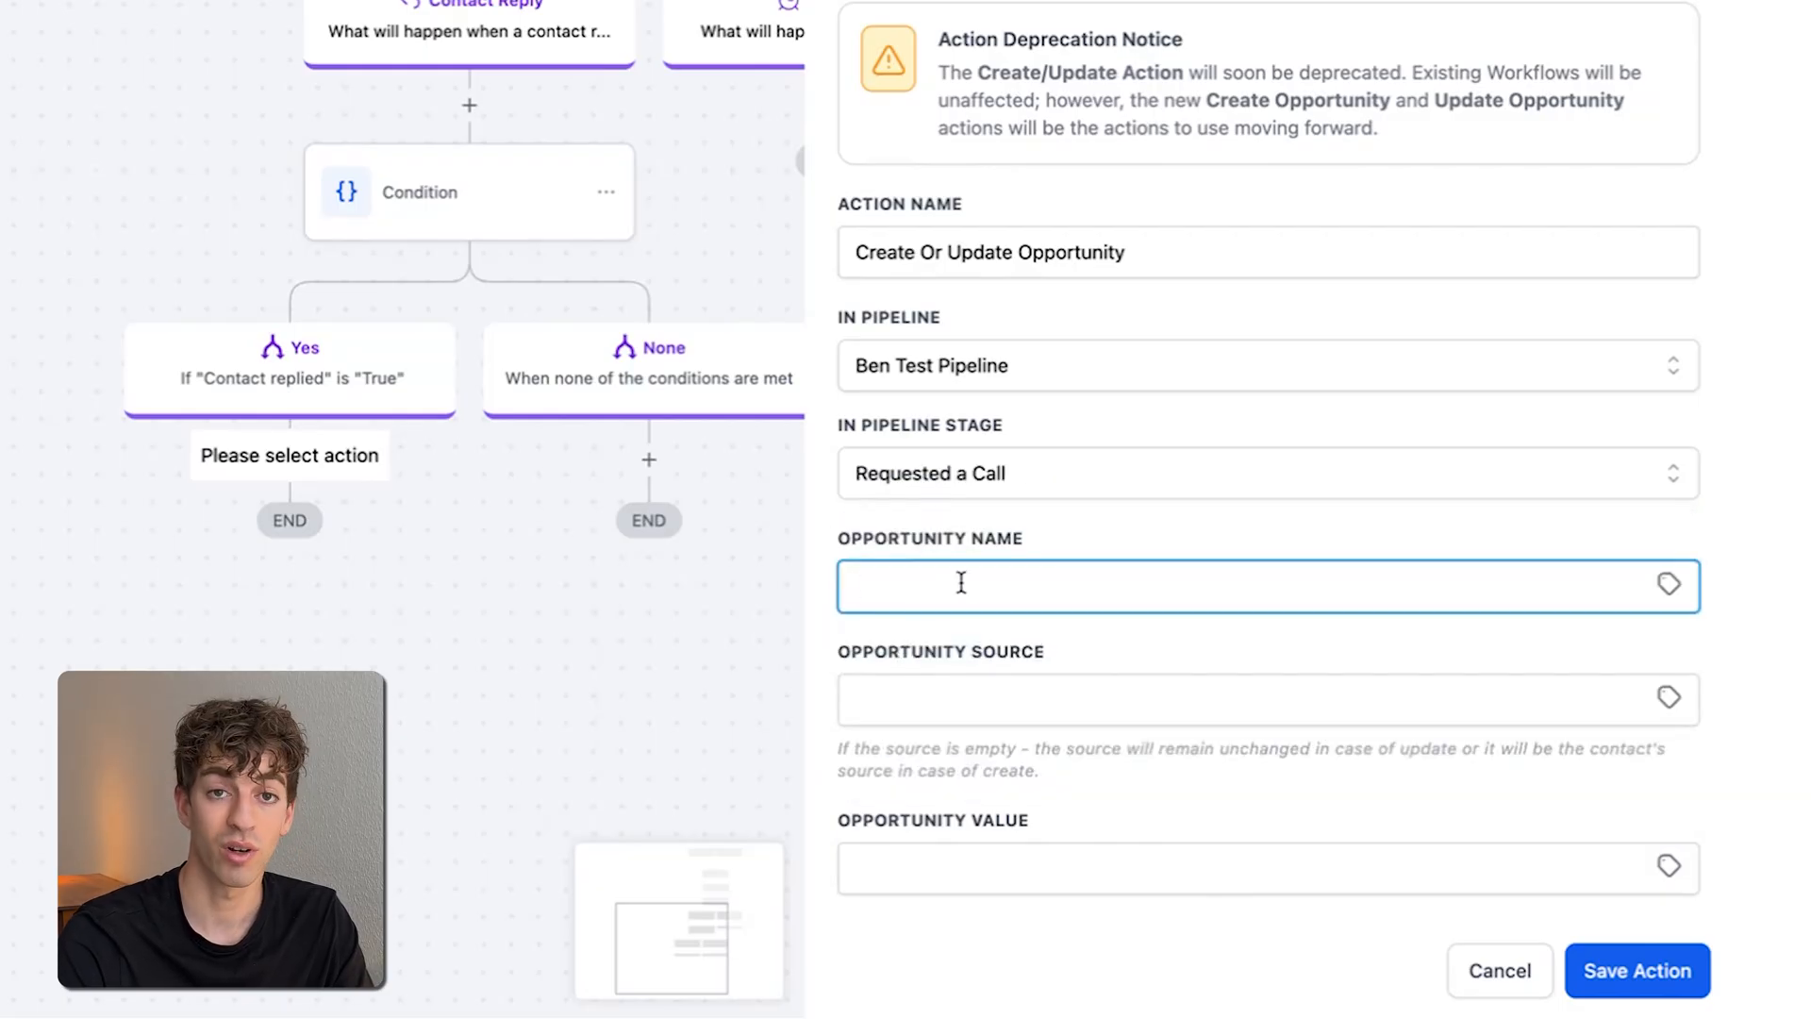
left_click(1667, 585)
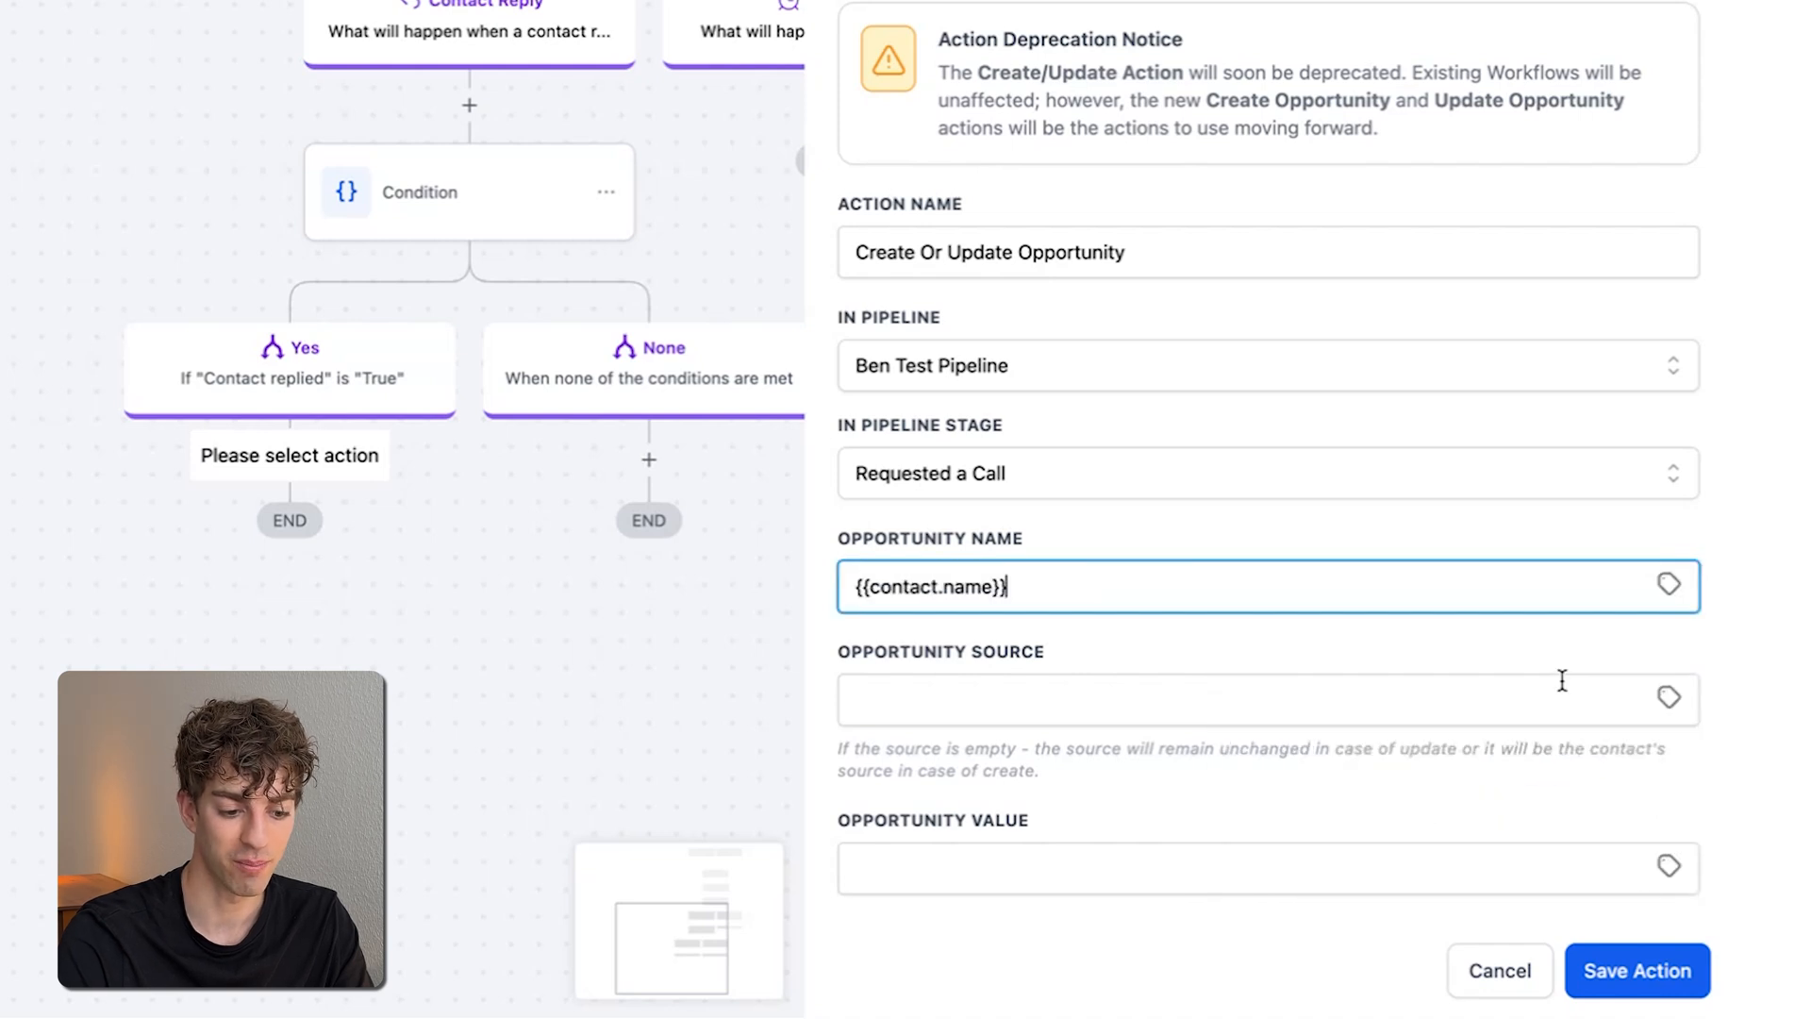
left_click(1636, 970)
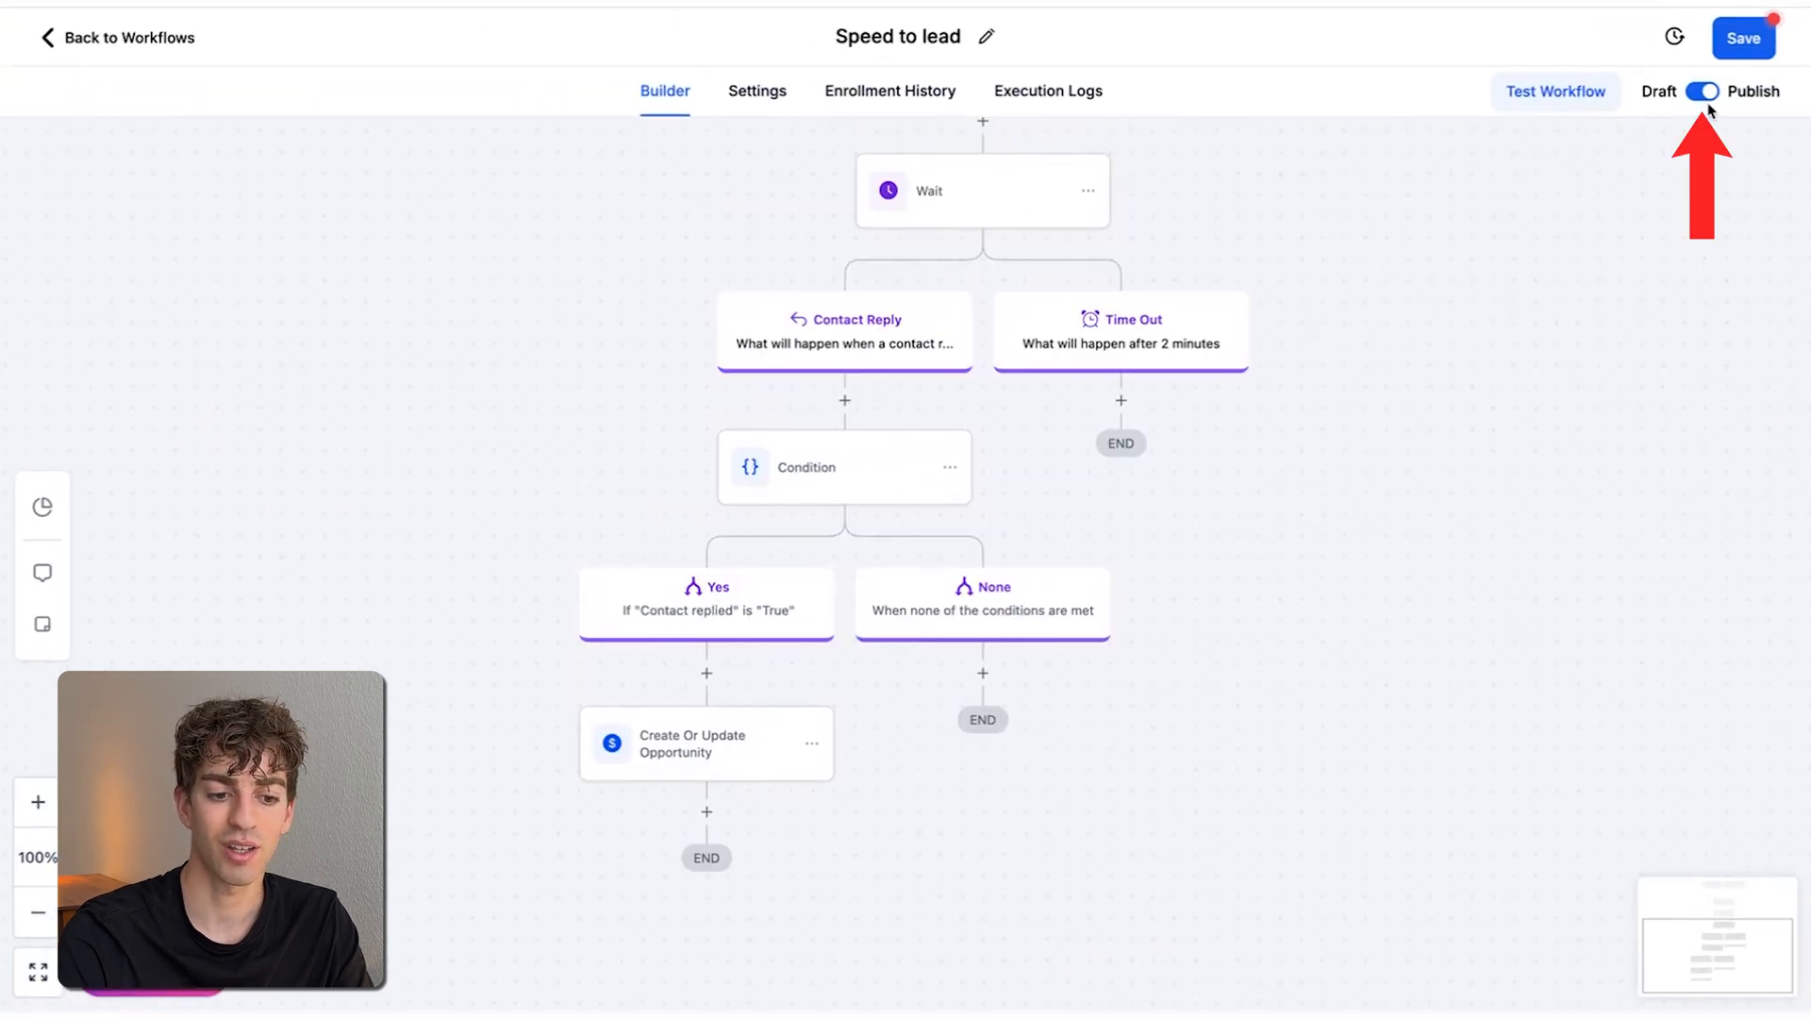
Save the workflow and run a test on a selected contact, pausing at the reply-wait step
left_click(1743, 38)
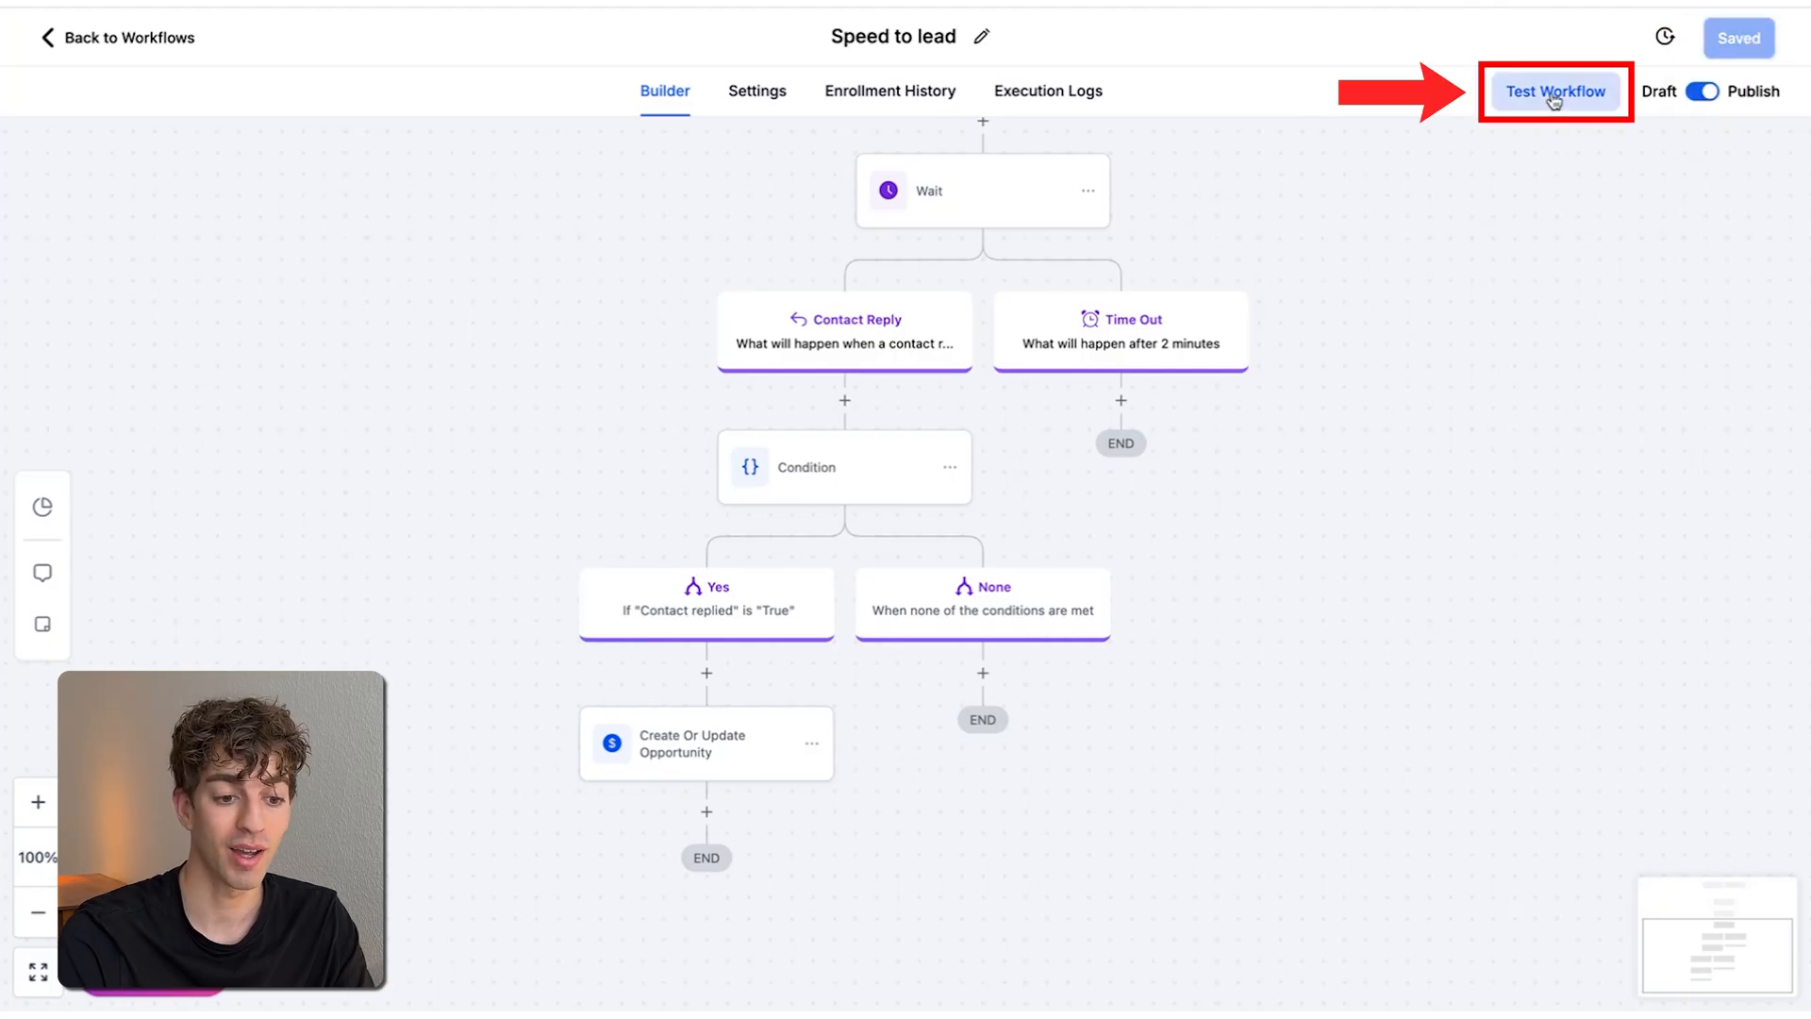
left_click(1554, 90)
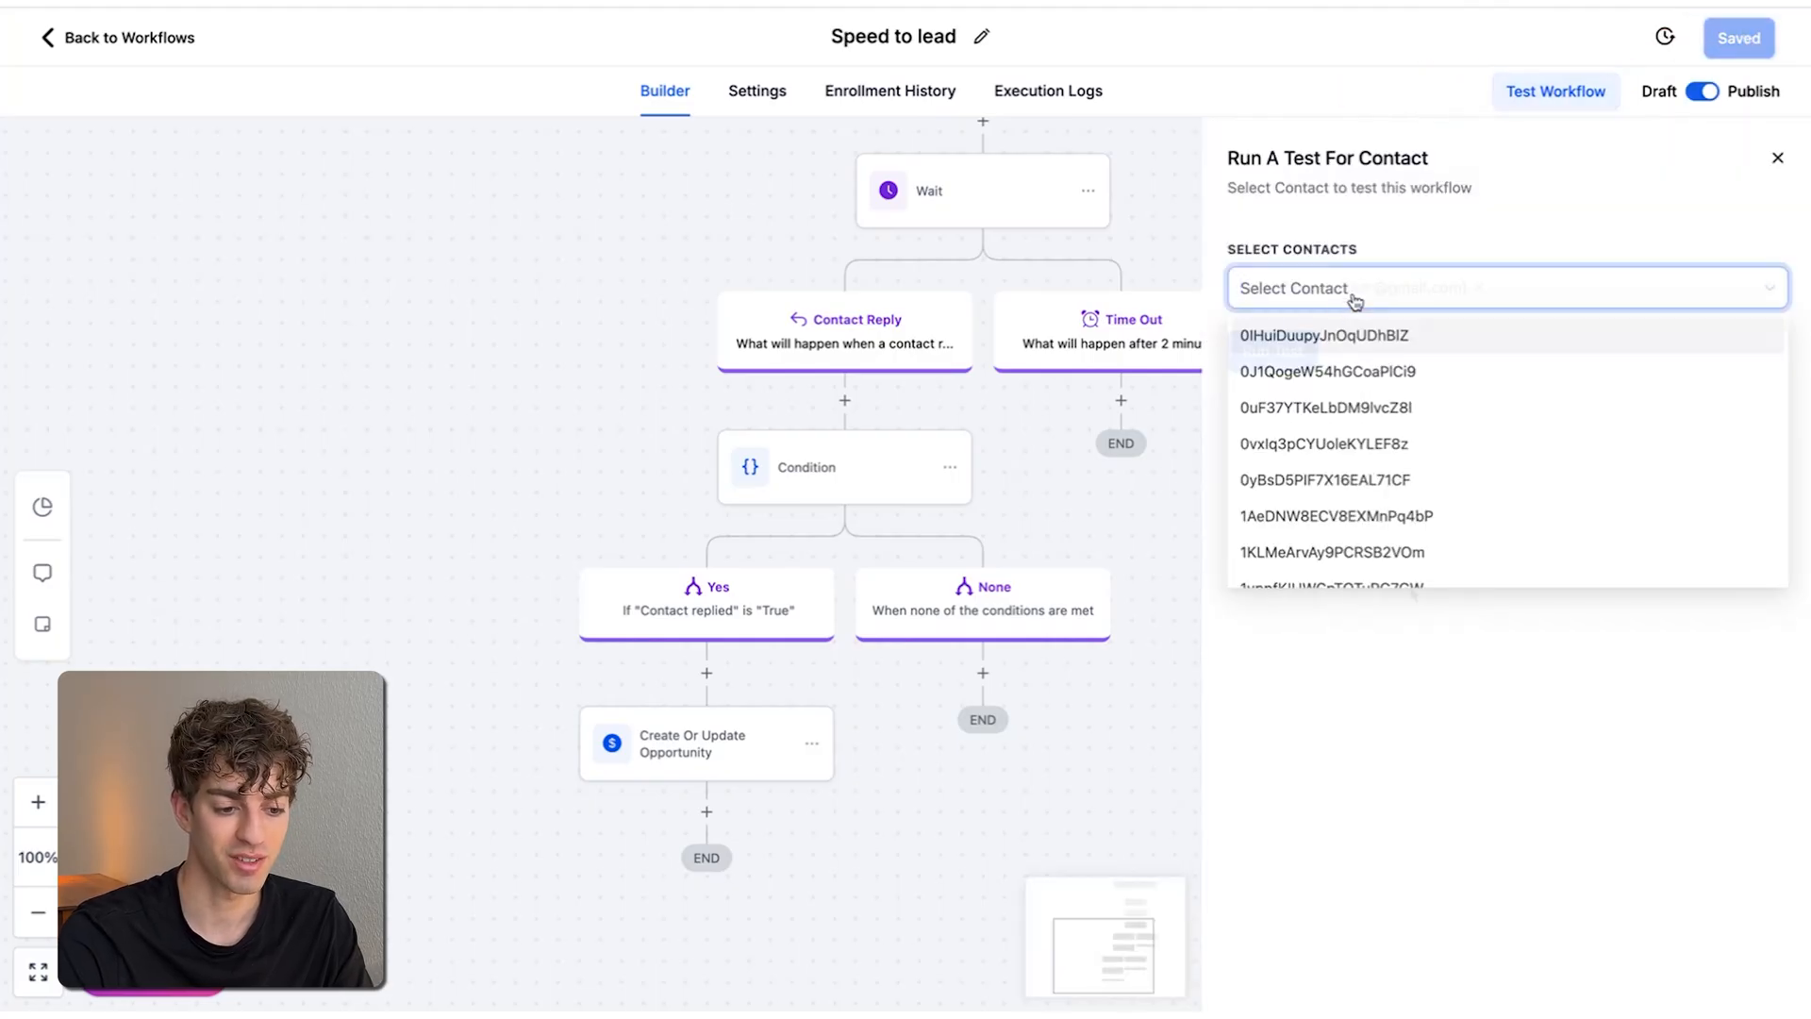
left_click(1324, 336)
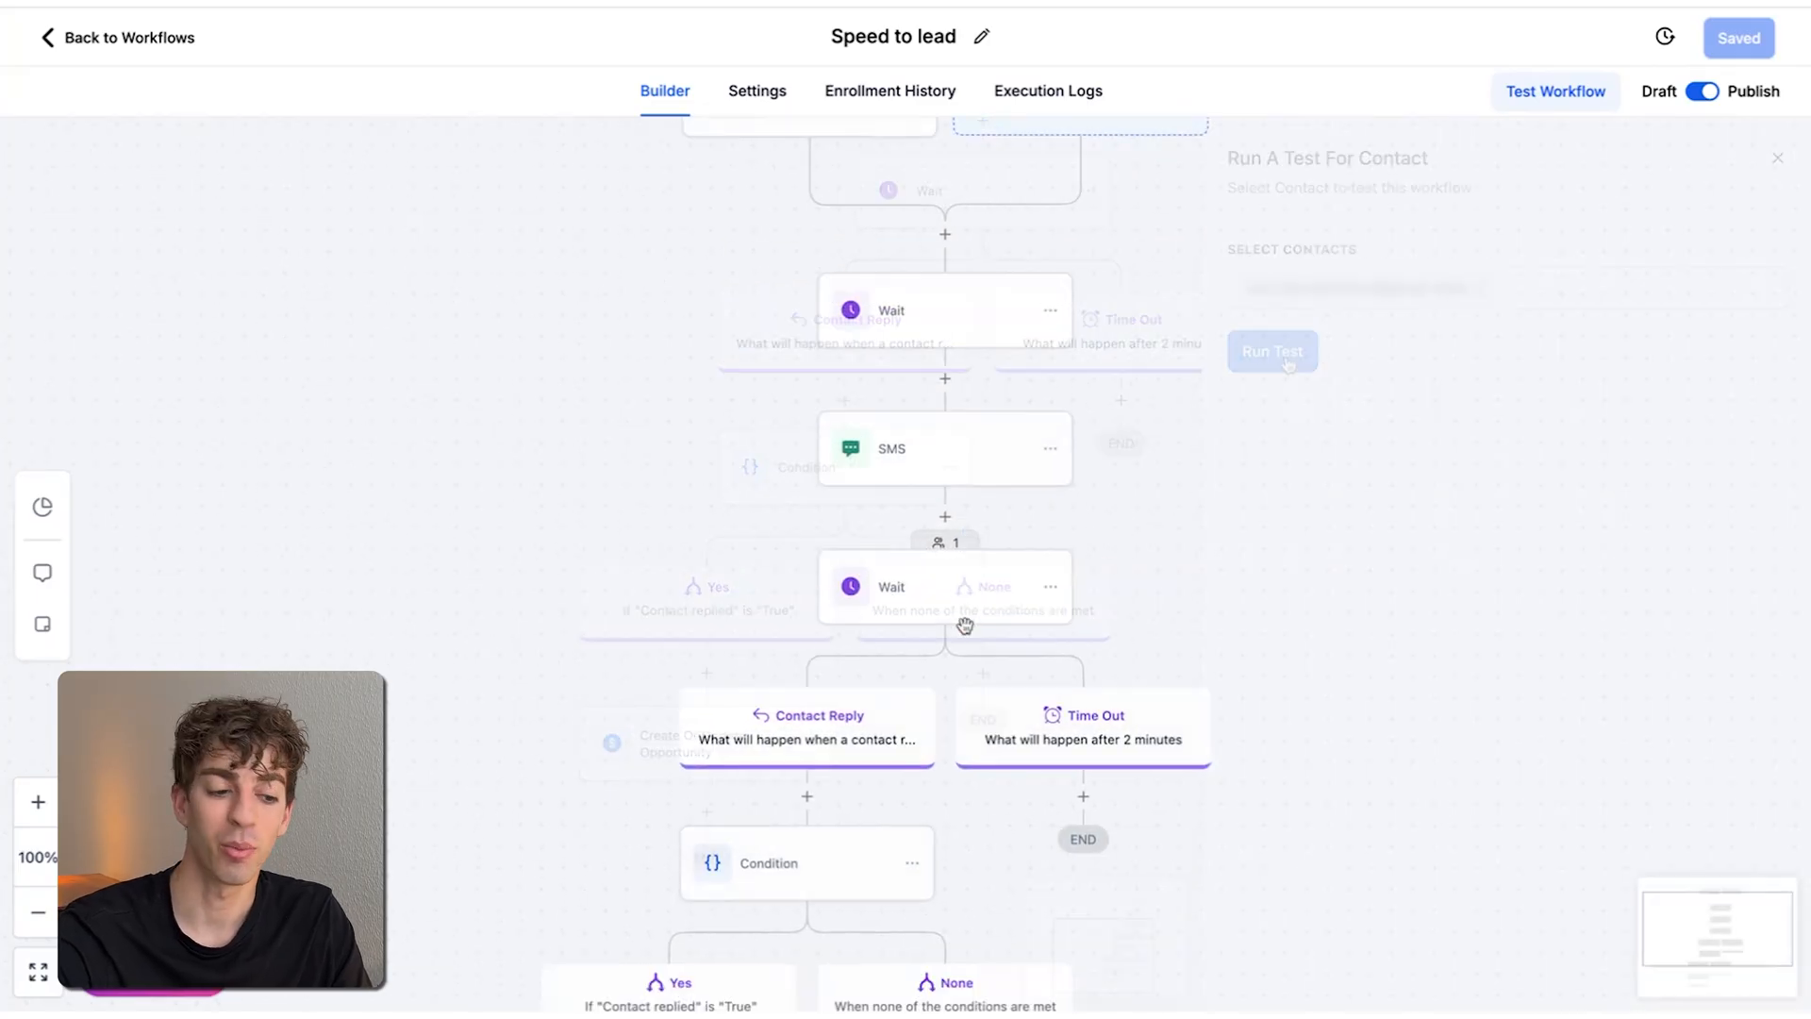
left_click(1778, 158)
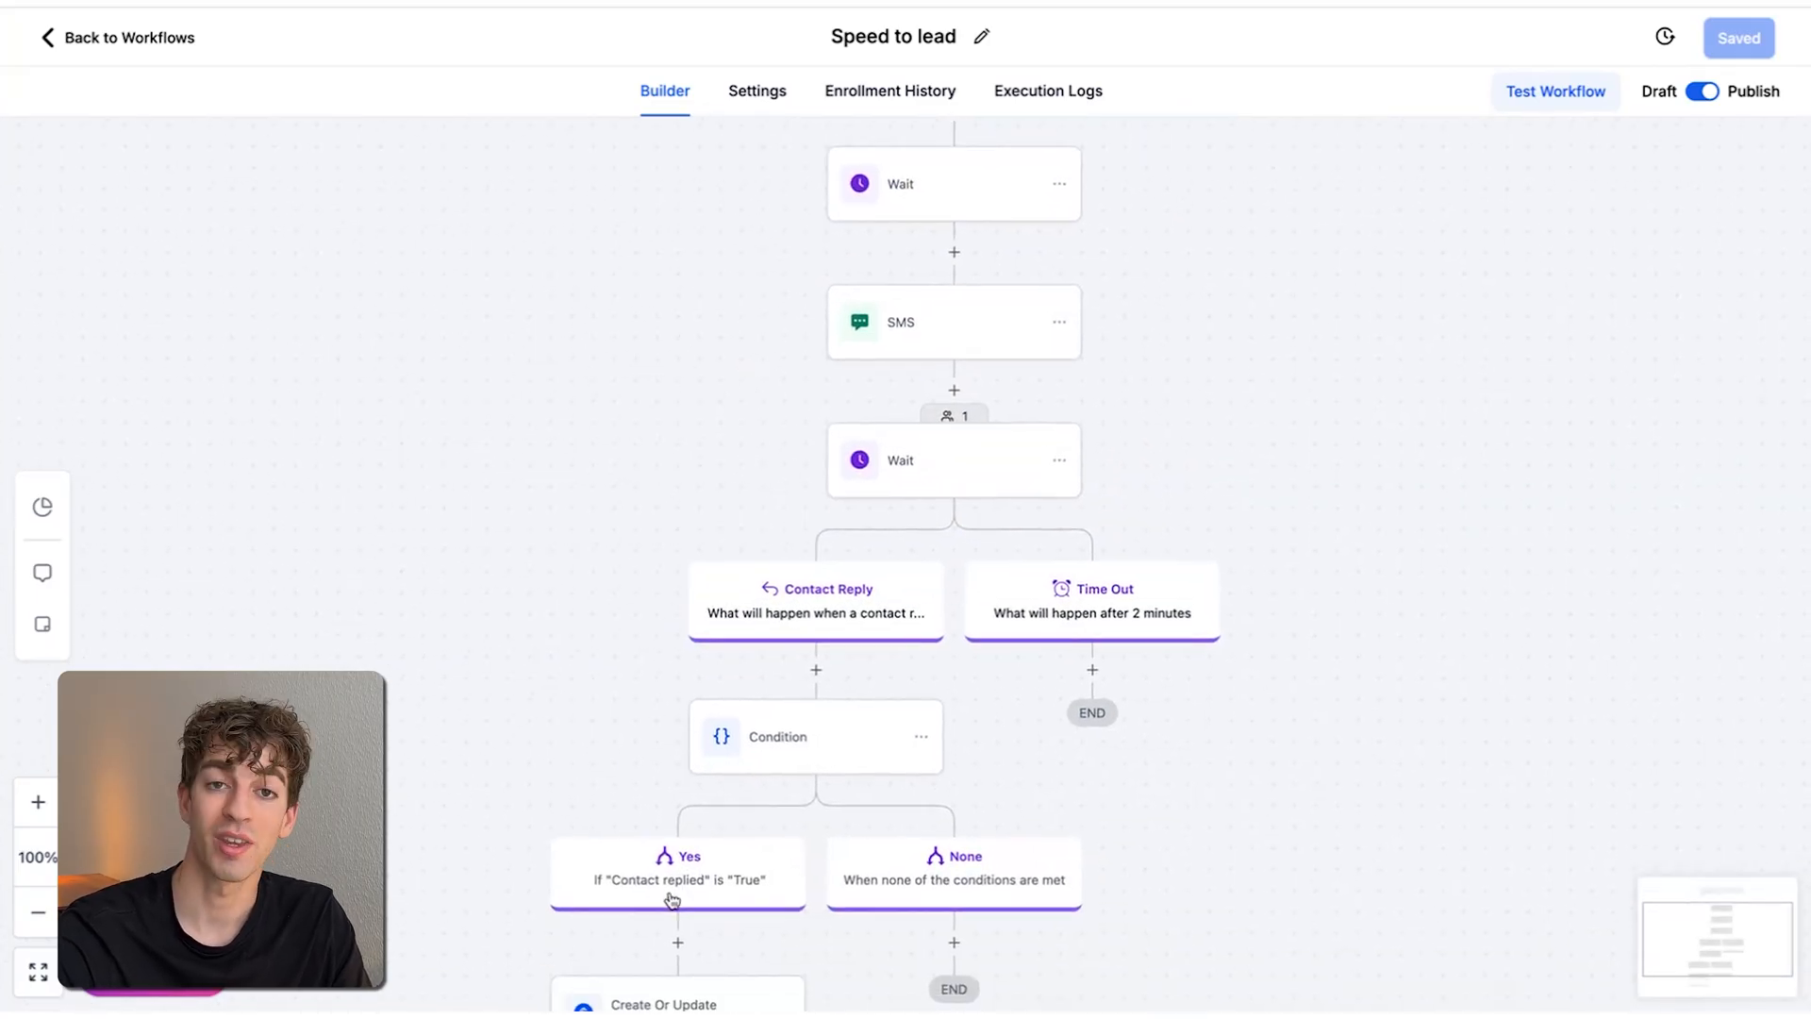
scroll("down", 3)
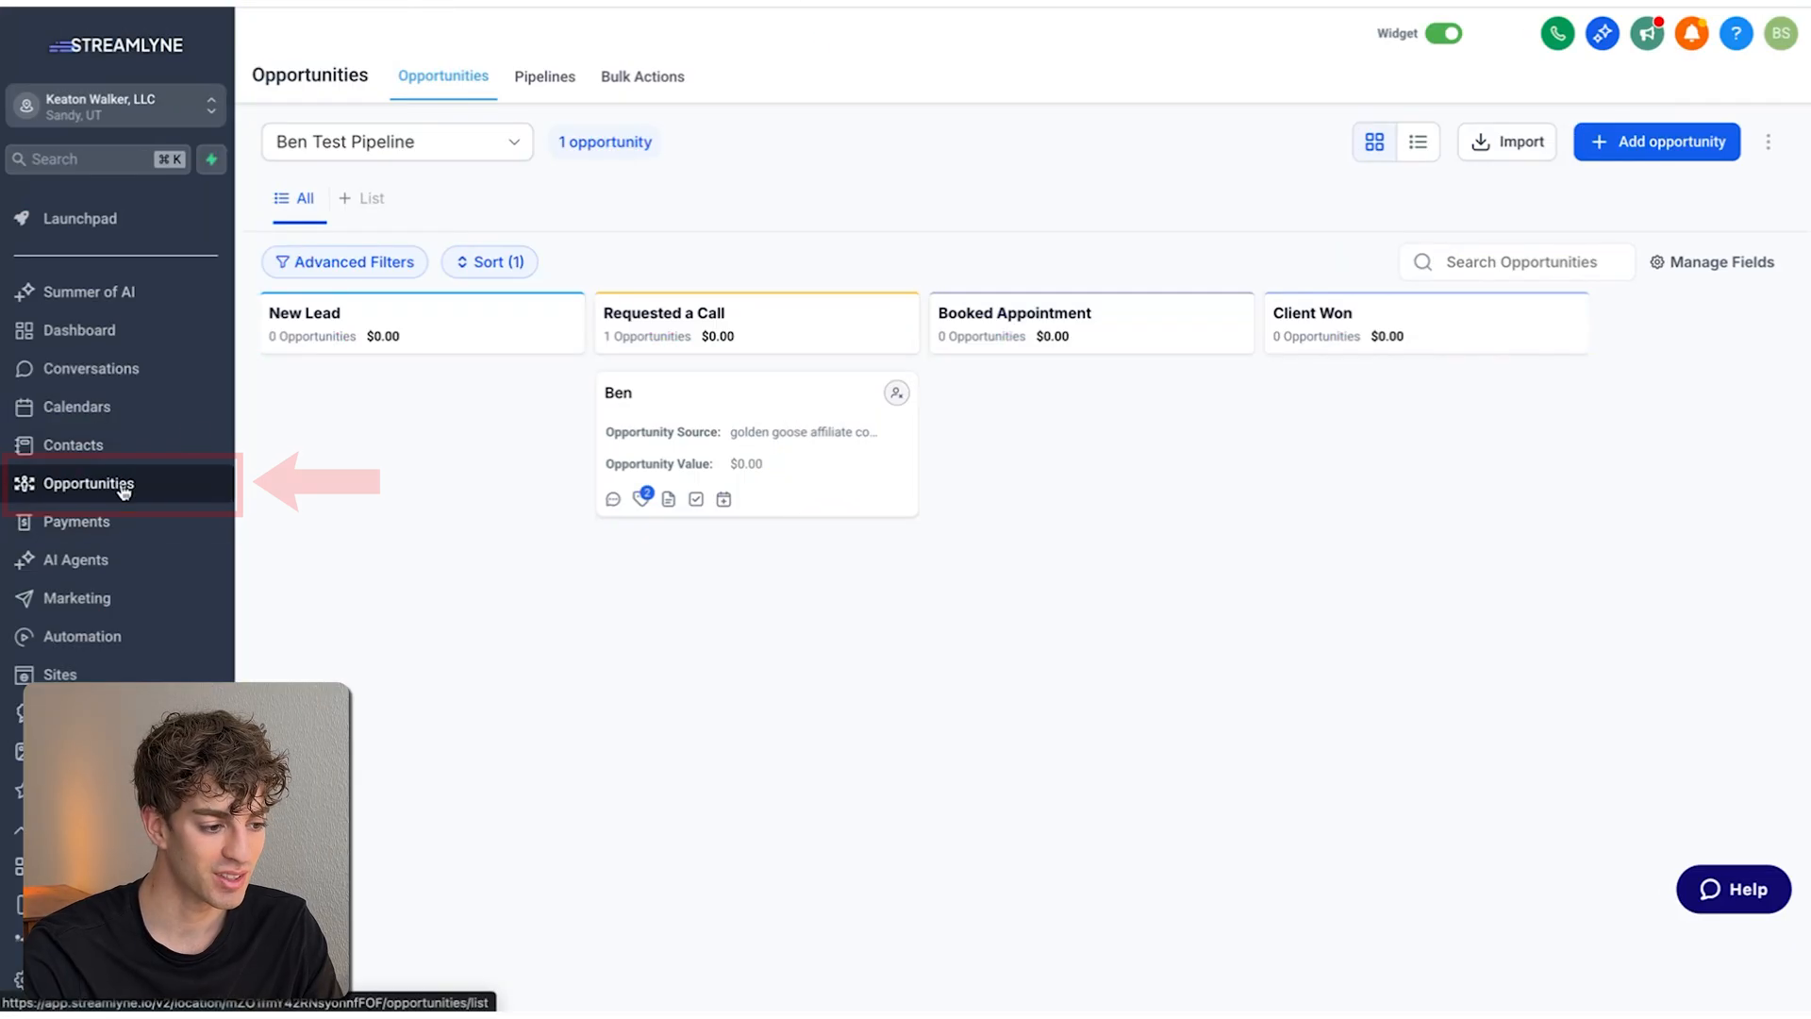
mouse_move(436, 153)
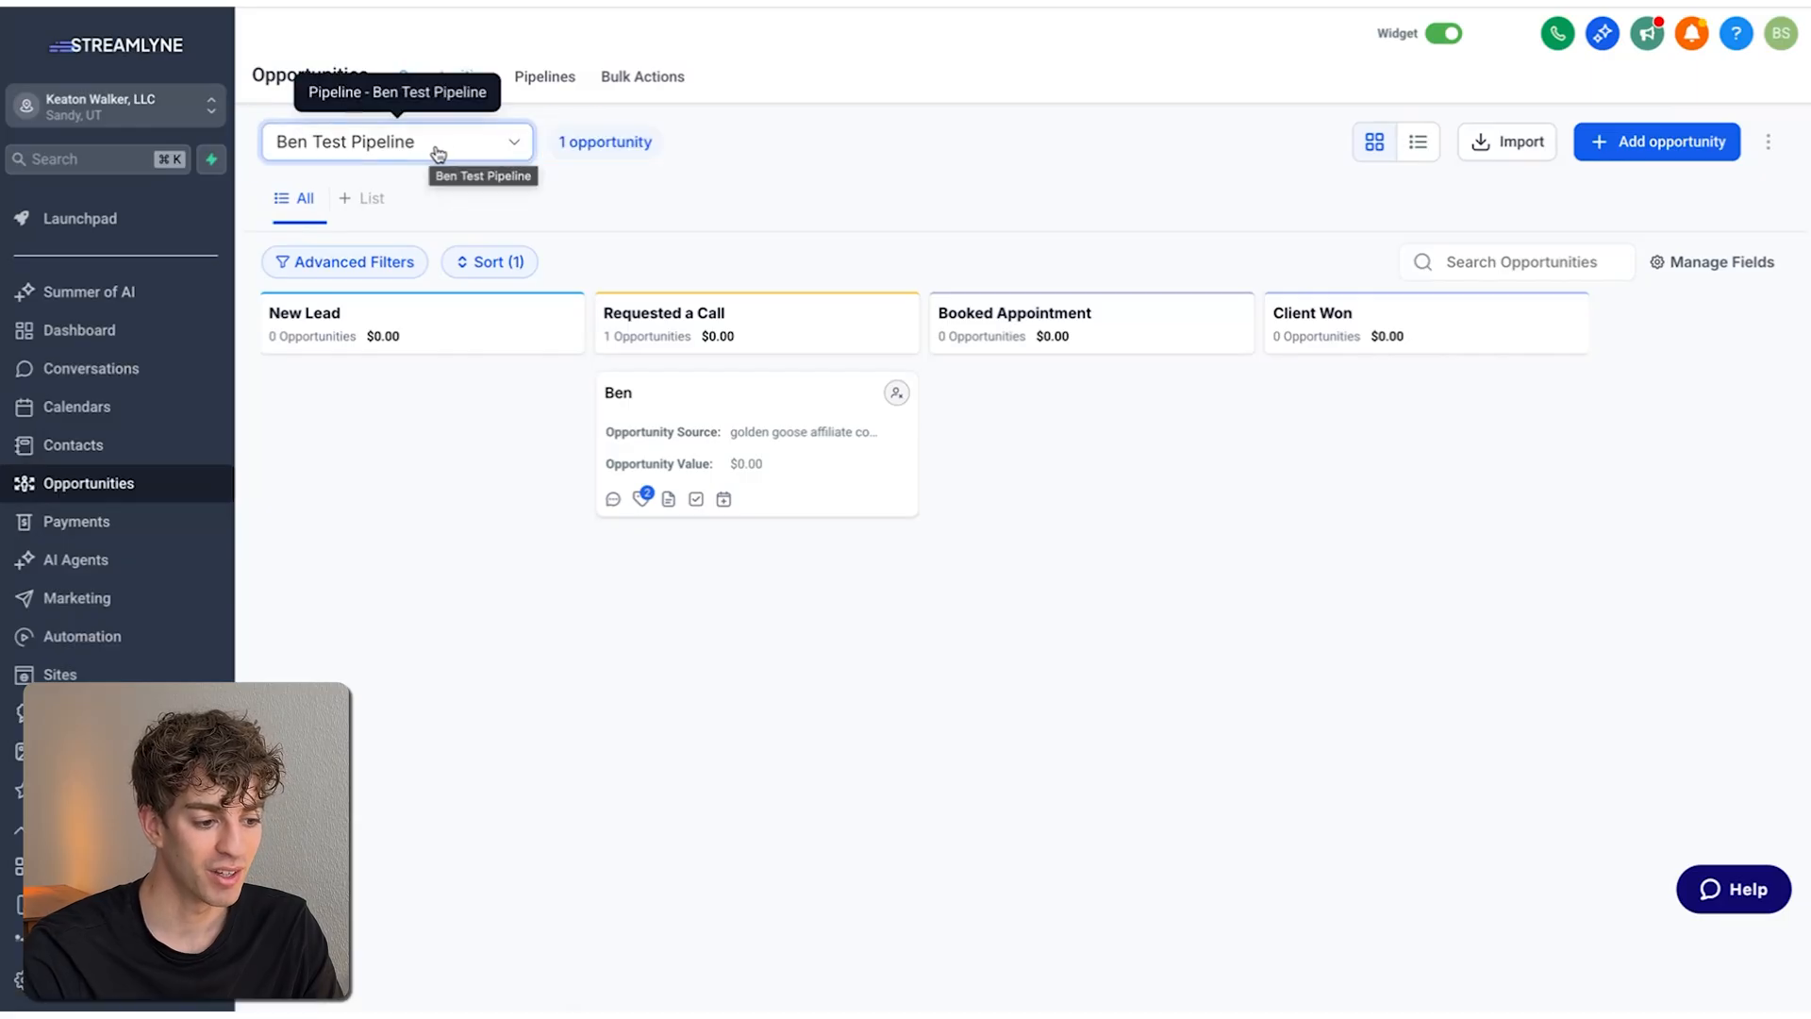
mouse_move(644, 385)
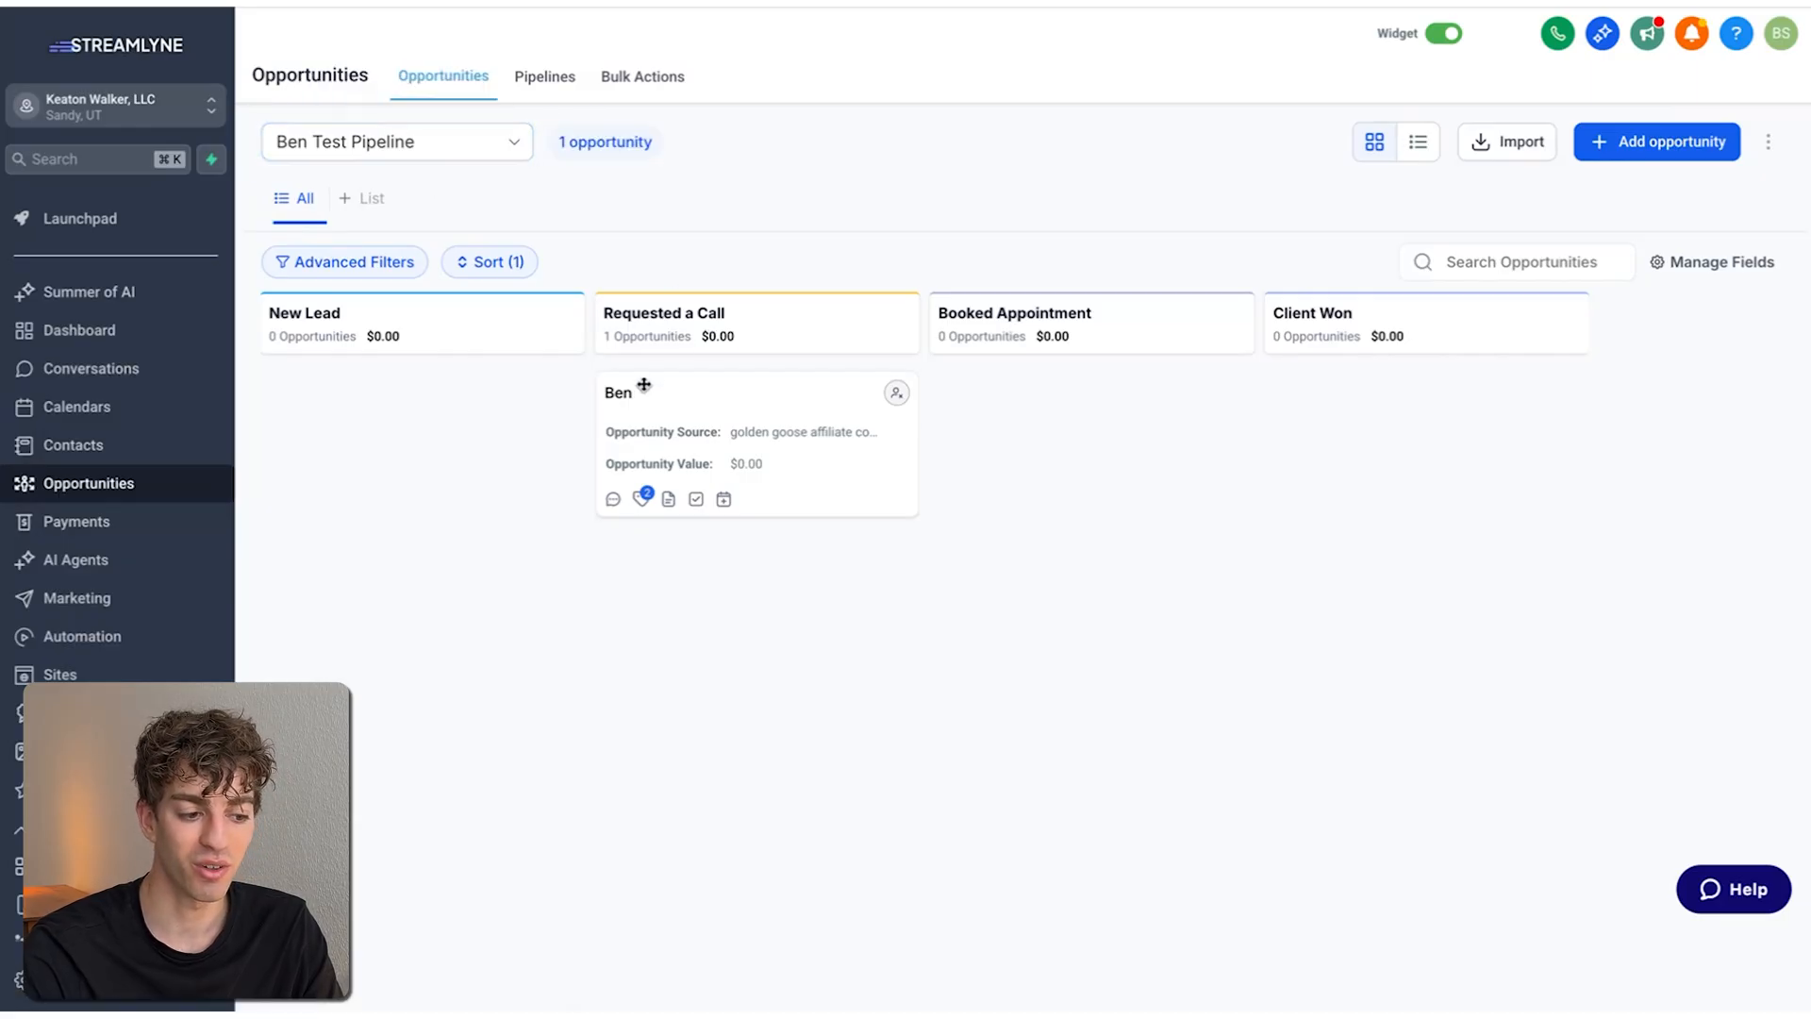
mouse_move(758, 398)
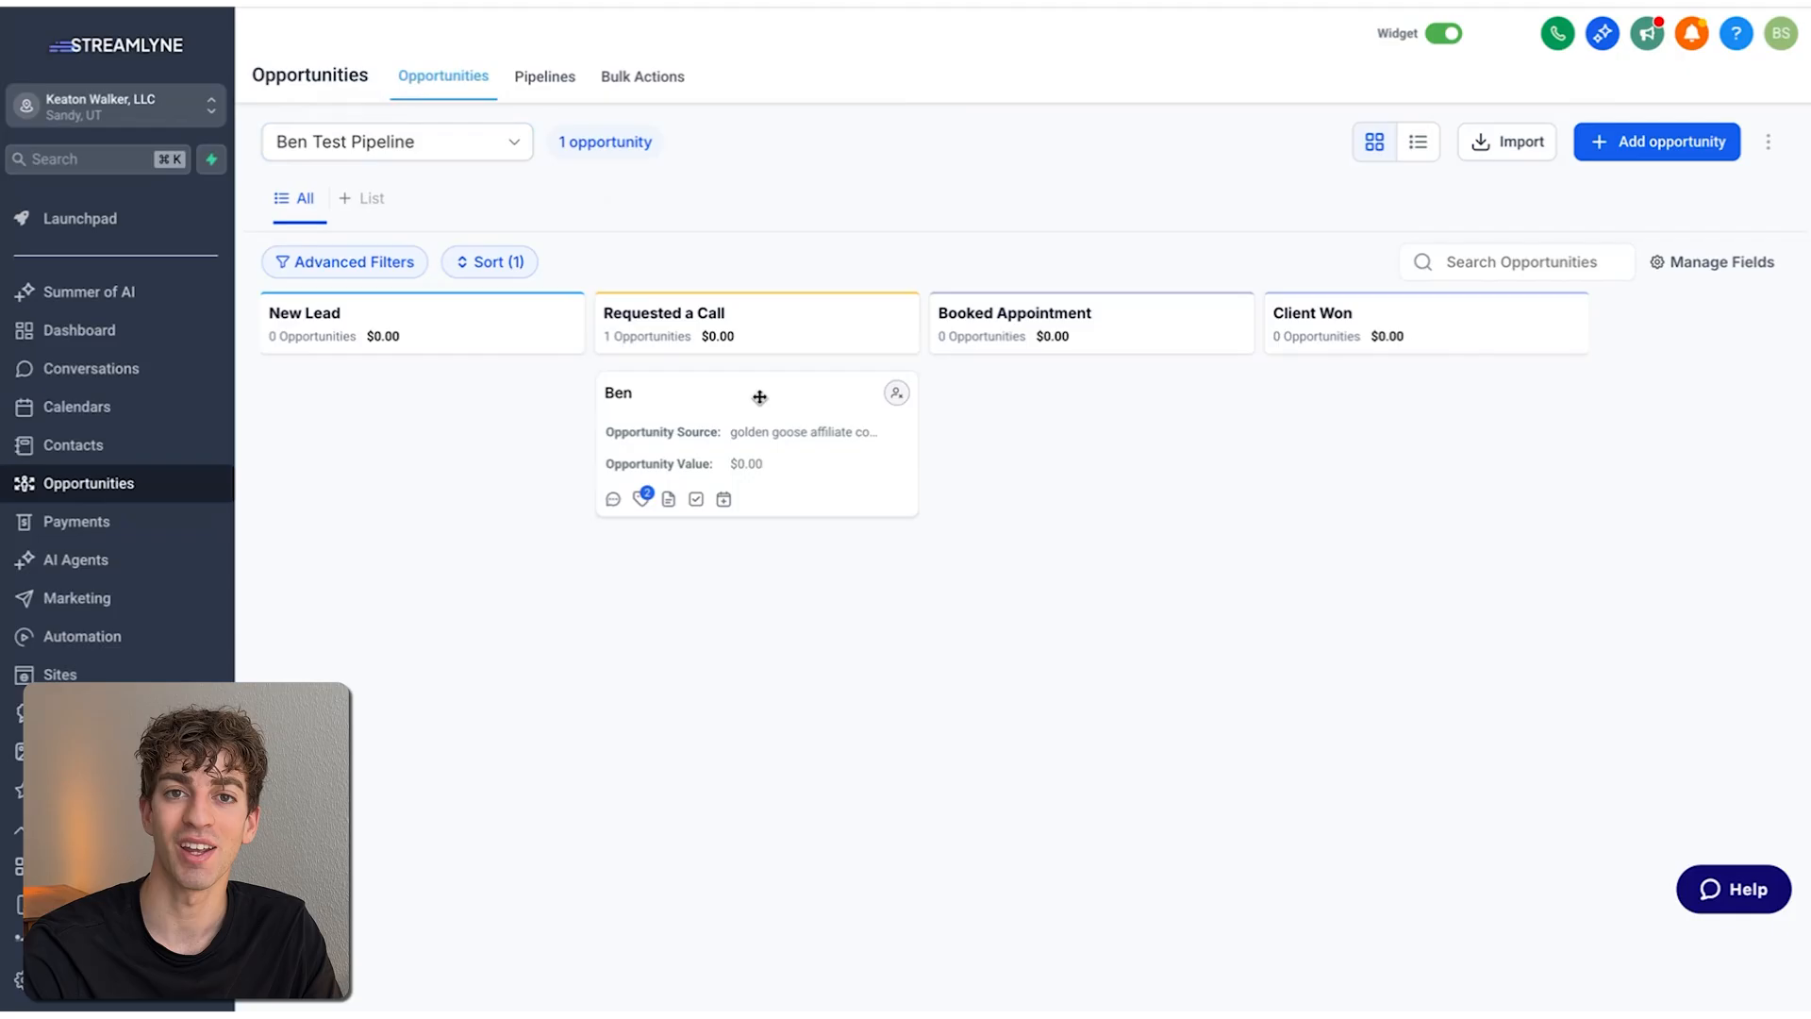